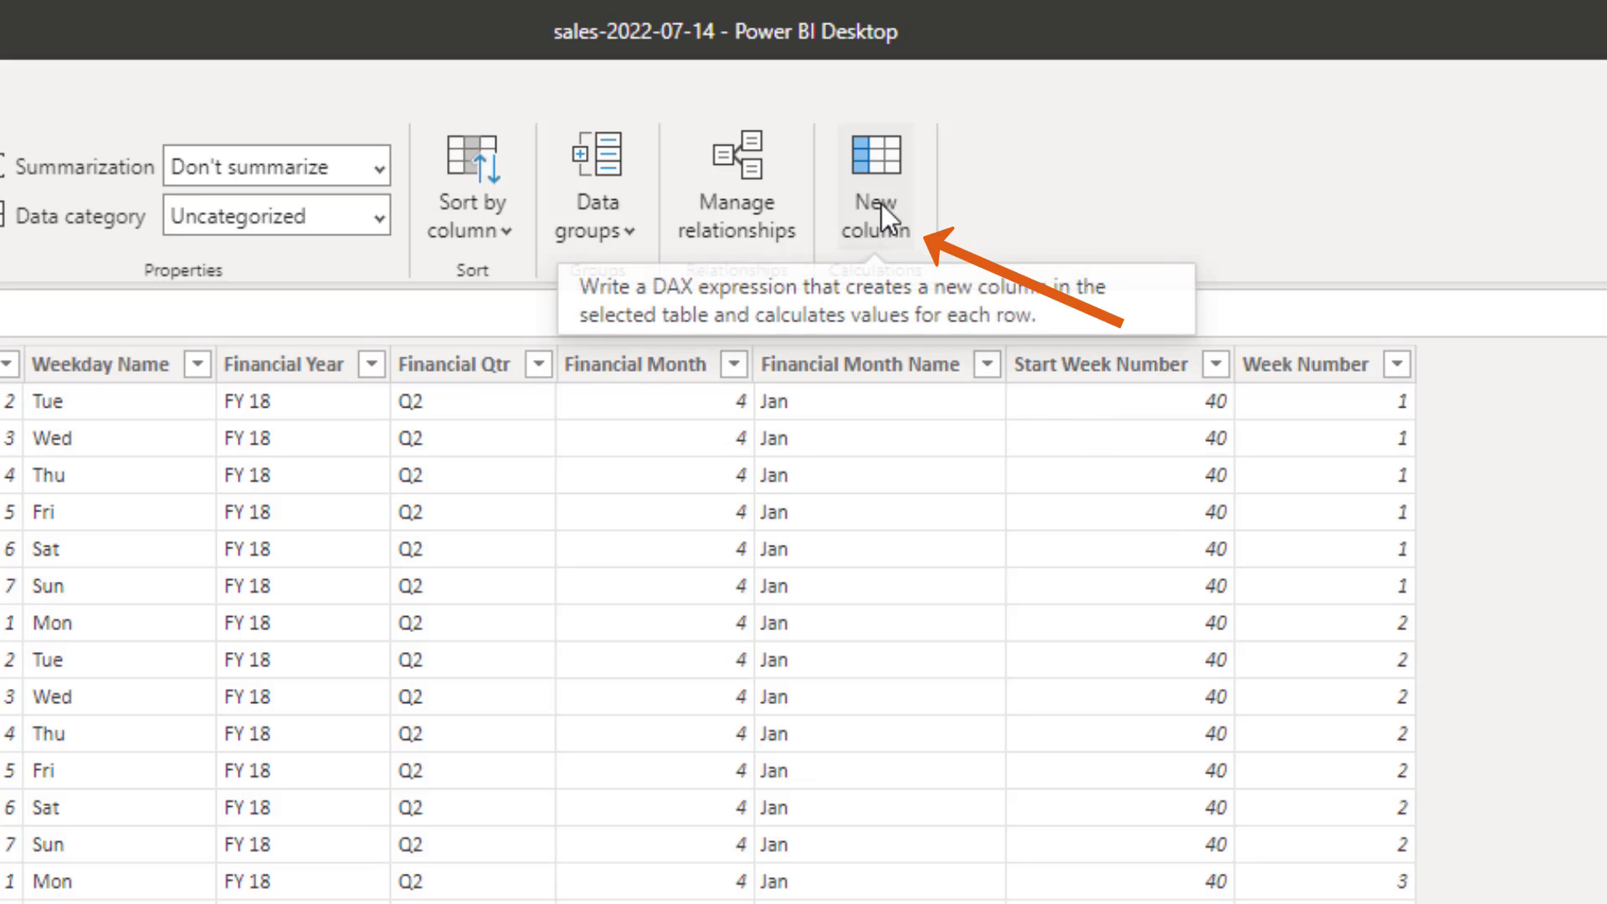
pyautogui.moveTo(1037, 223)
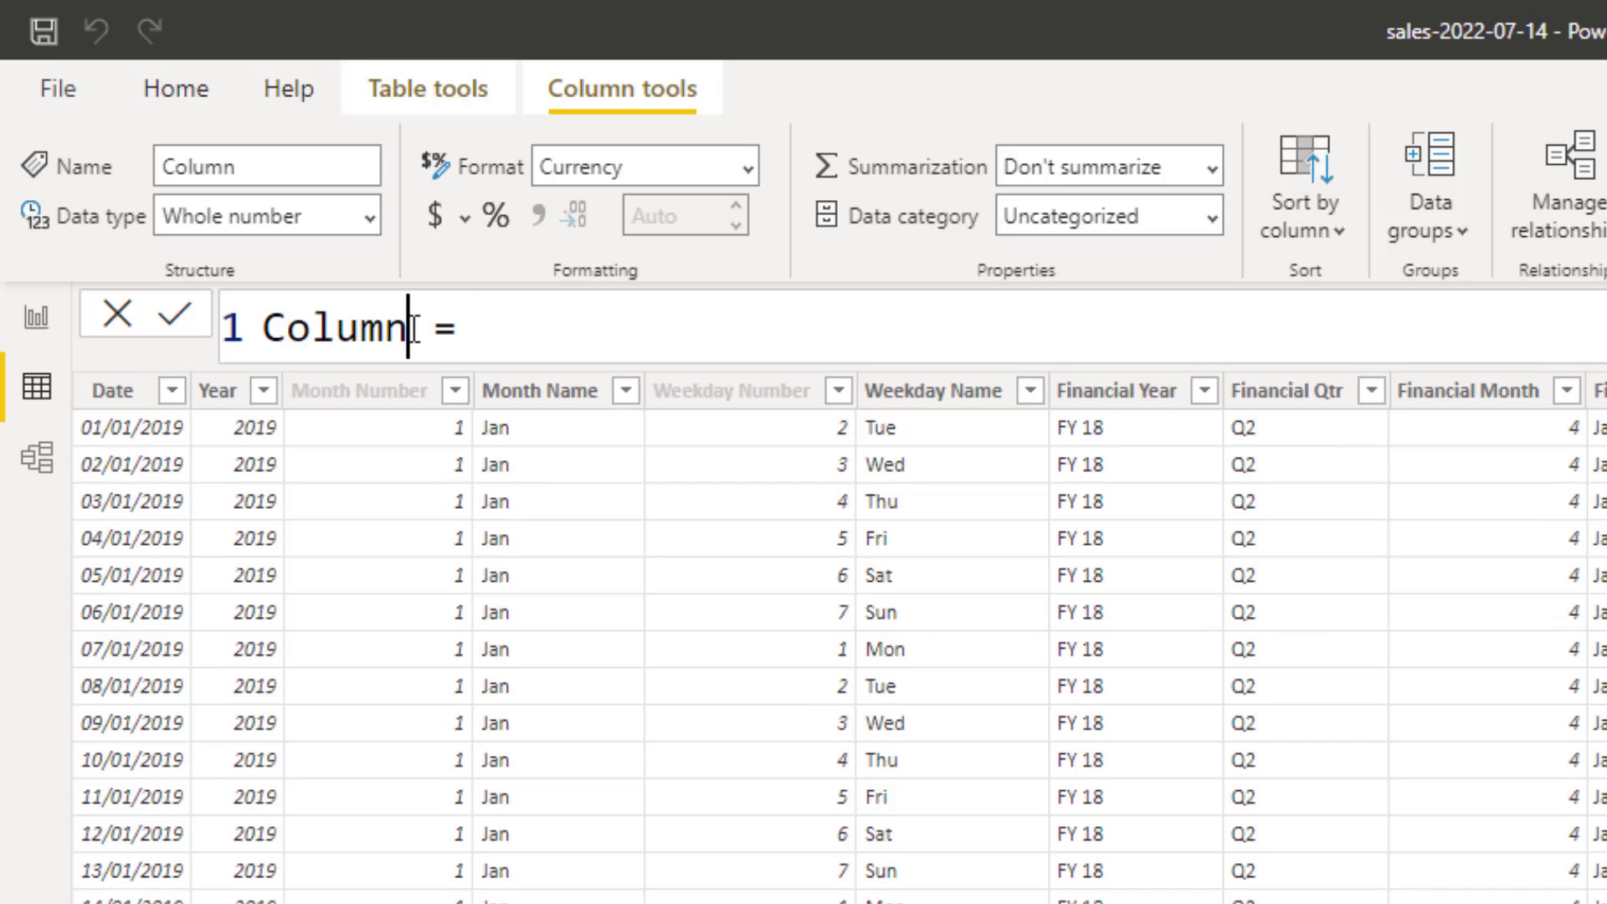
# - Name the new calculated column 'Financial Week Number'
pyautogui.write('Finai =')
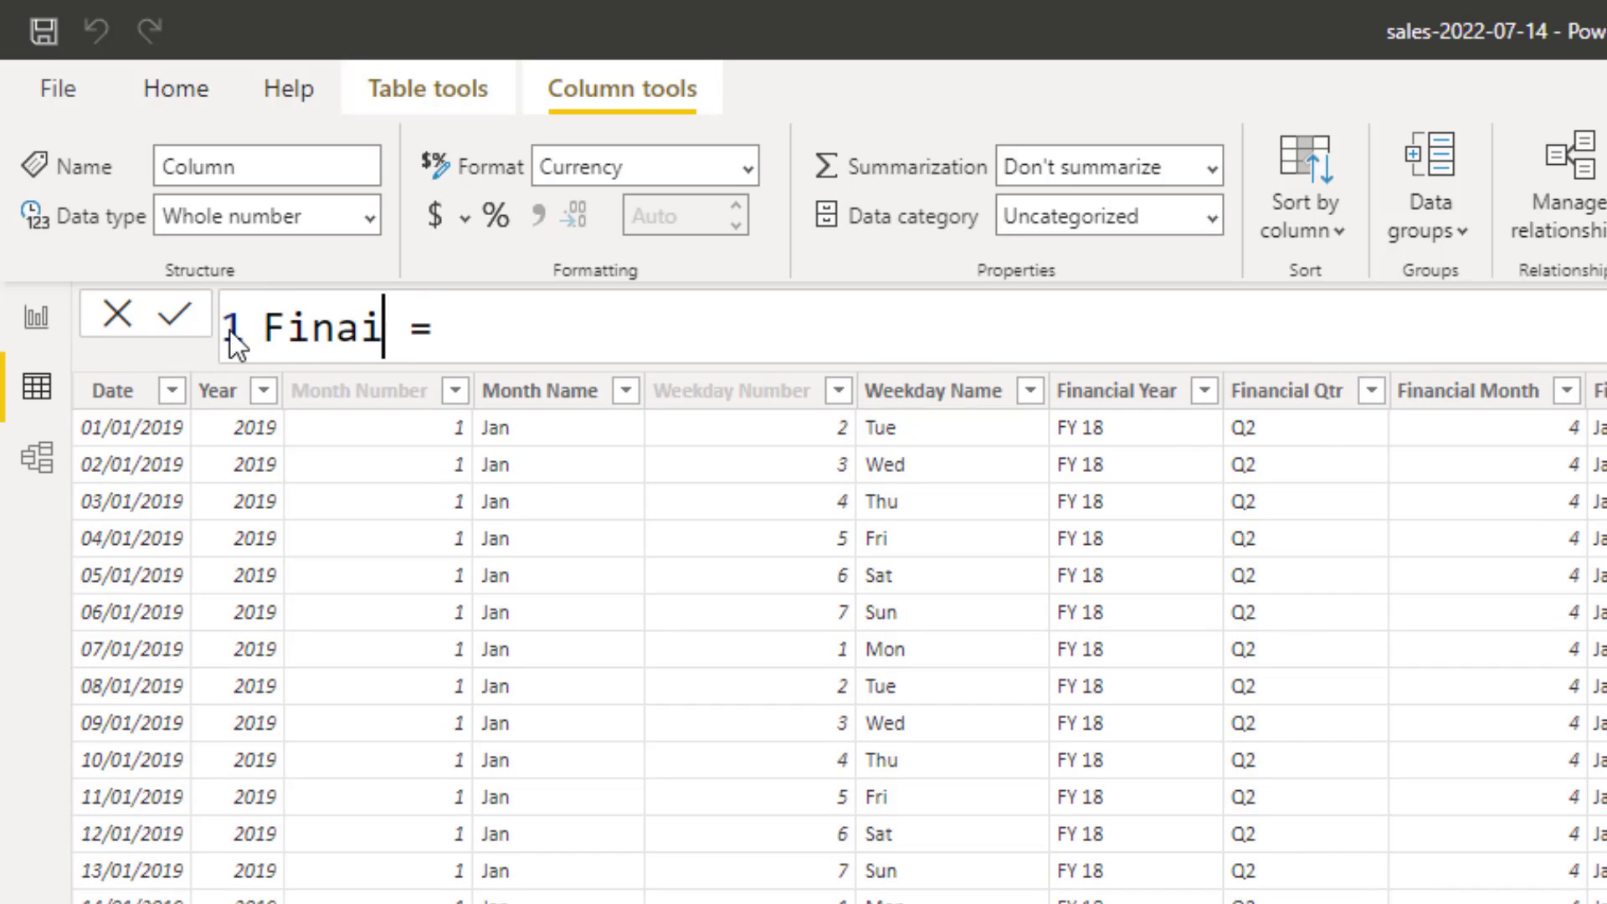
pyautogui.write('ncial Week')
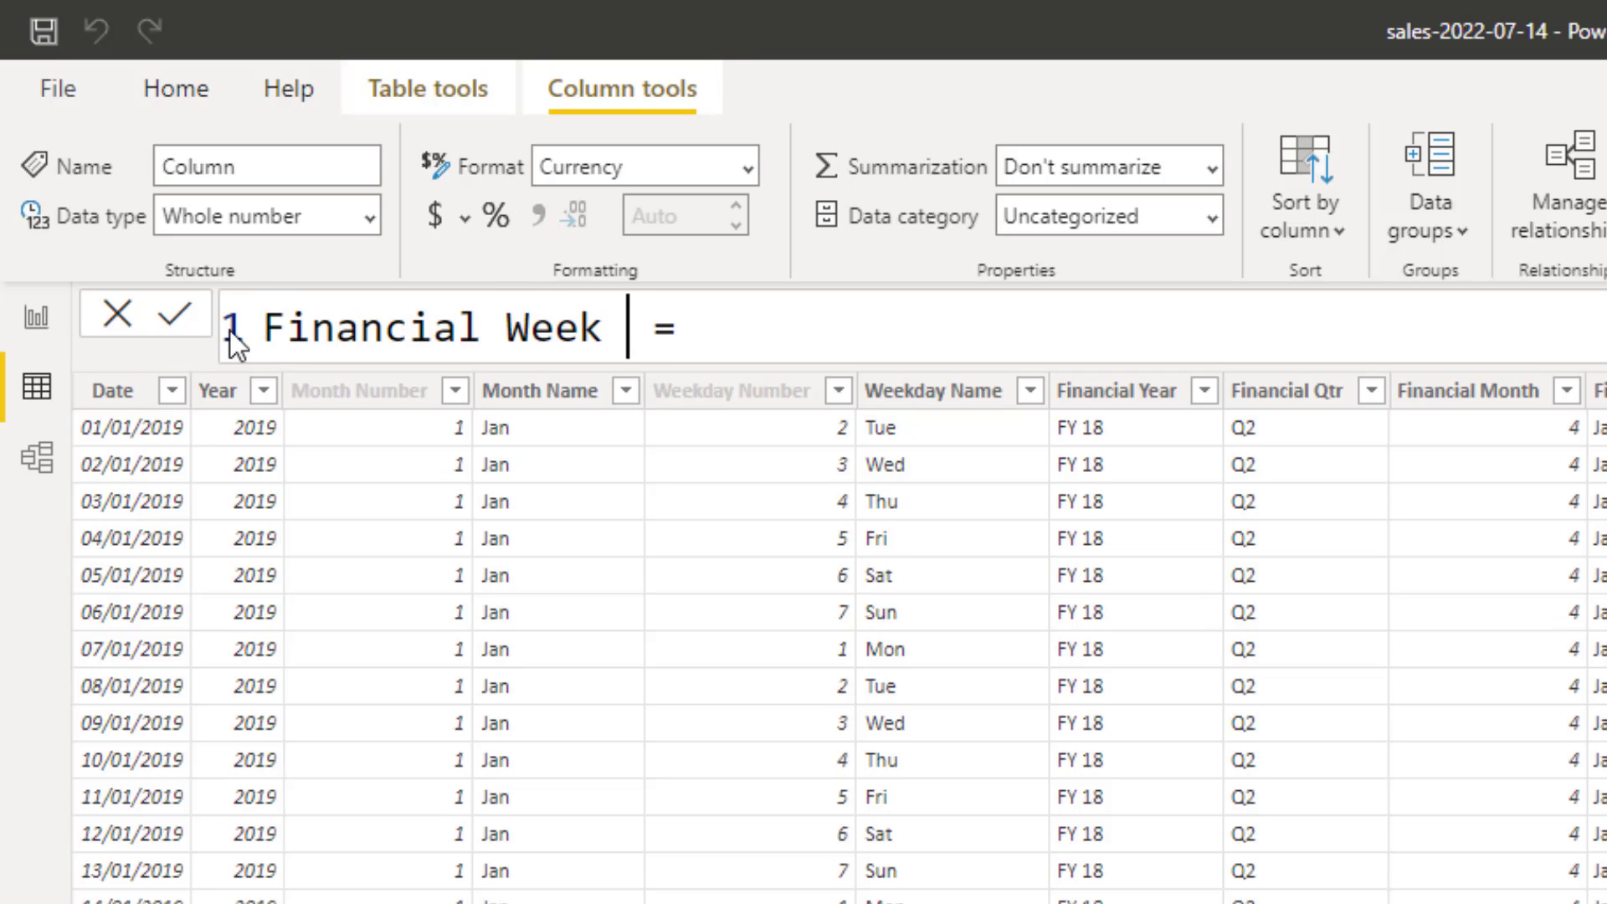
pyautogui.write('Number')
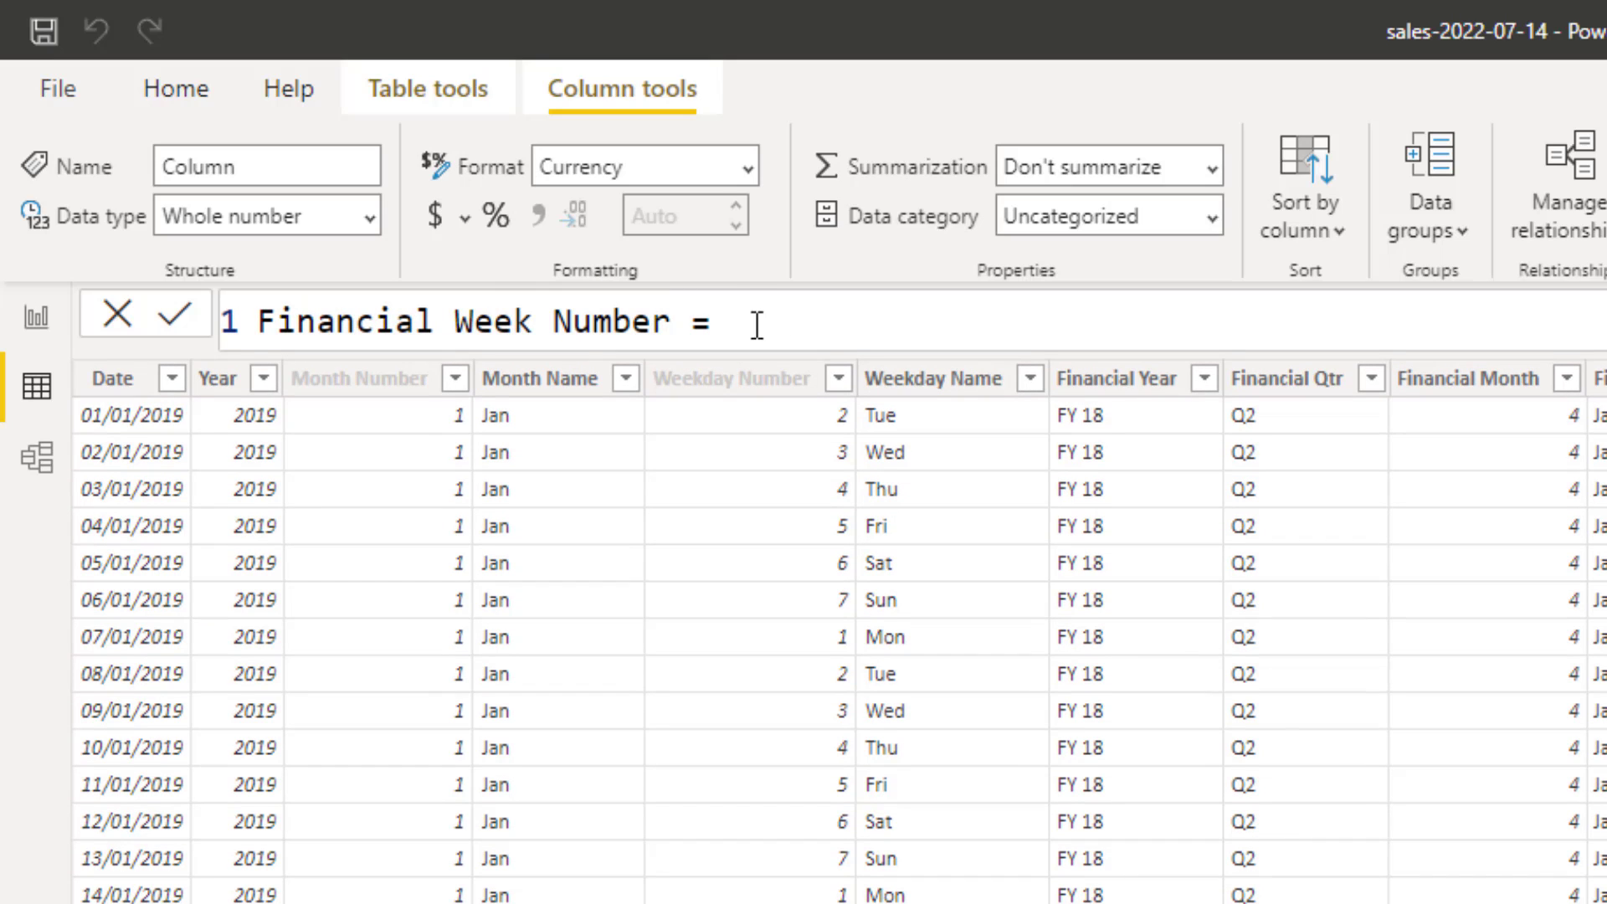
# - Define VAR WeekNumber = WEEKNUM('Calendar'[Date], 2) on a new formula line
pyautogui.press('shift+enter')
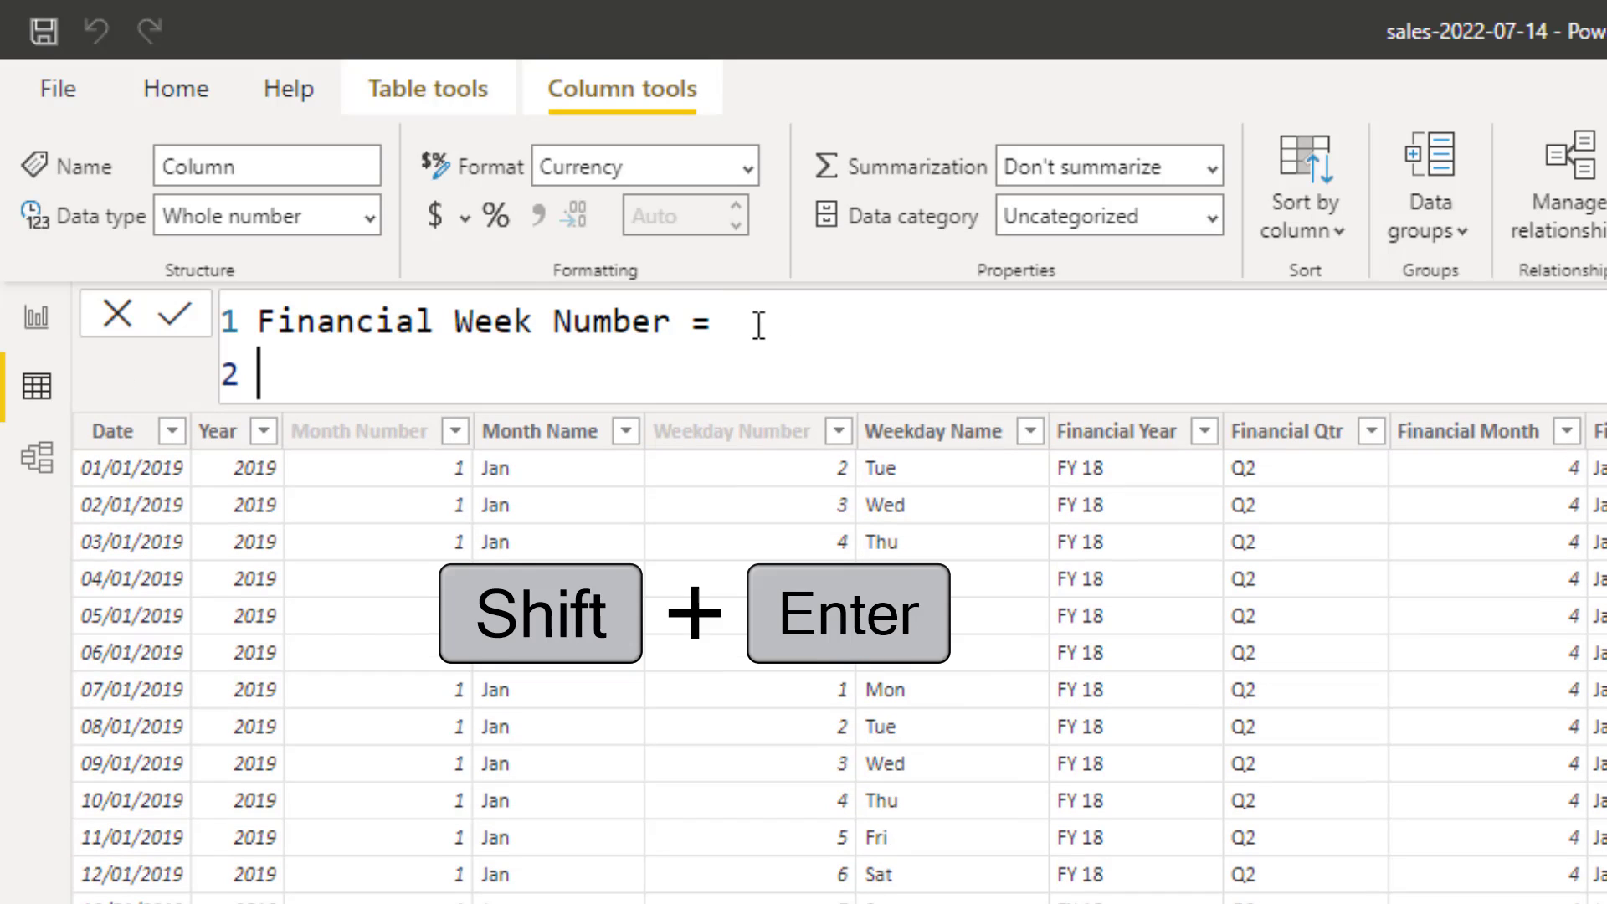
pyautogui.press('shift+enter')
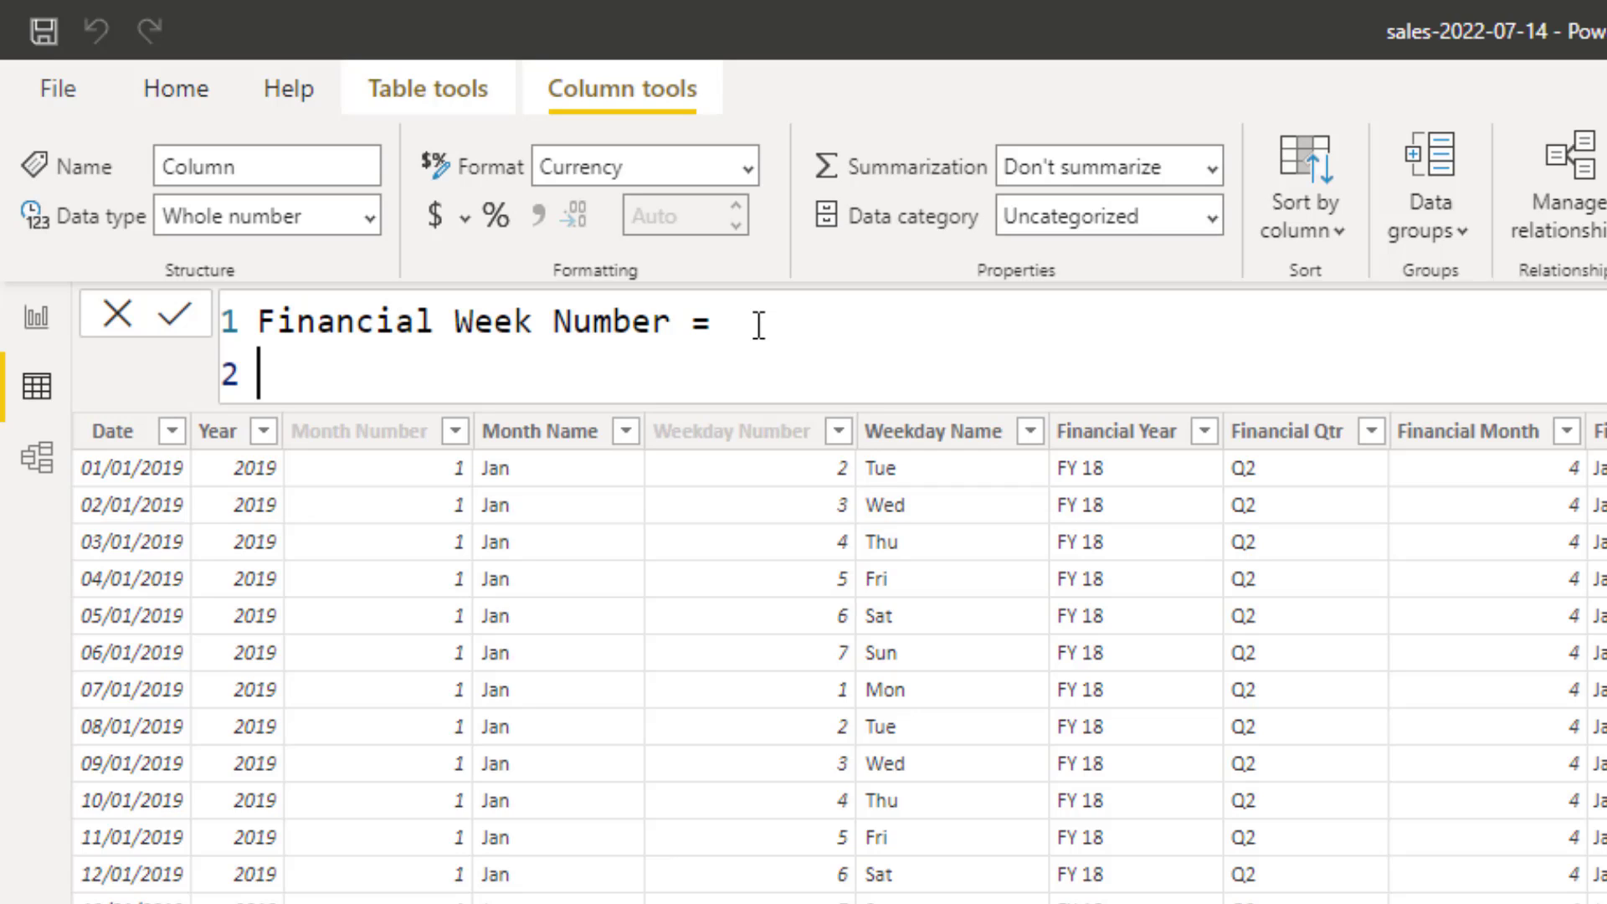
pyautogui.write('VAR')
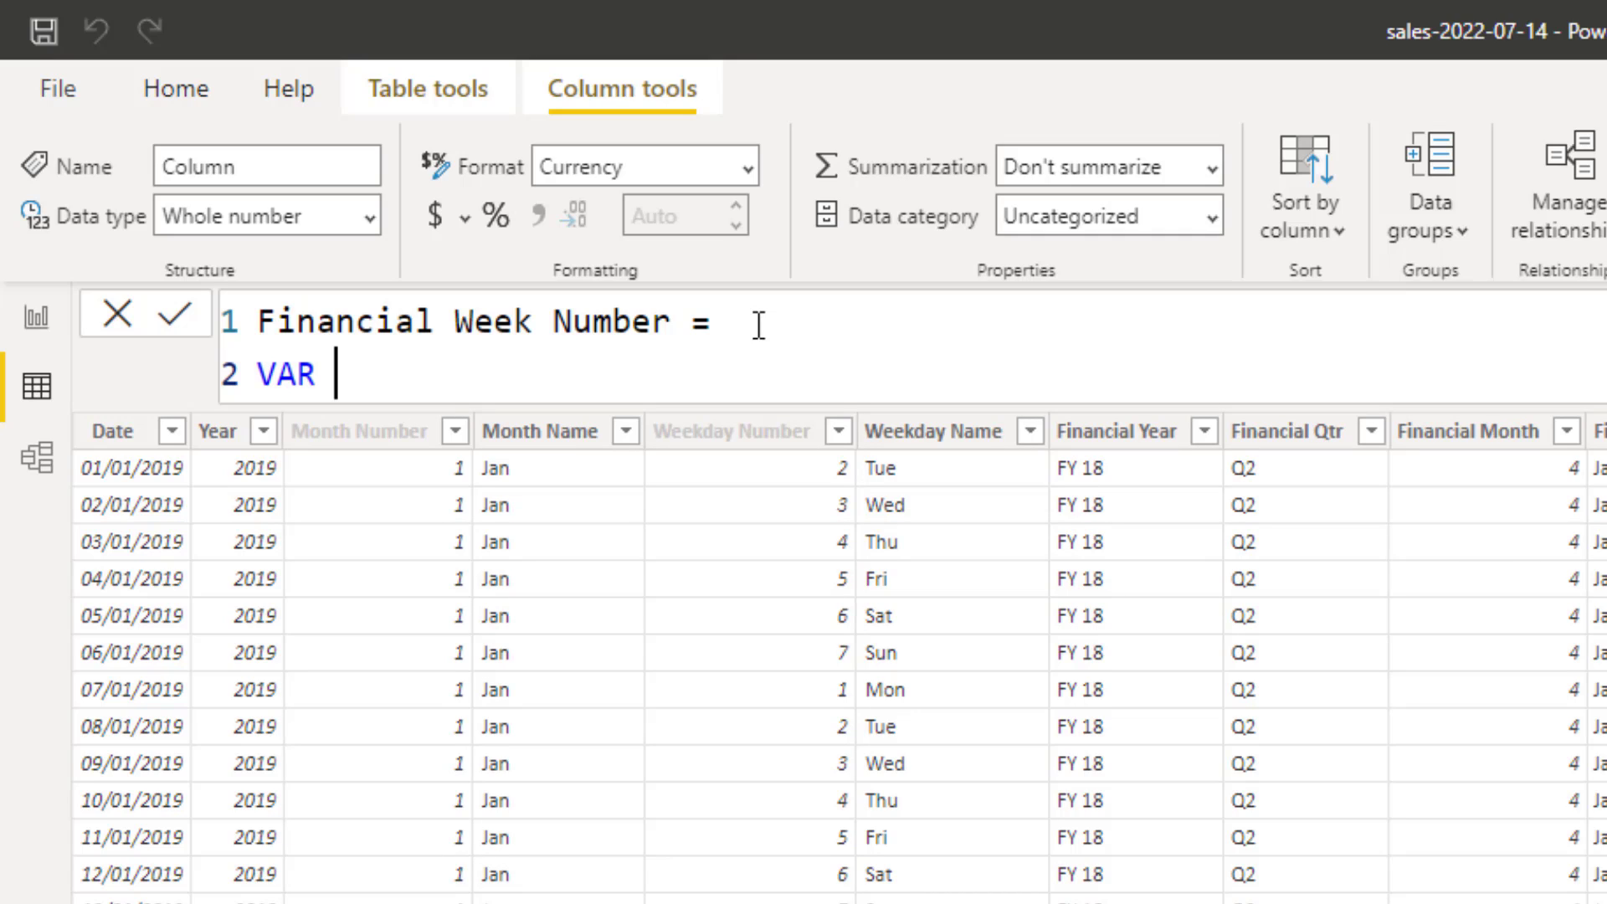
pyautogui.write('WeekNumber = WEEKNUM(')
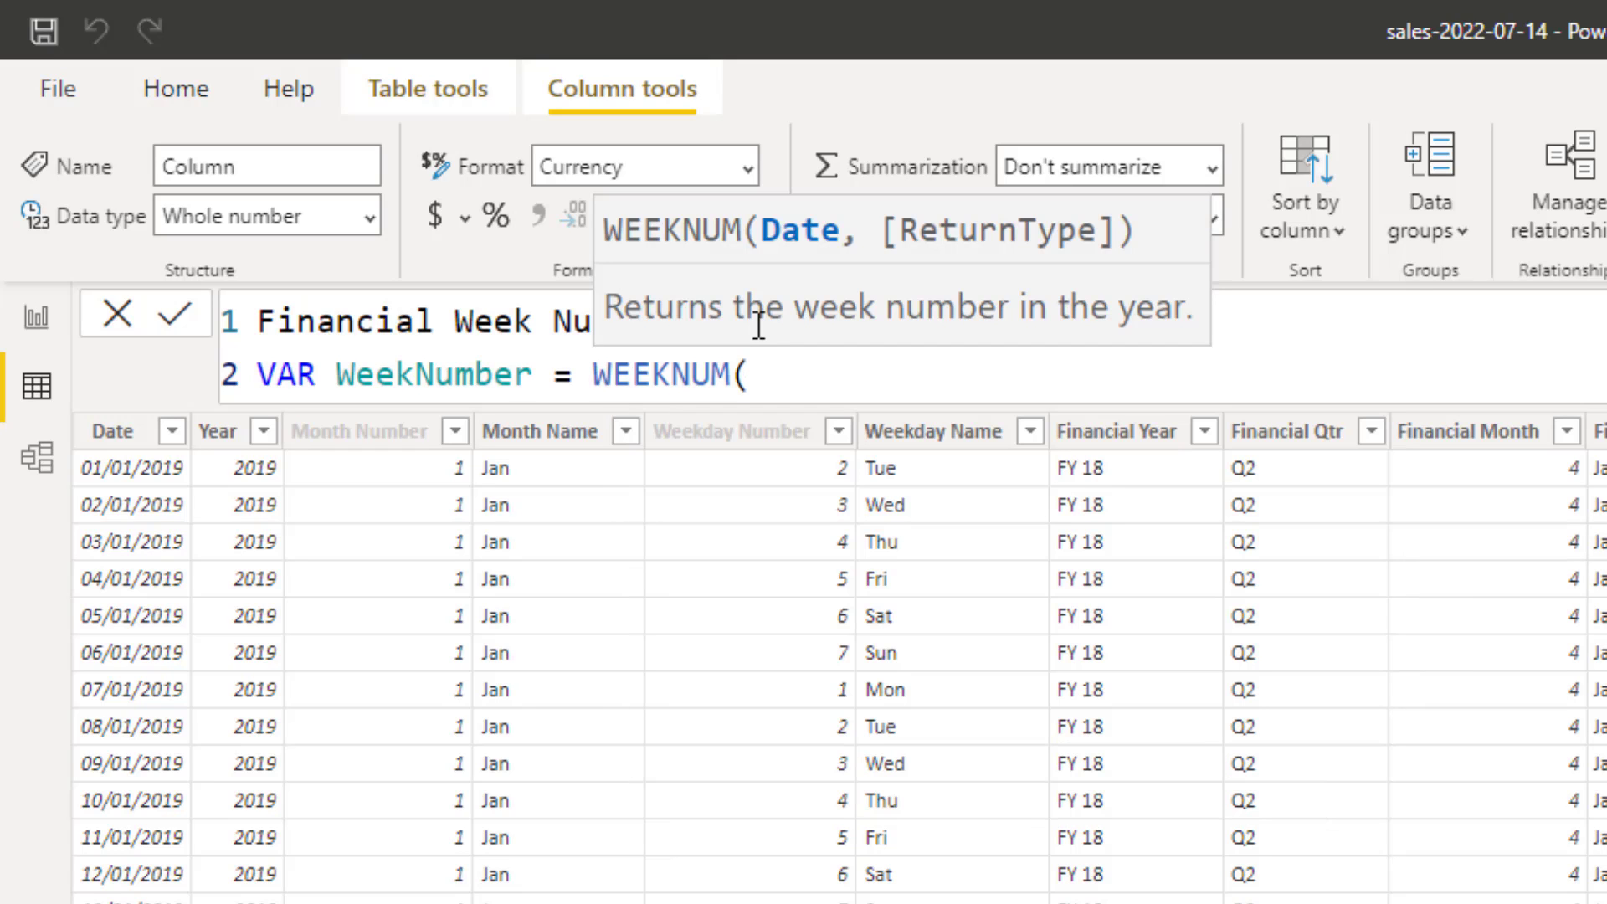
pyautogui.write('cal')
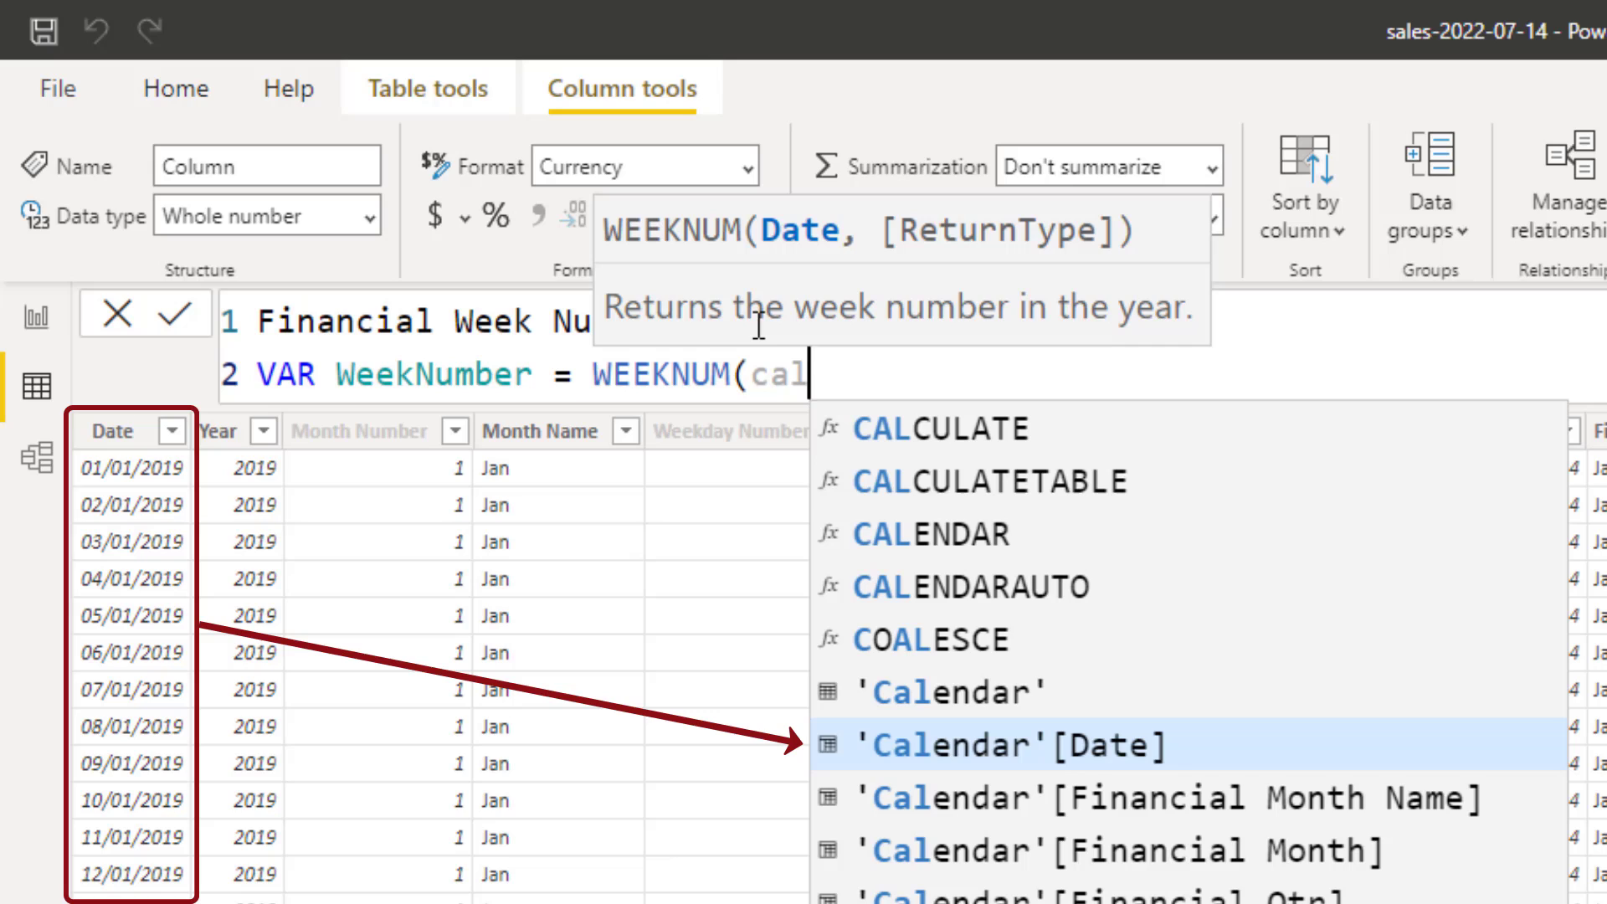
pyautogui.click(1027, 746)
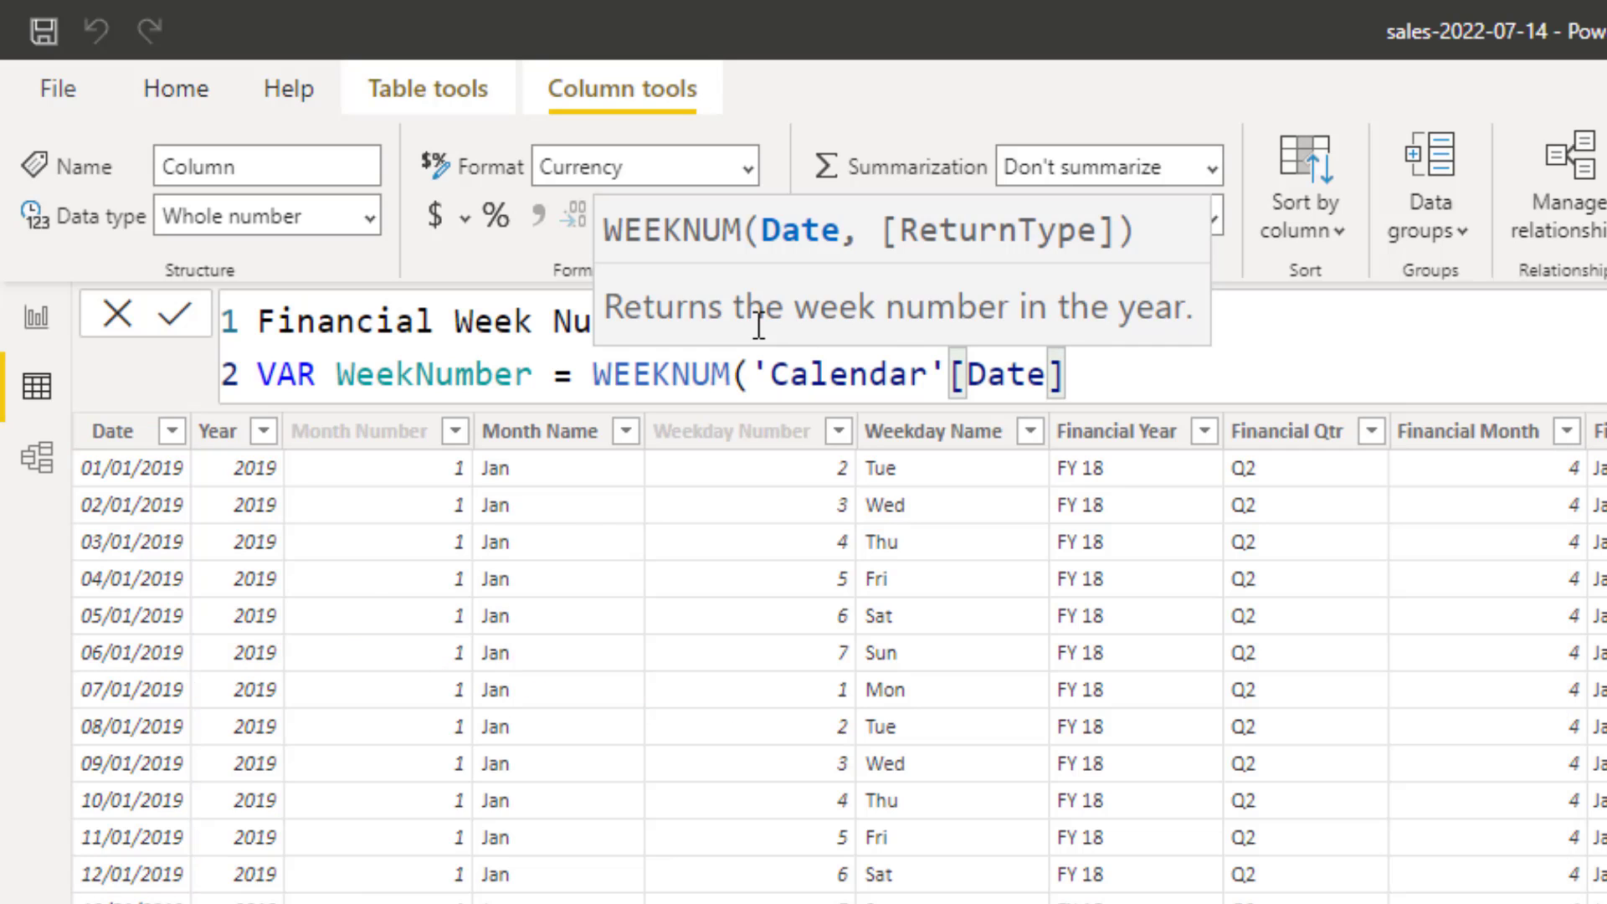
pyautogui.write(',')
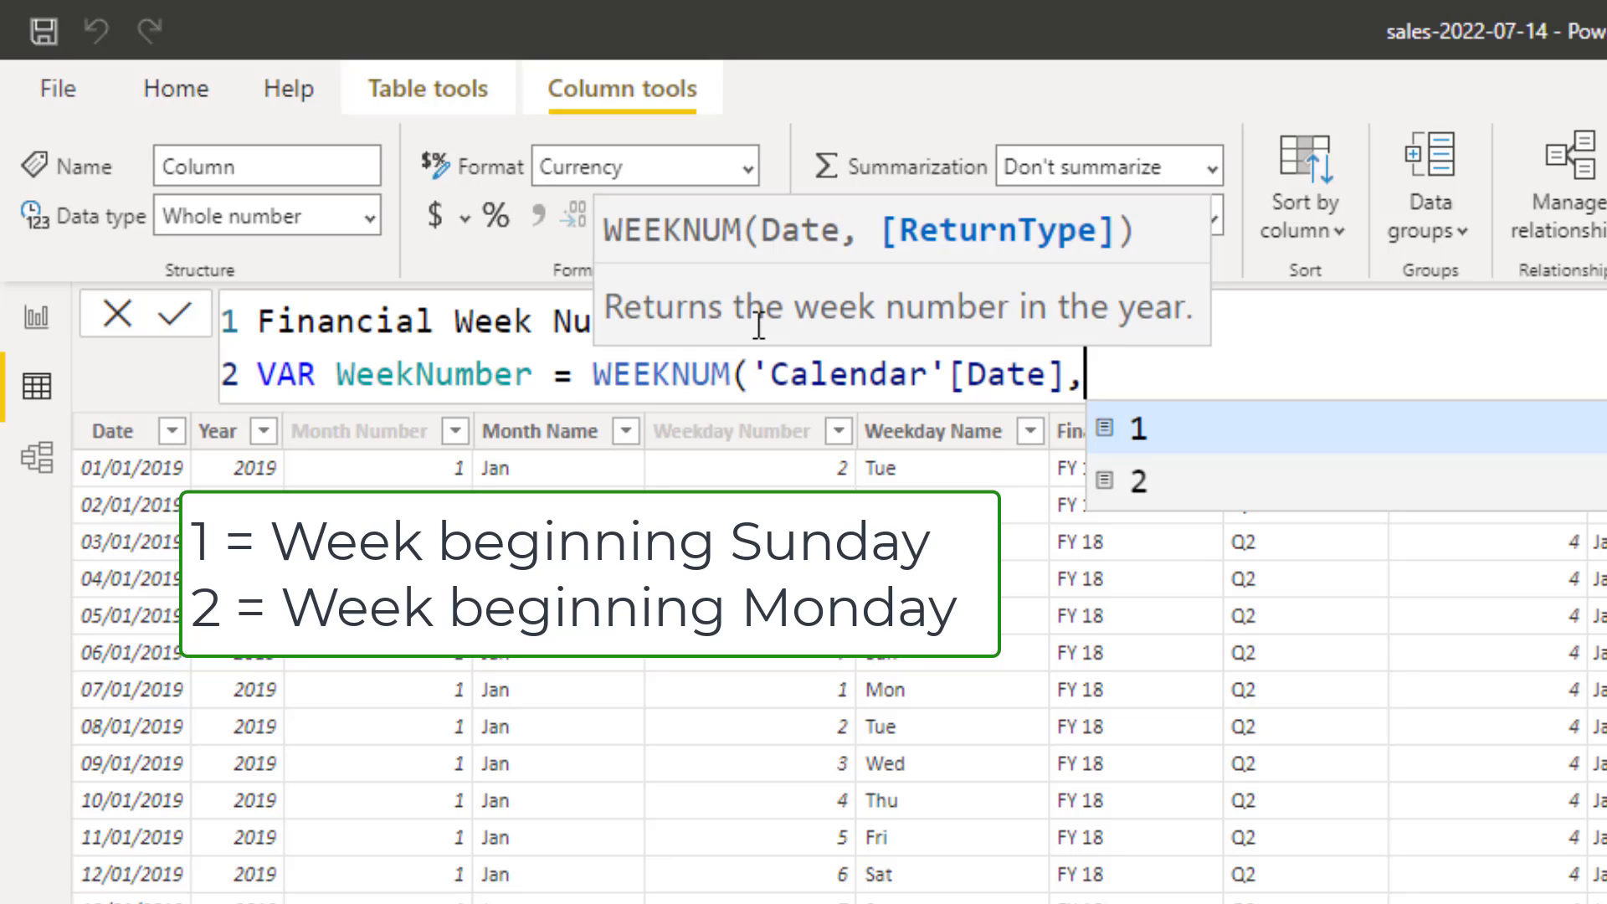
pyautogui.write('2)')
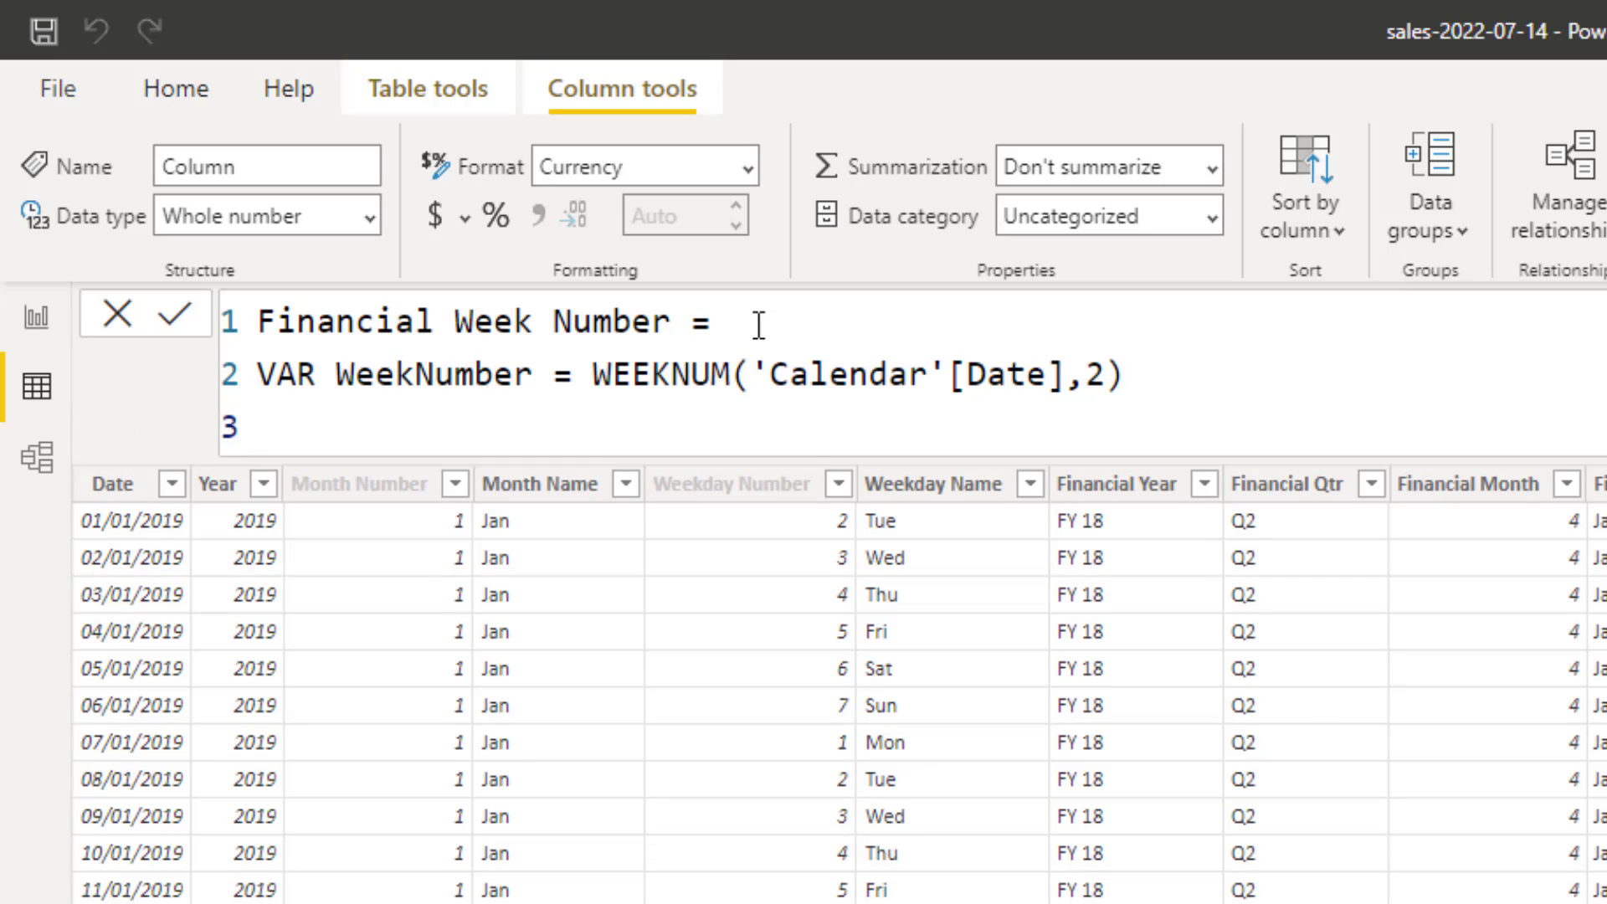
# - Begin VAR FWeekNumber = WEEKNUM(DATE(...) on the third formula line
pyautogui.write('VAR')
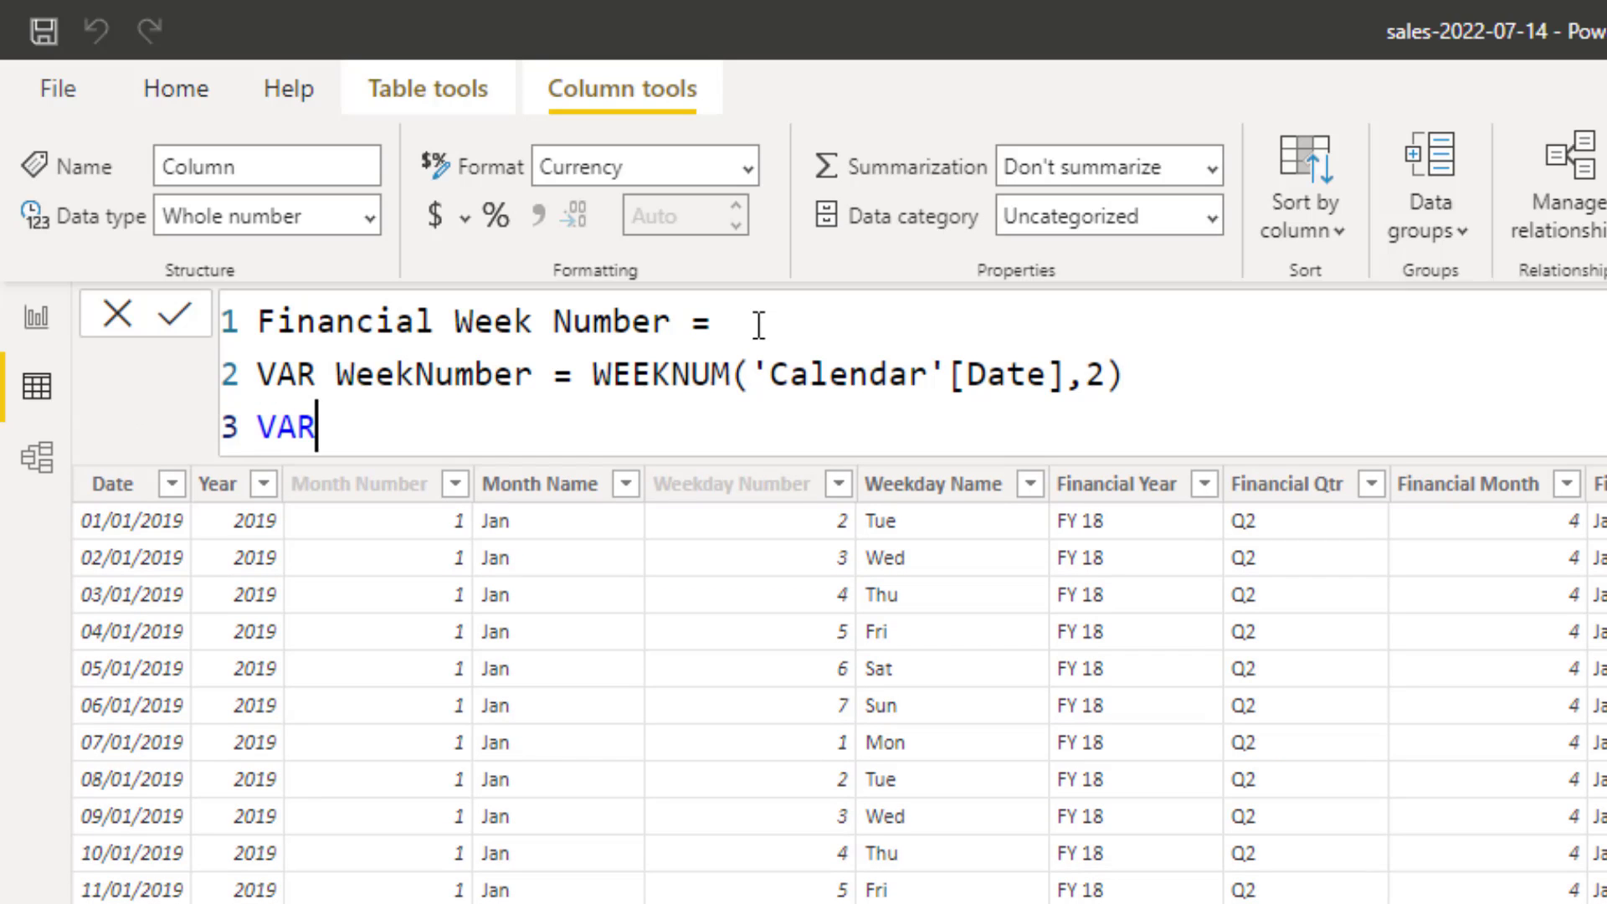
pyautogui.write('FWeekNumber')
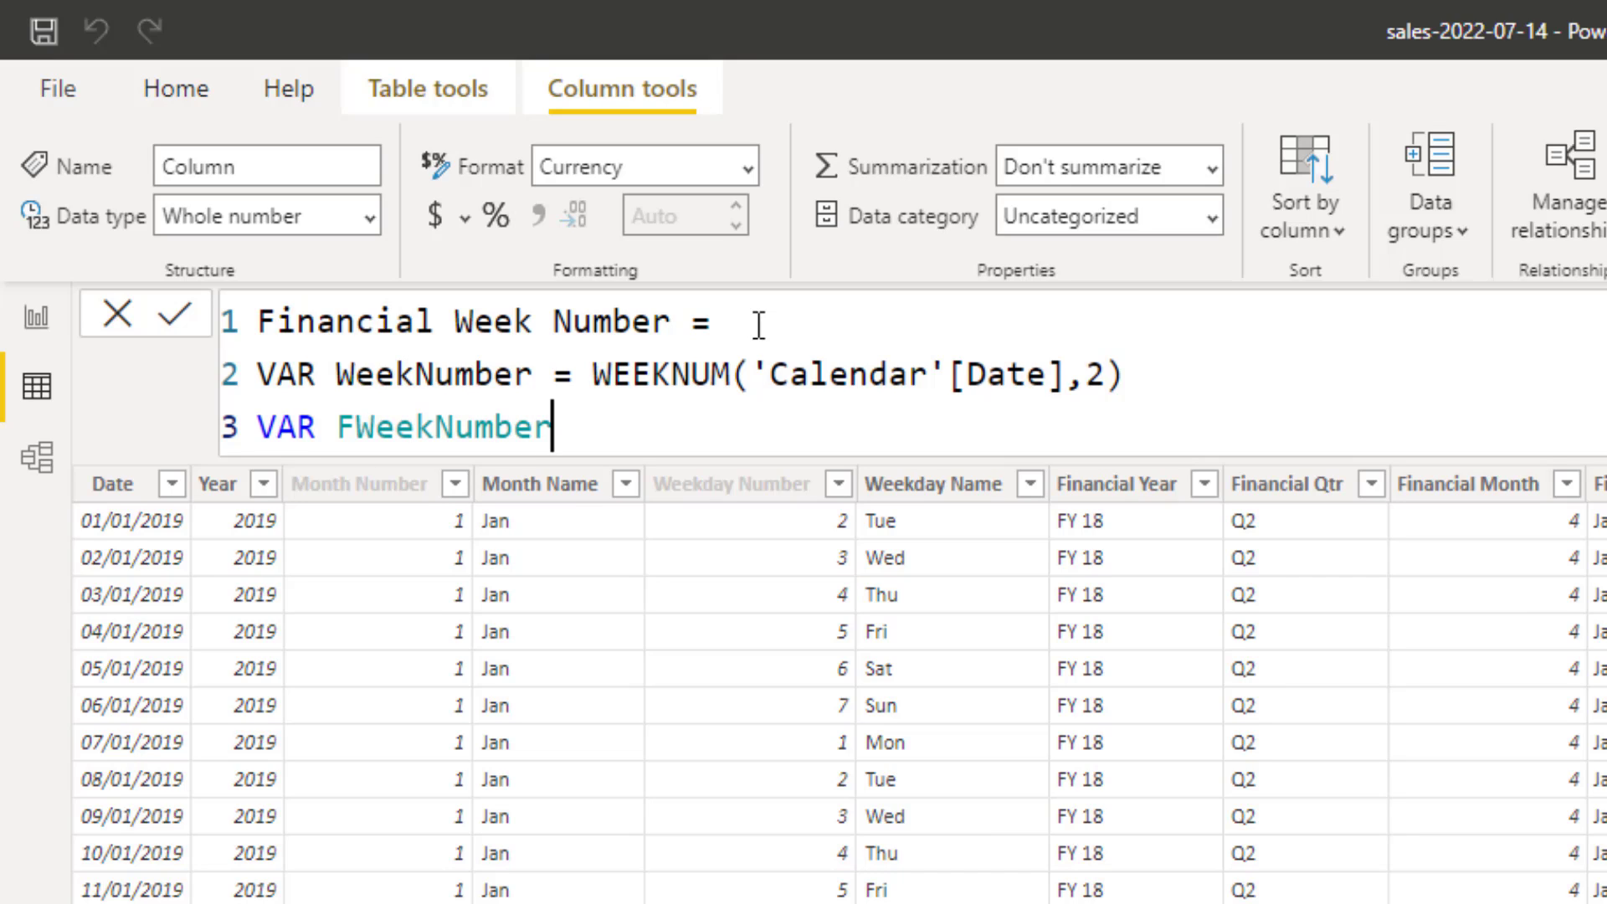
pyautogui.write('=')
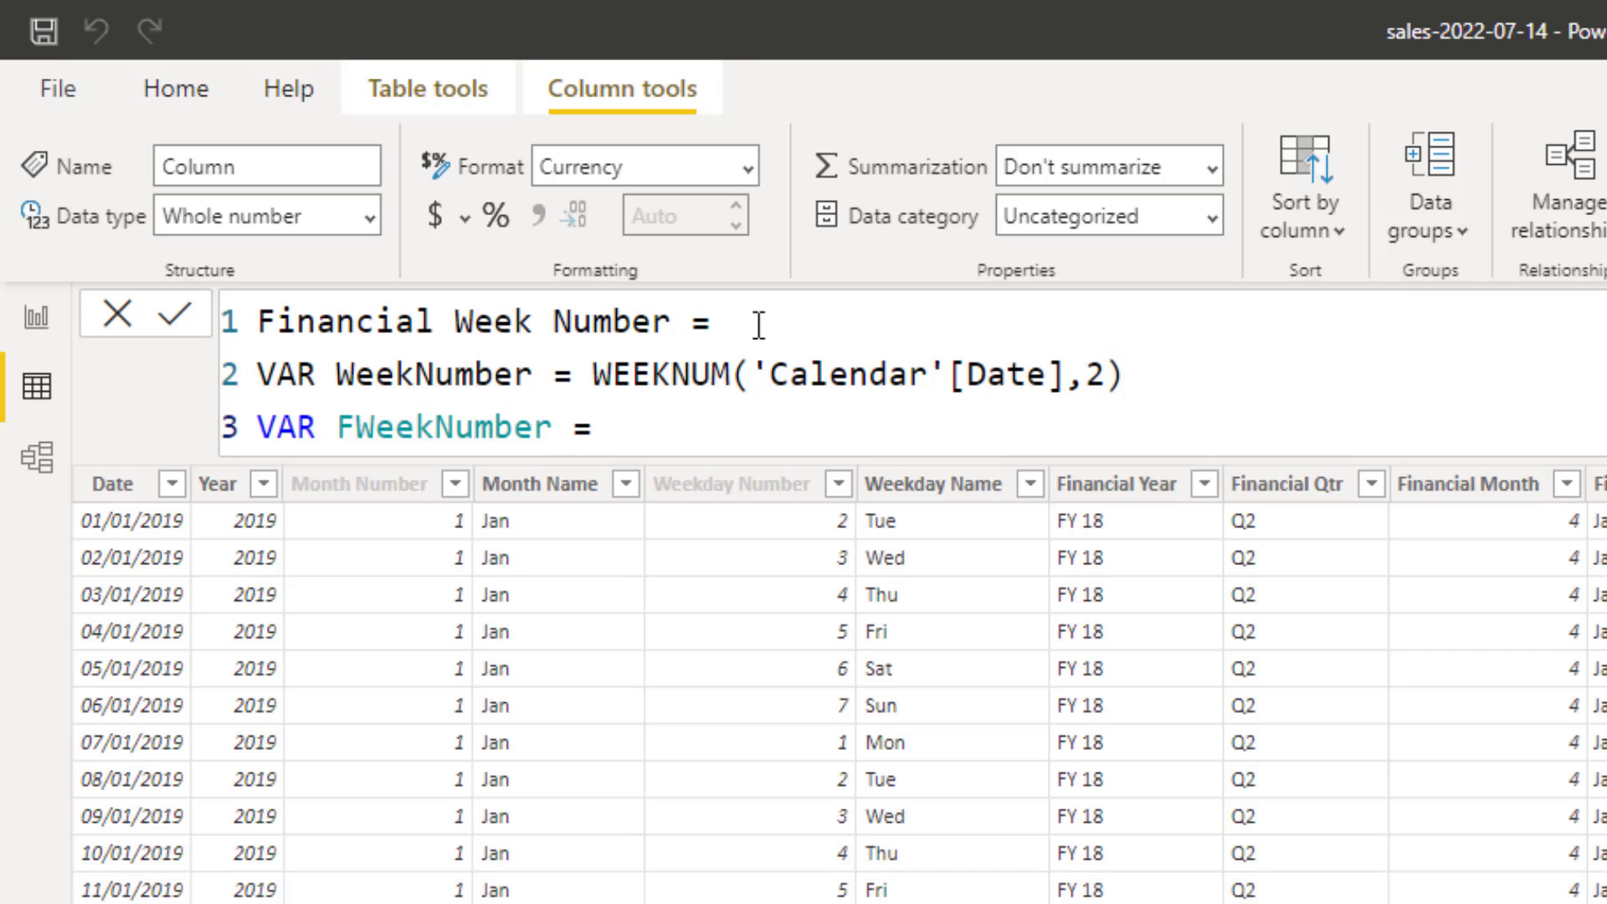
pyautogui.click(605, 427)
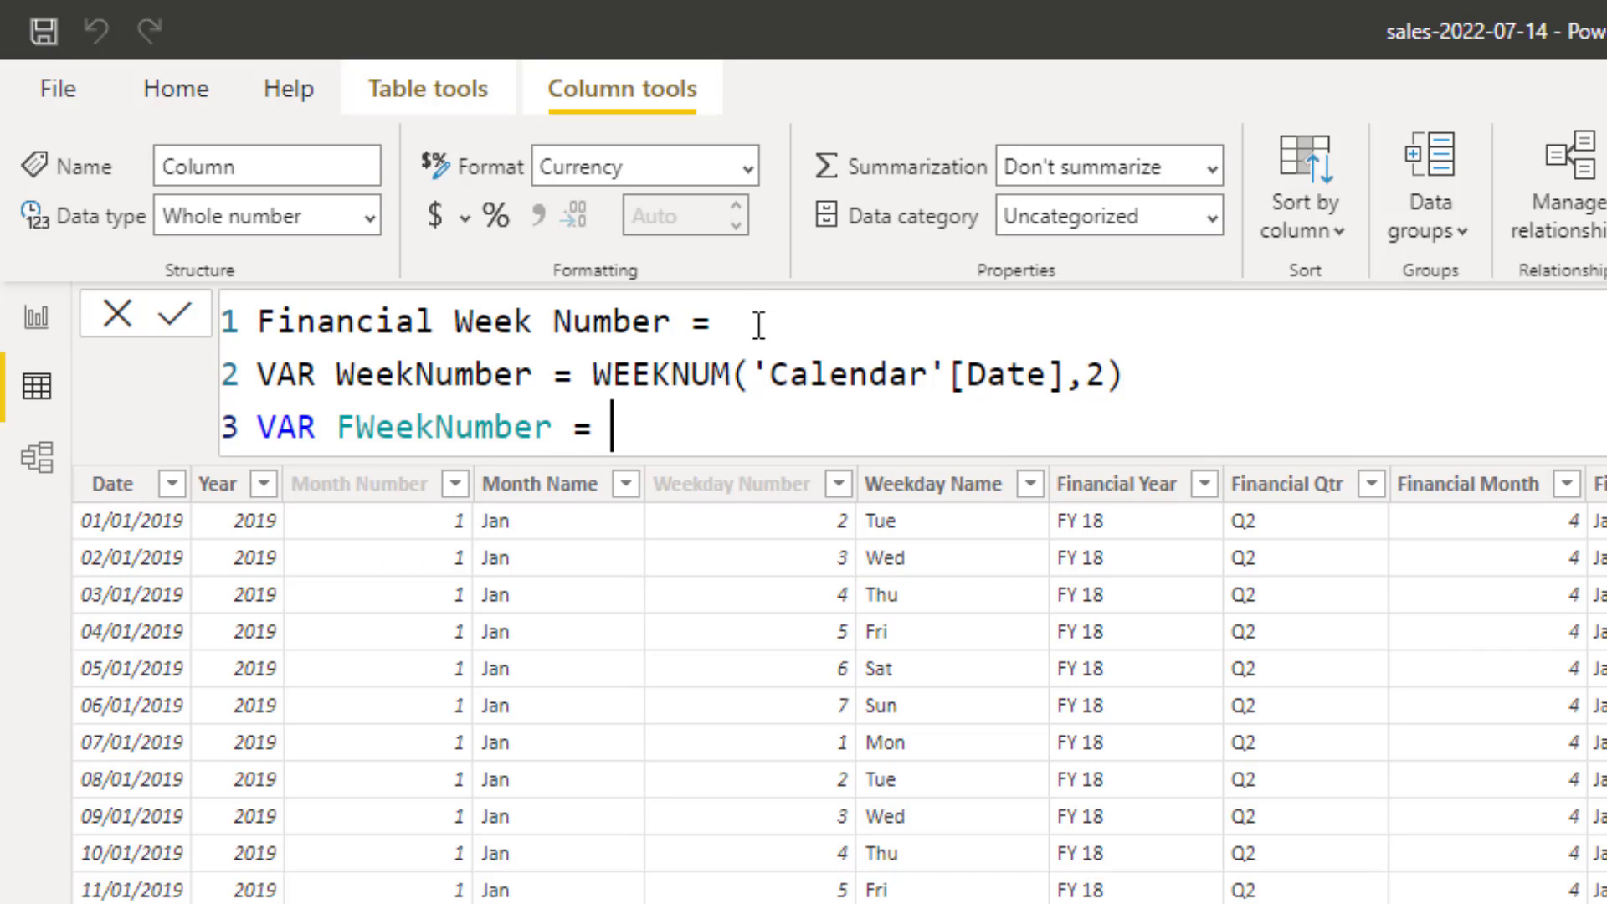
pyautogui.write('WEEKNUM(')
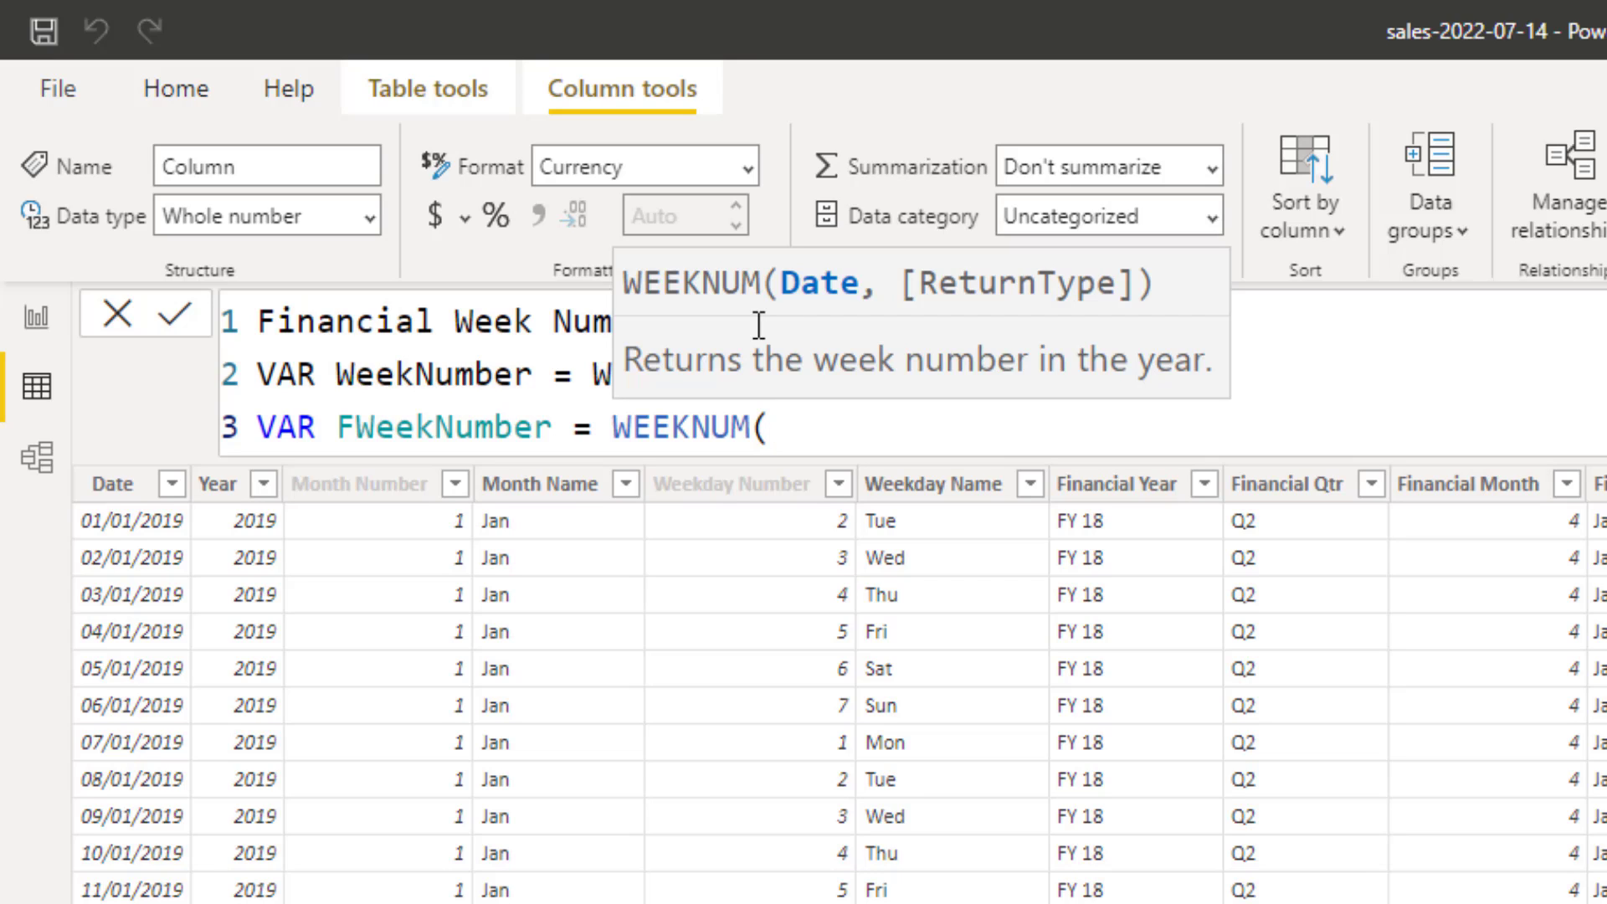
pyautogui.write('date')
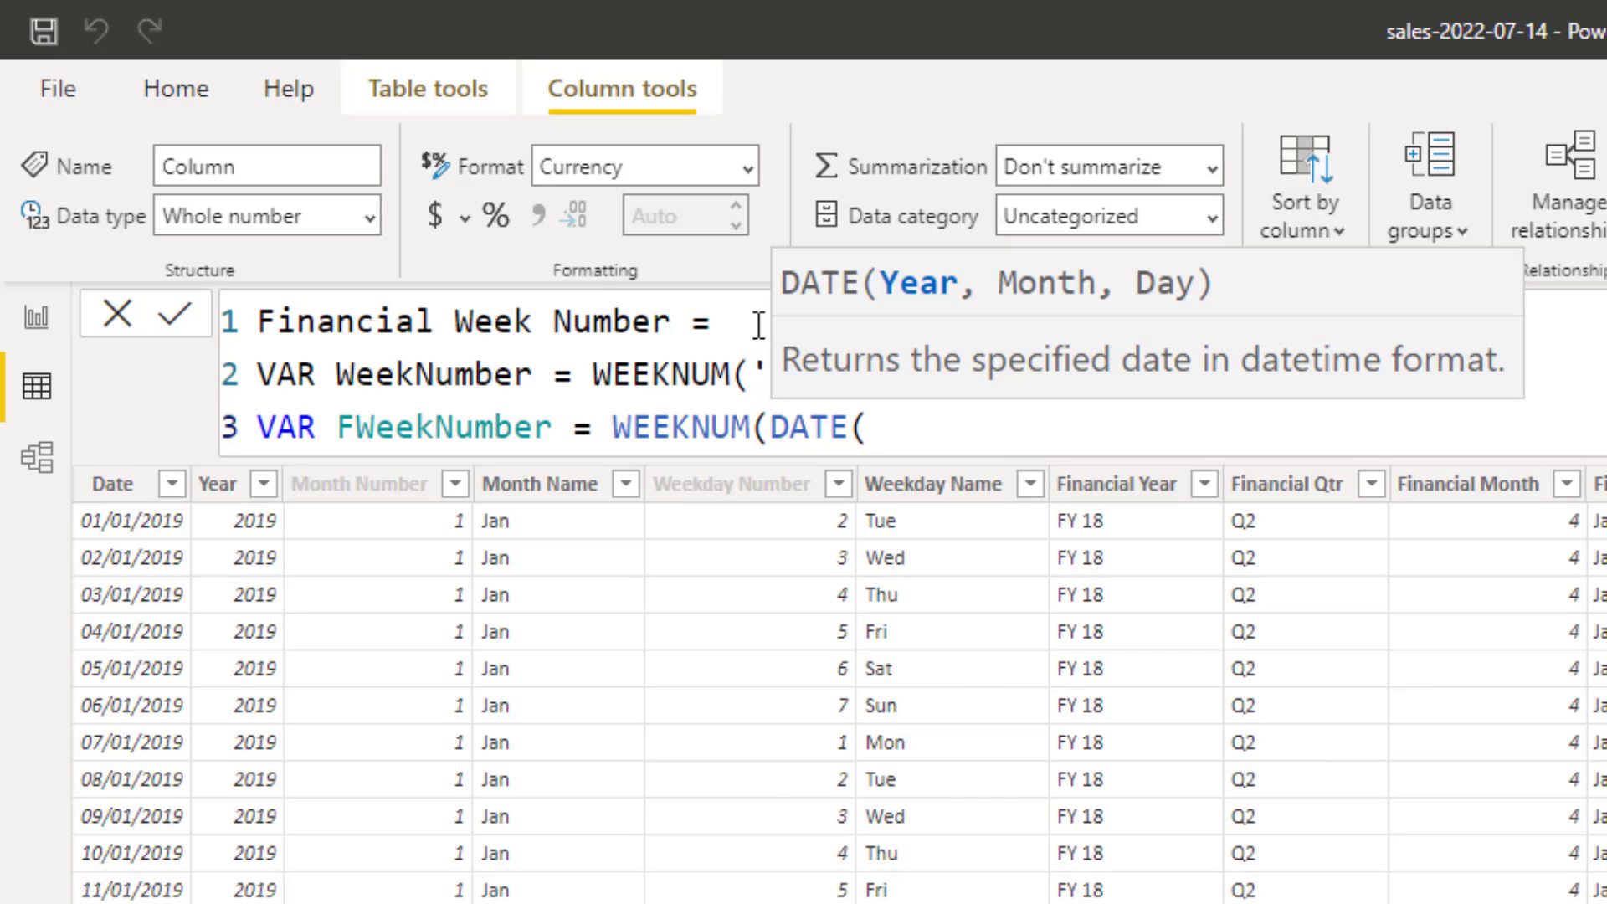
# - Complete FWeekNumber as WEEKNUM(DATE(YEAR('Calendar'[Date]),10,01),2) and start a new line
pyautogui.write('YEAR(')
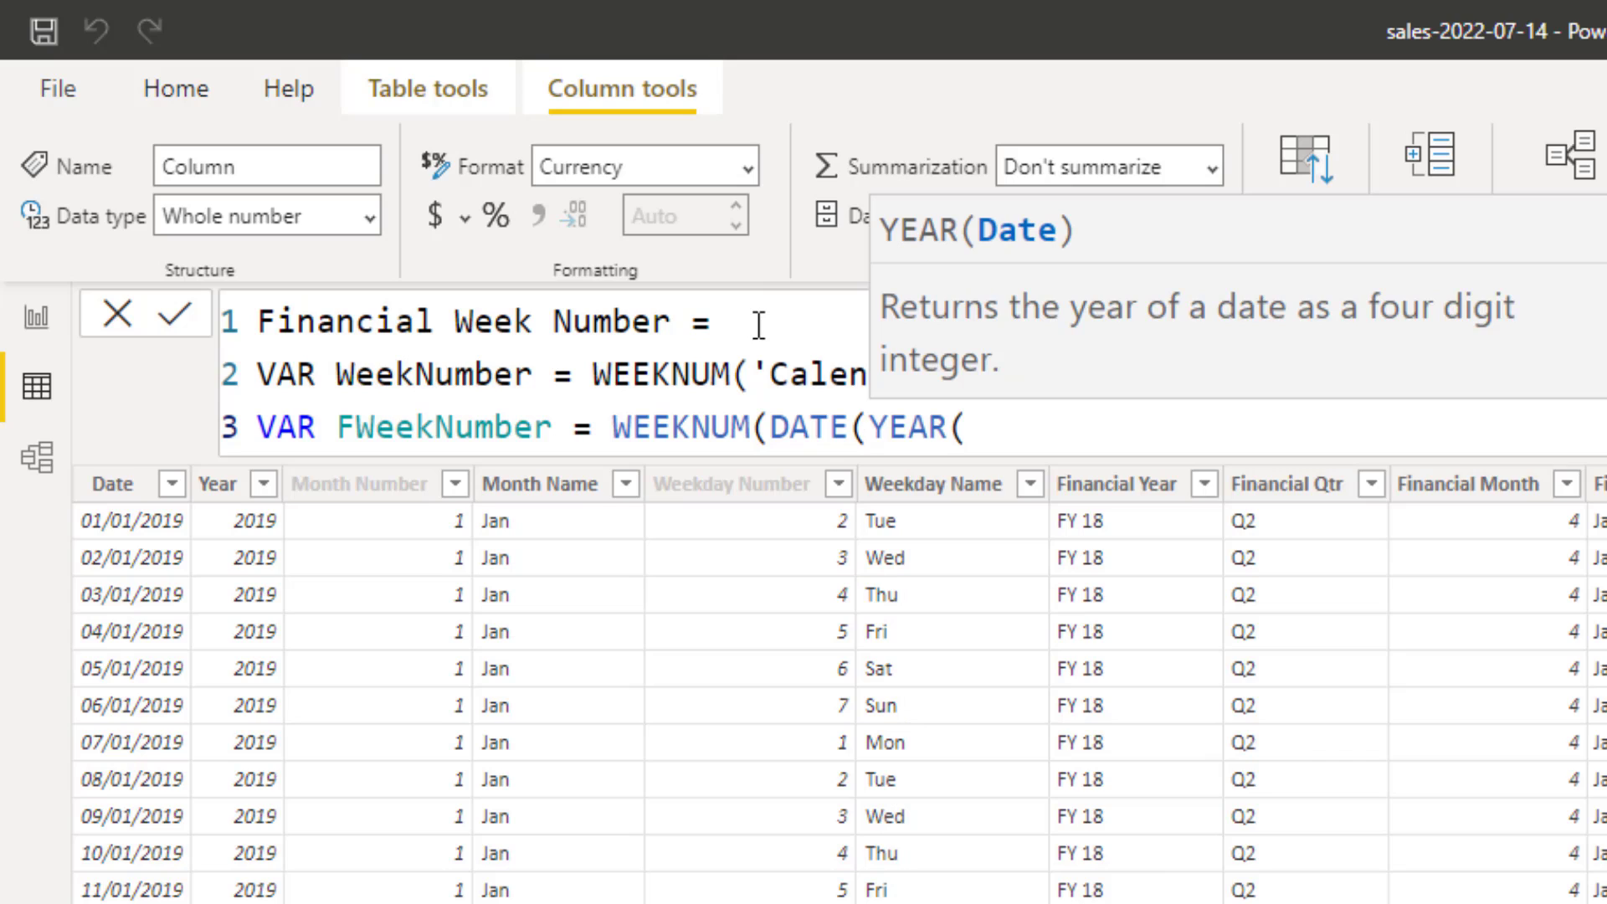
pyautogui.write('cal')
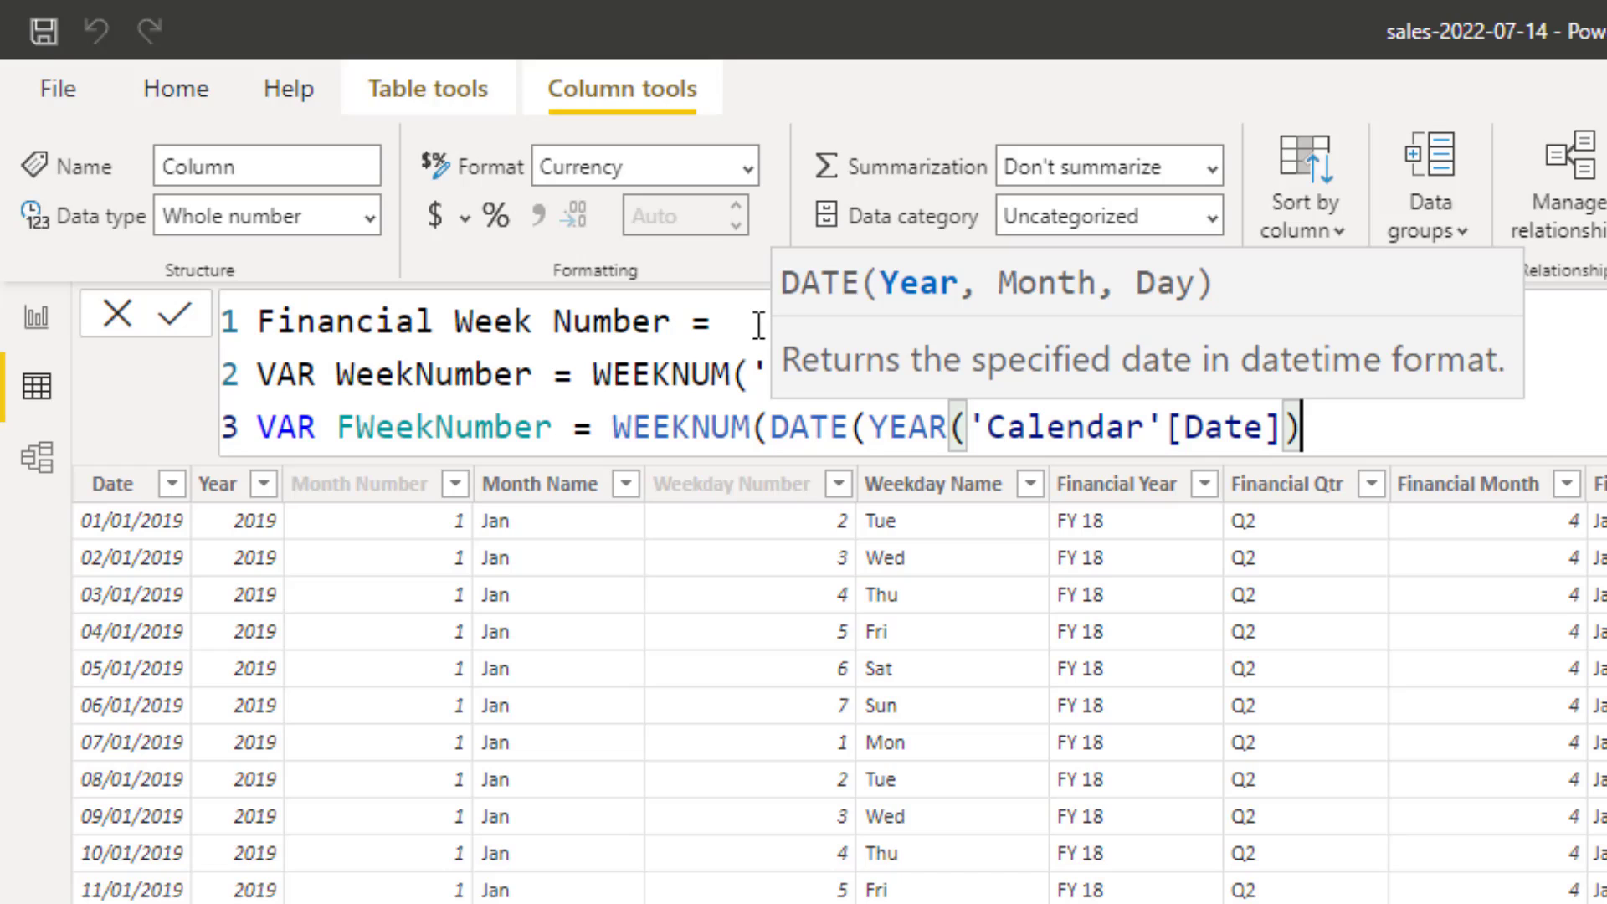
pyautogui.write(',')
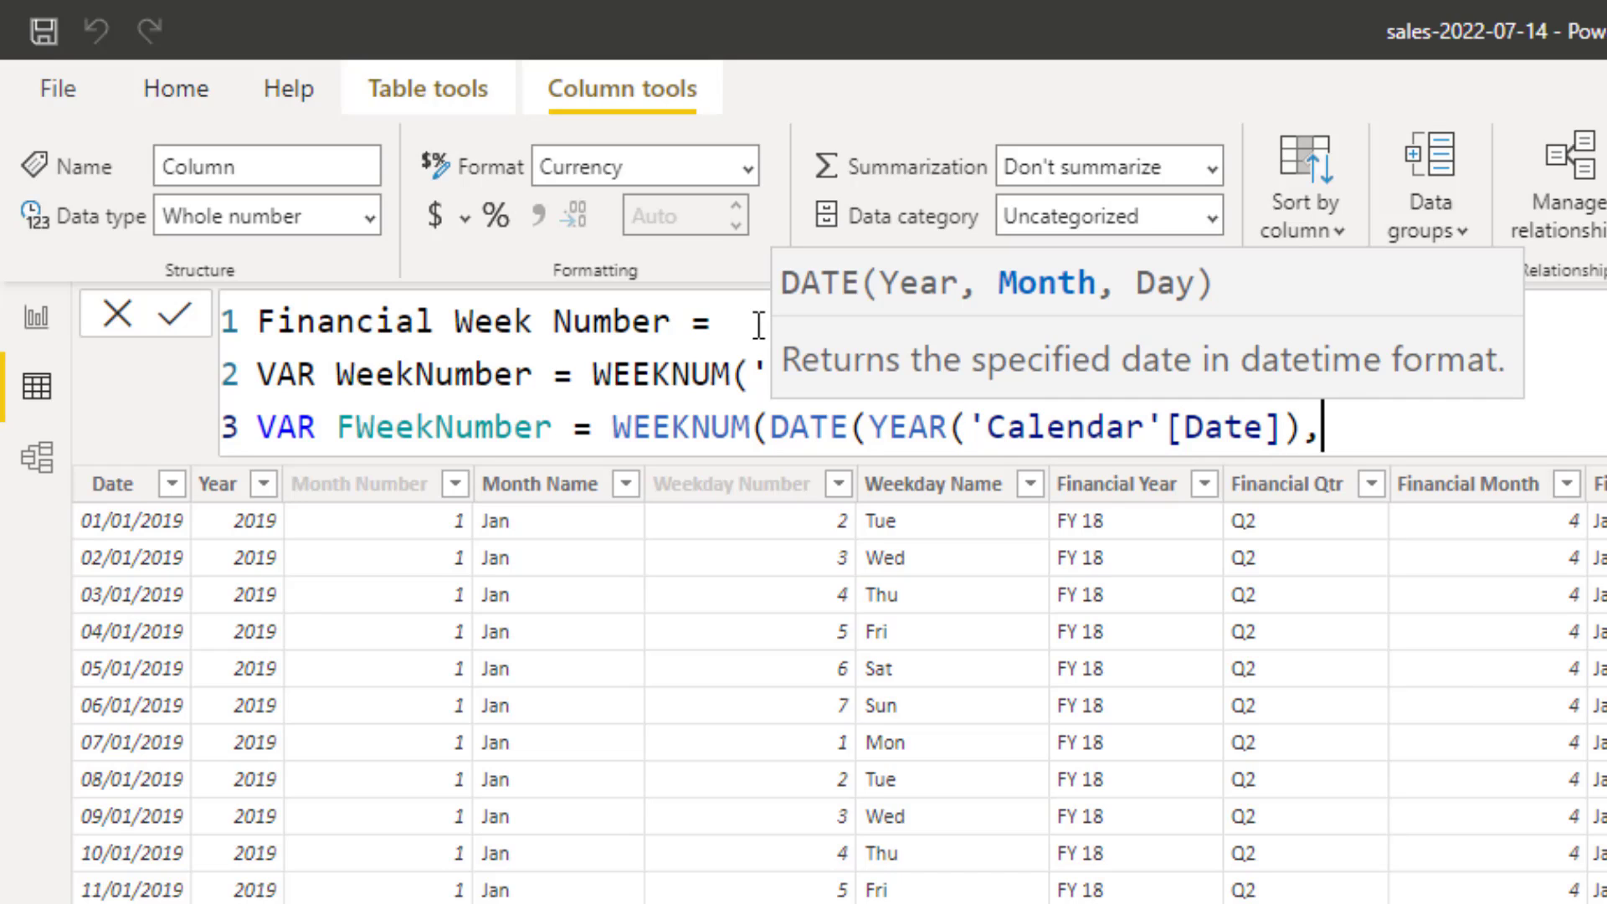
pyautogui.write('10,')
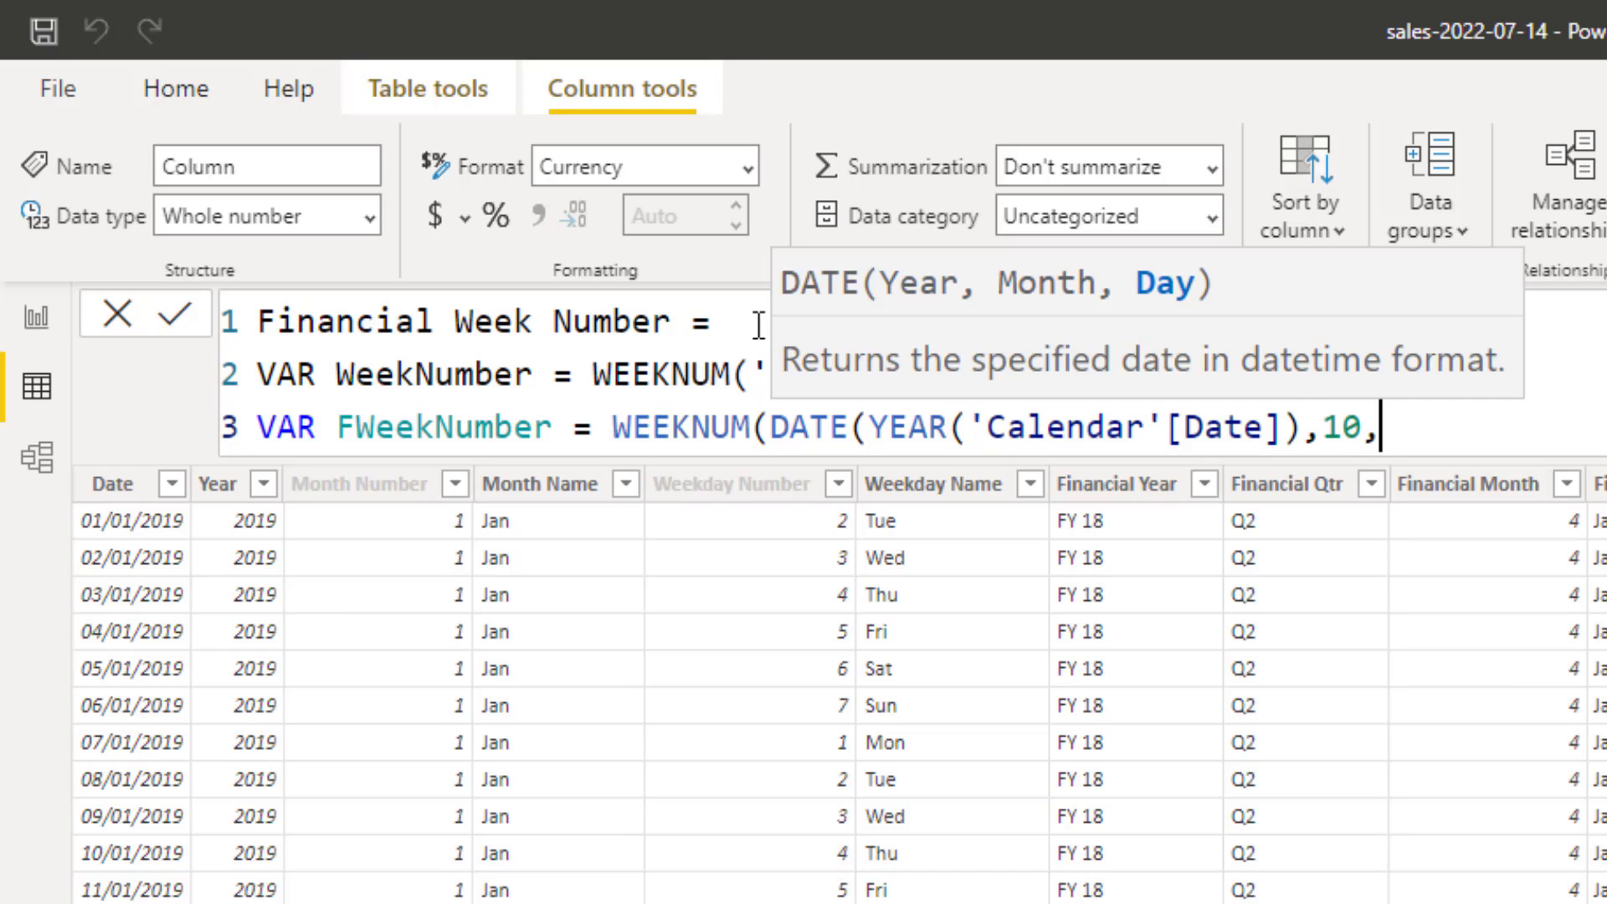
pyautogui.write('01')
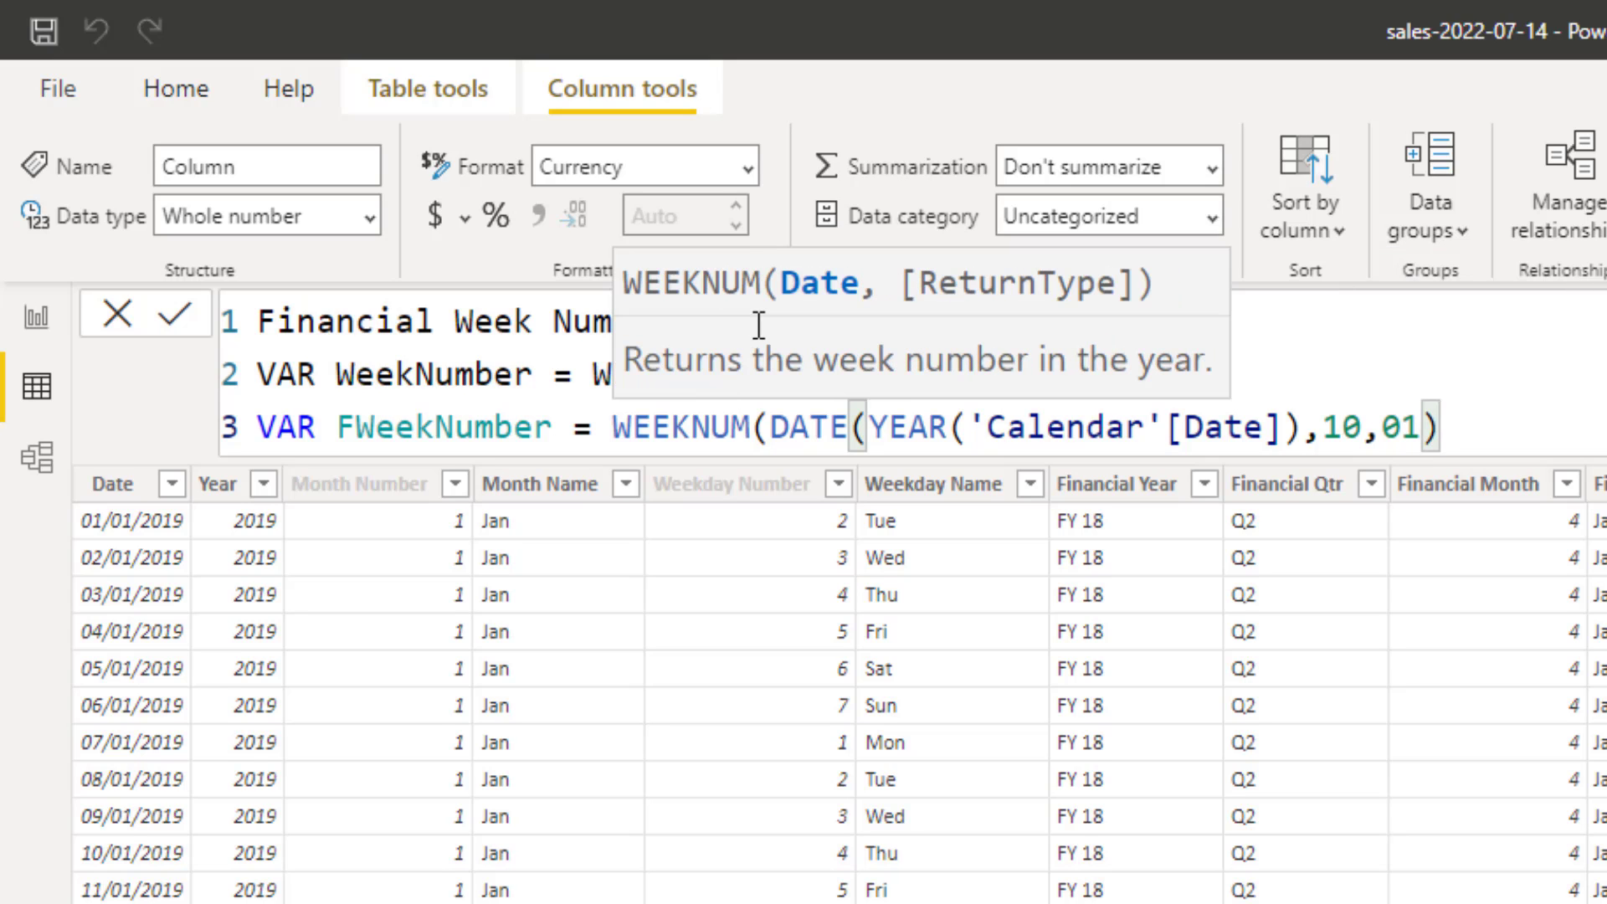
pyautogui.write(',2')
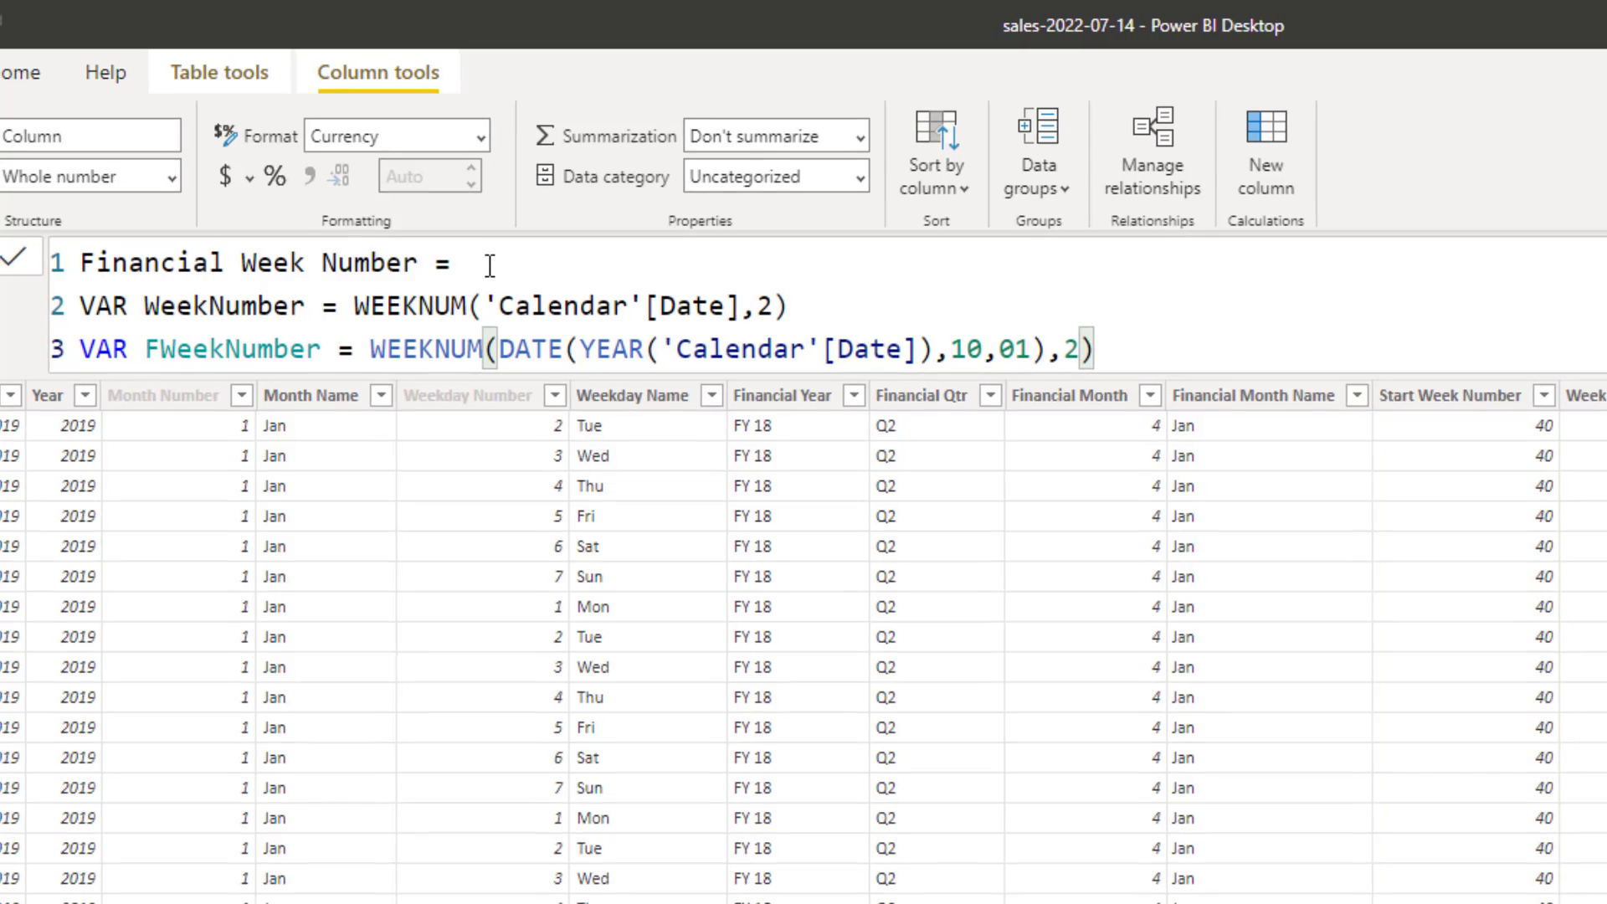
pyautogui.press('enter')
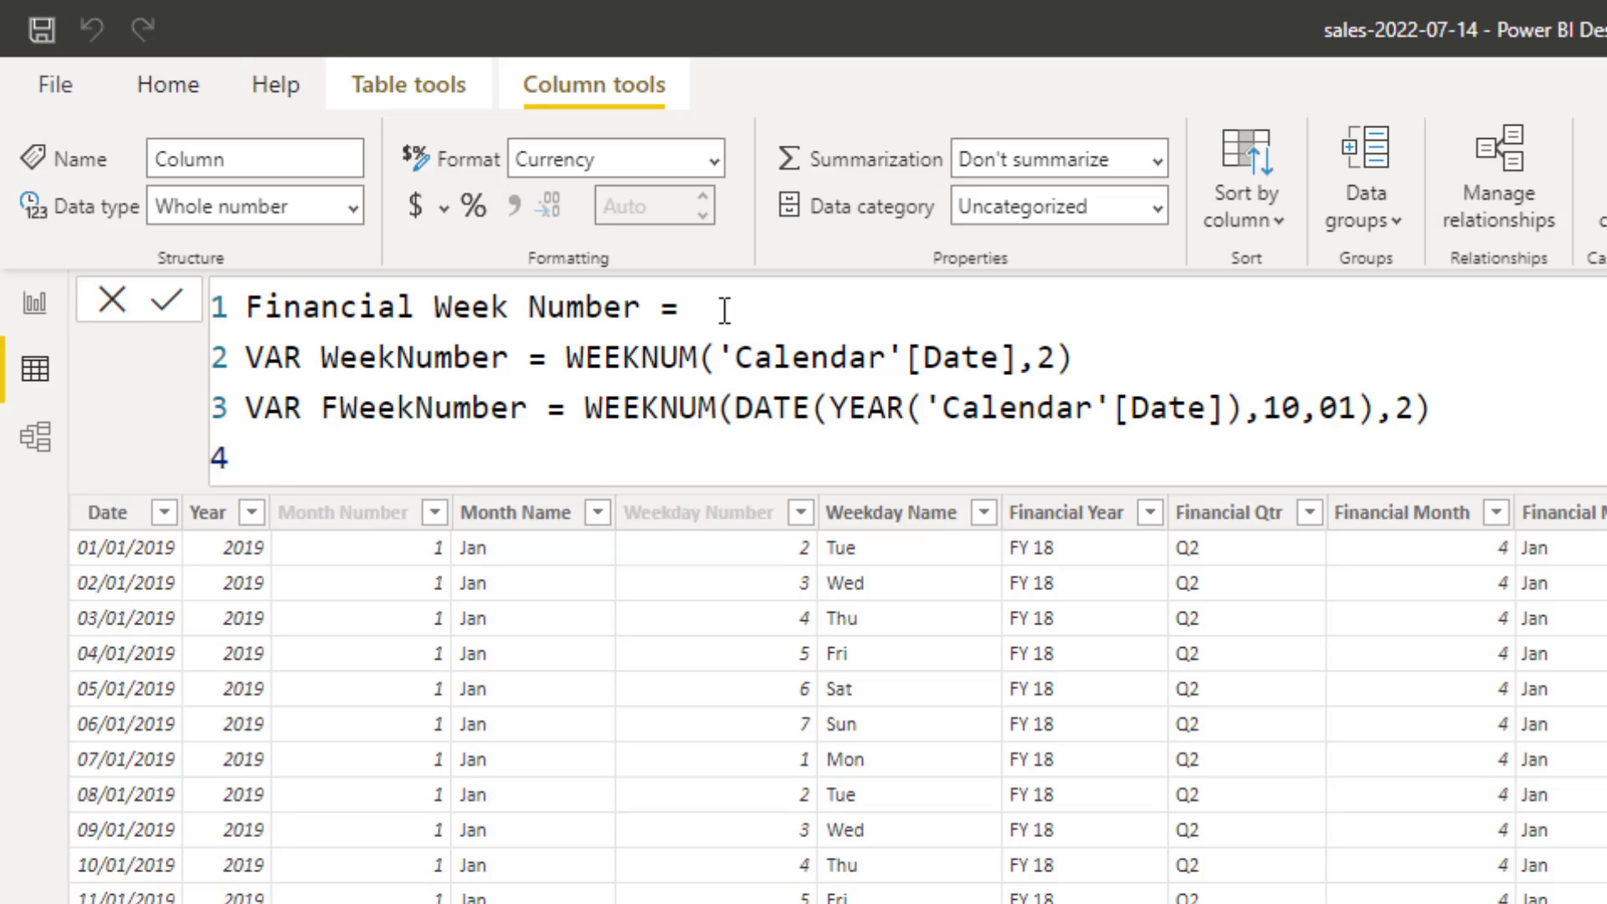
# - Write RETURN IF(WeekNumber>=FWeekNumber, as the formula's condition
pyautogui.write('RETUR')
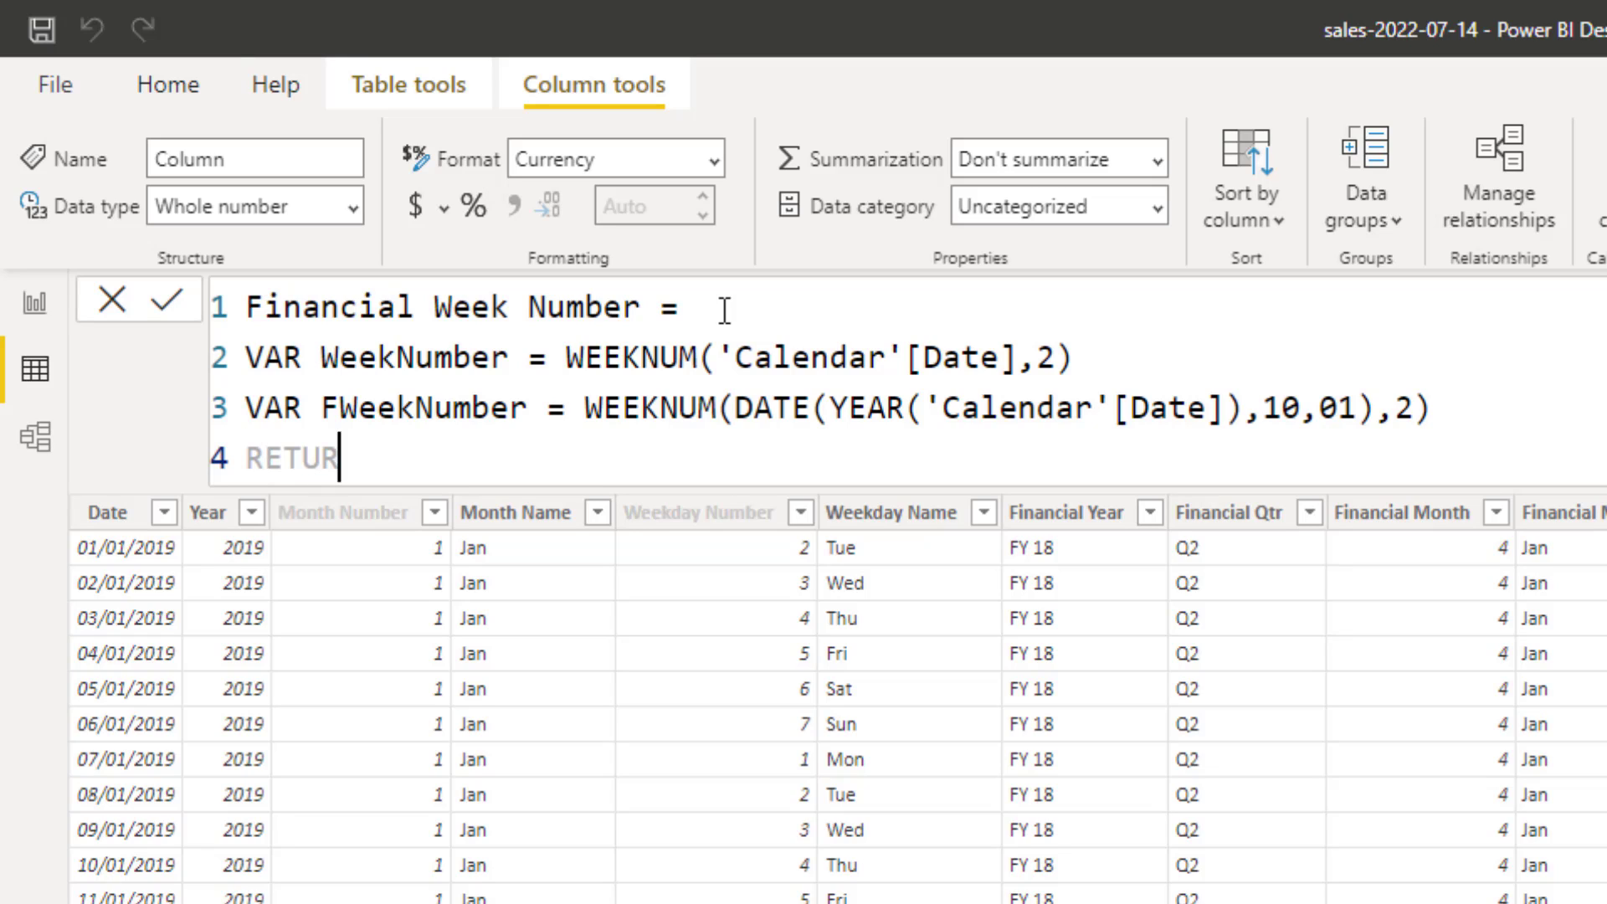
pyautogui.press('enter')
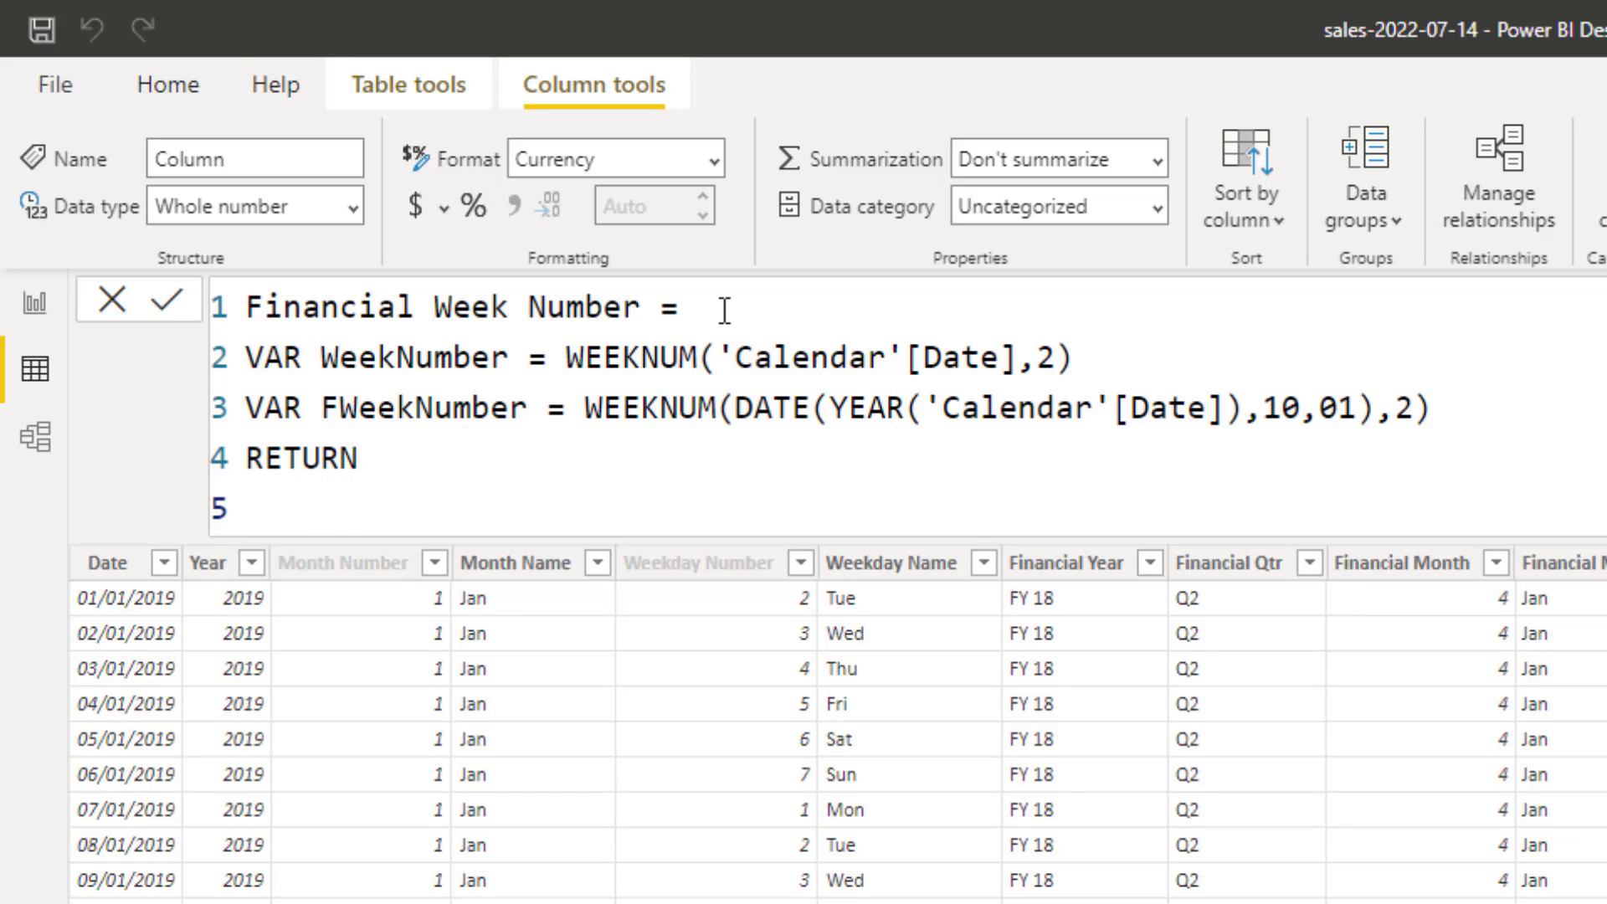
pyautogui.write('IF(')
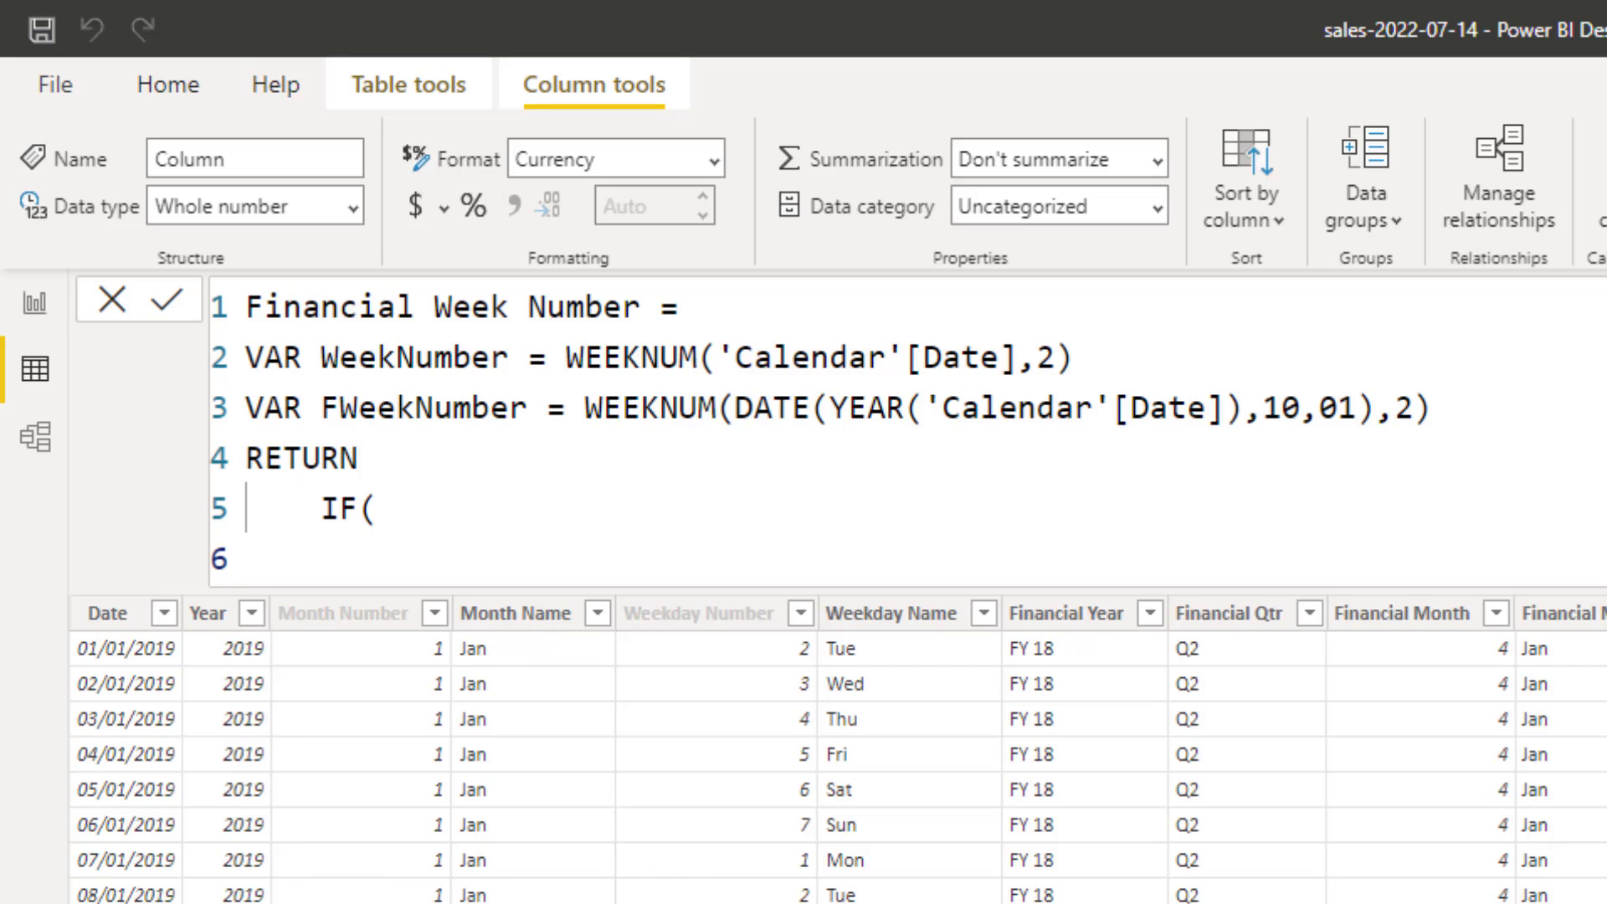
pyautogui.write('WeekNumber')
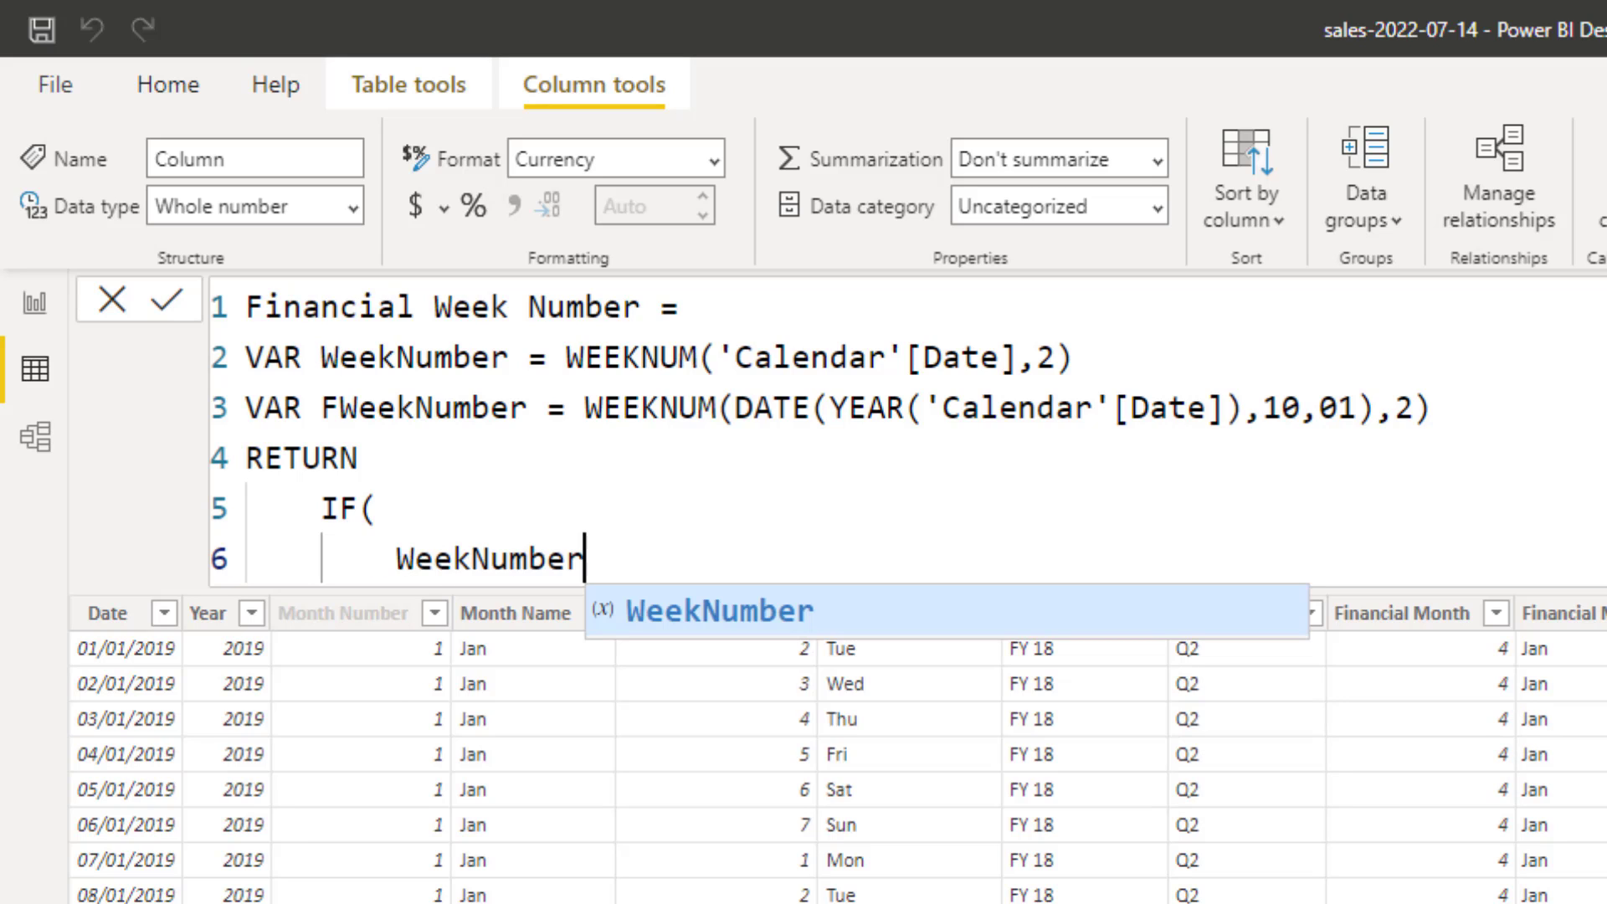
pyautogui.write('>=')
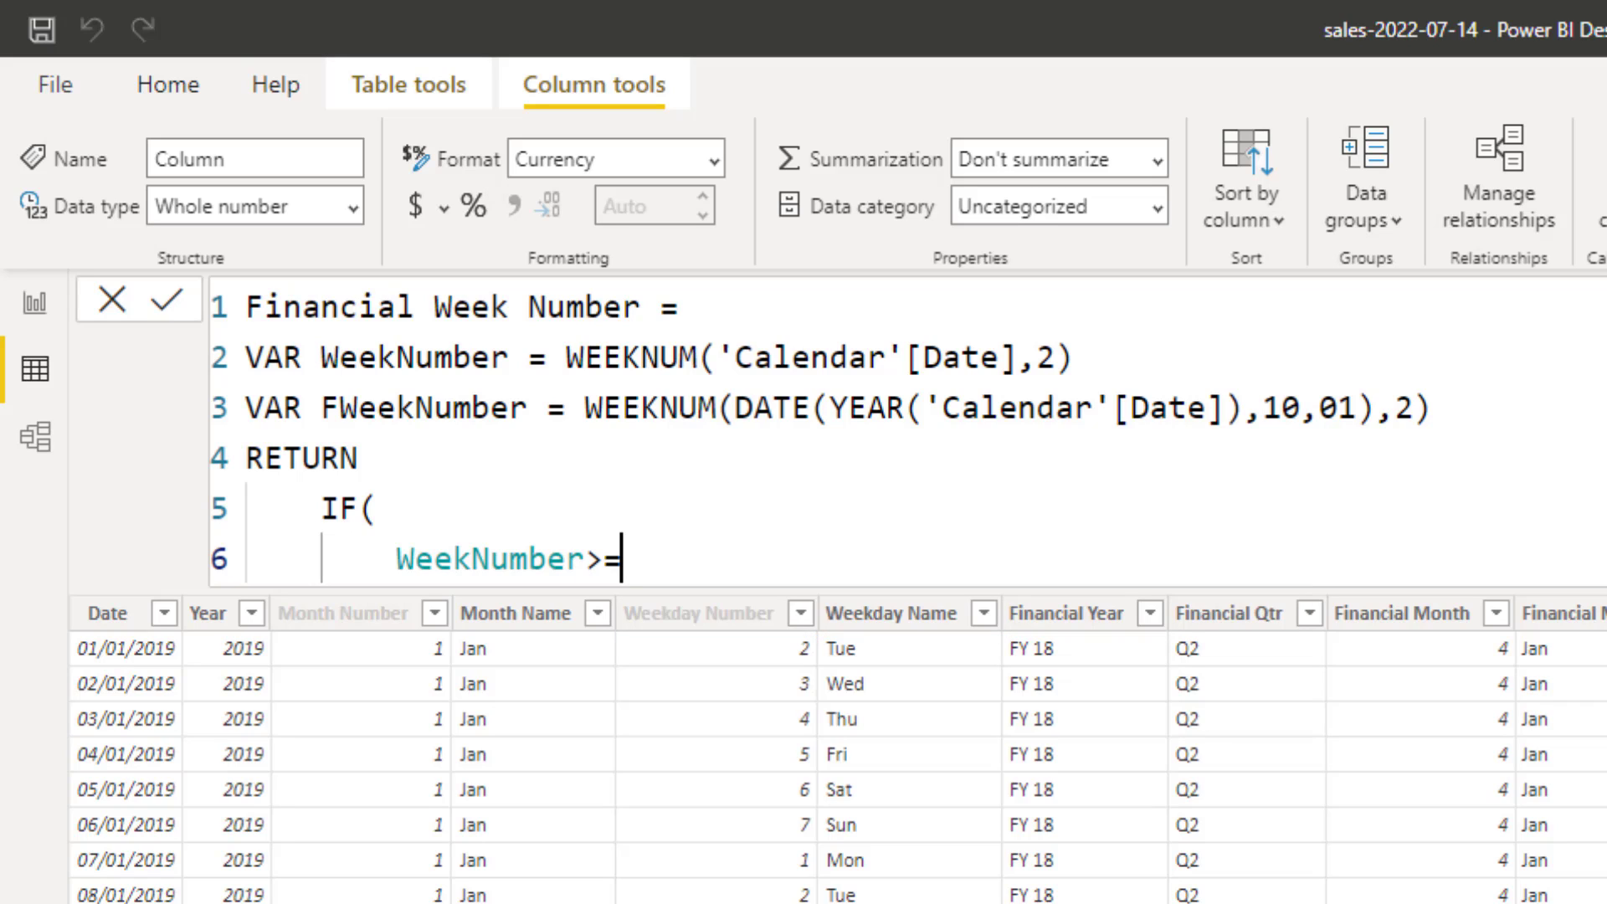
pyautogui.write('f')
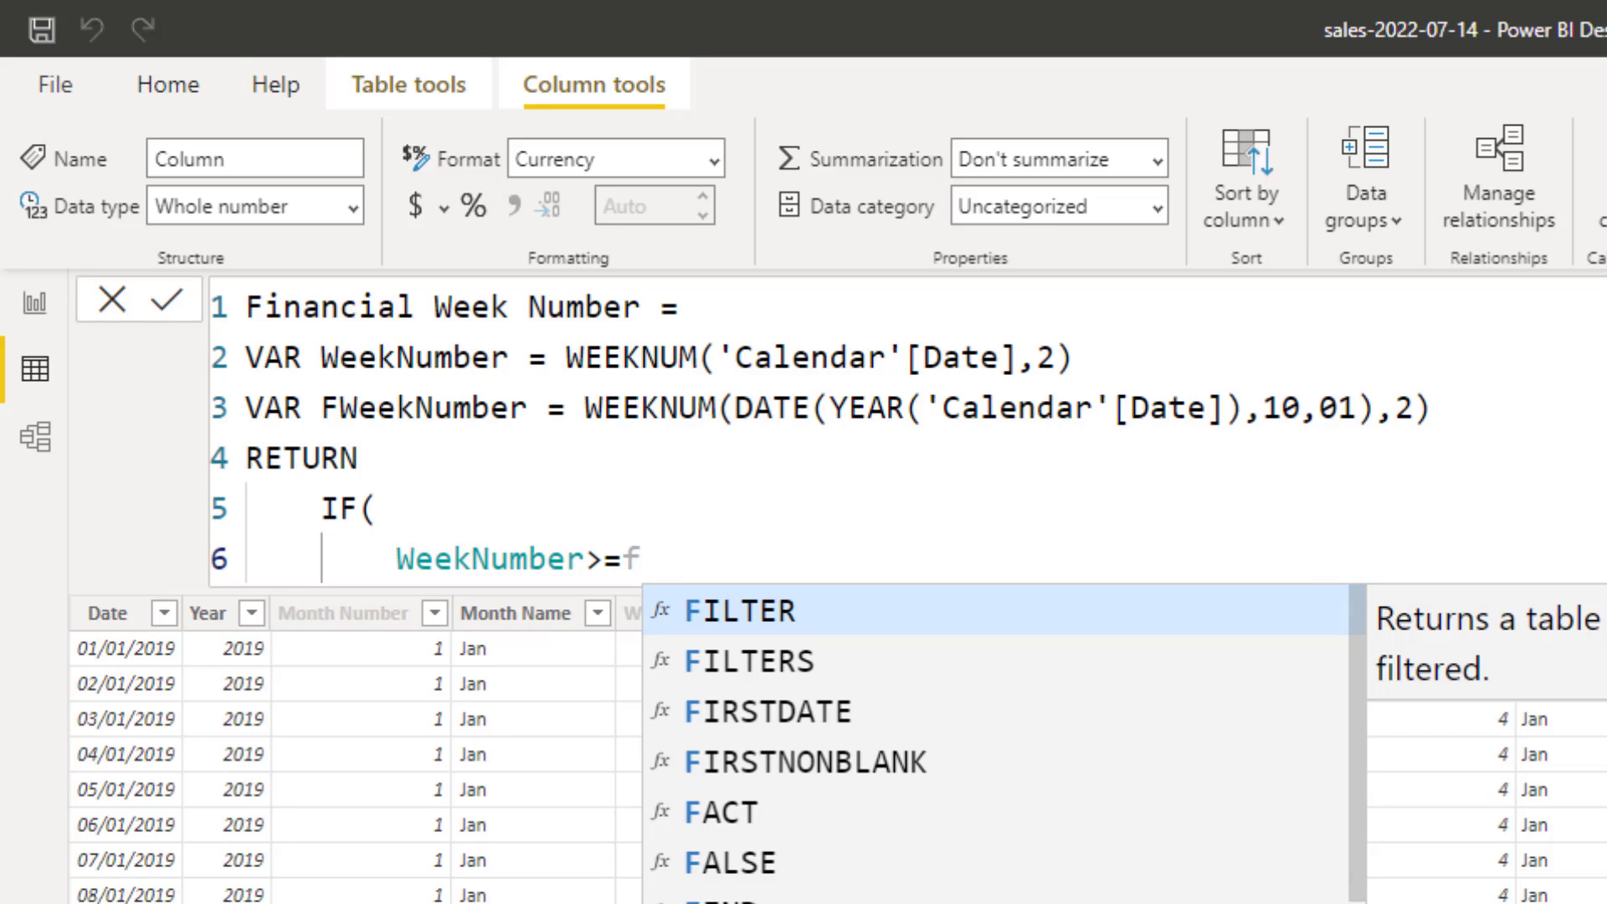
pyautogui.write('WeekNumber')
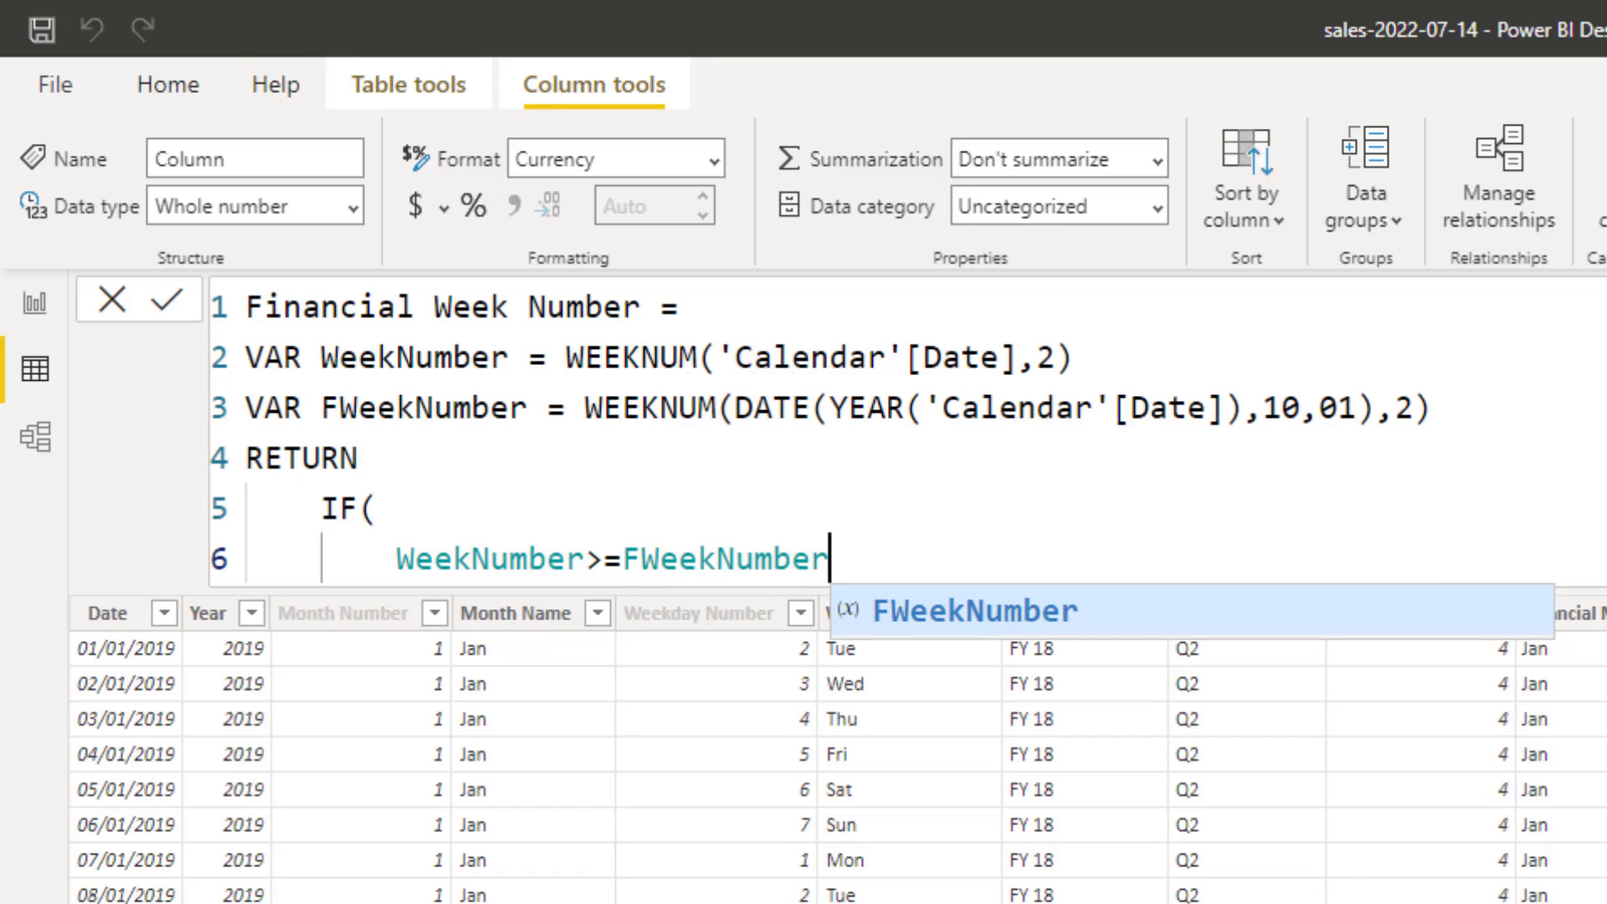
pyautogui.write(',')
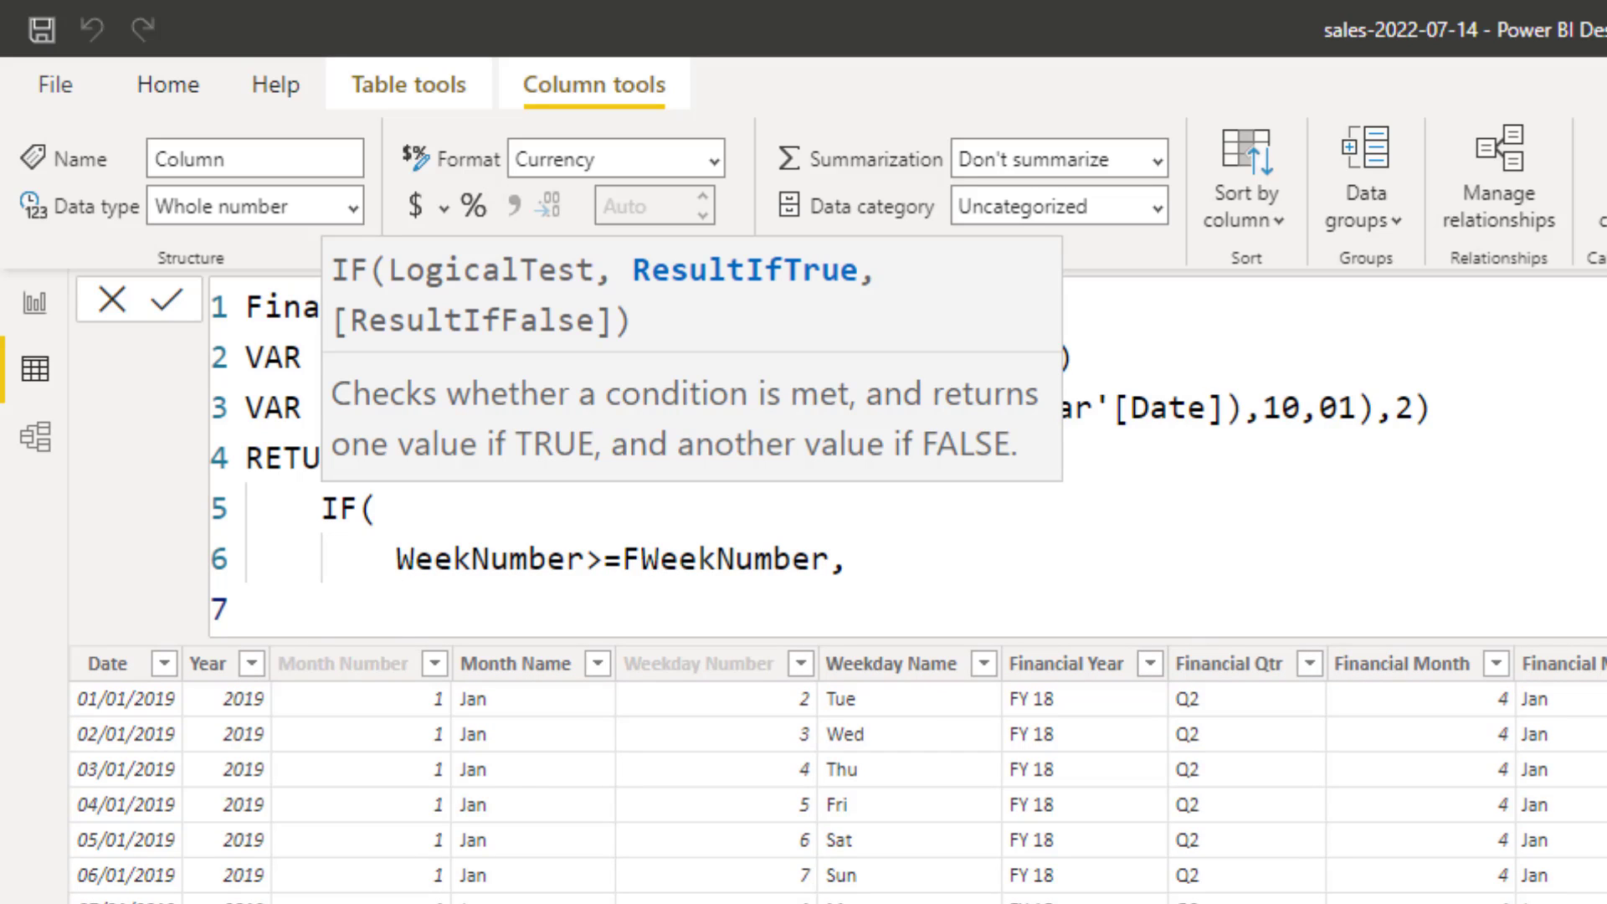
# - Enter WeekNumber-(FWeekNumber-1) as the IF's true result
pyautogui.write('wee')
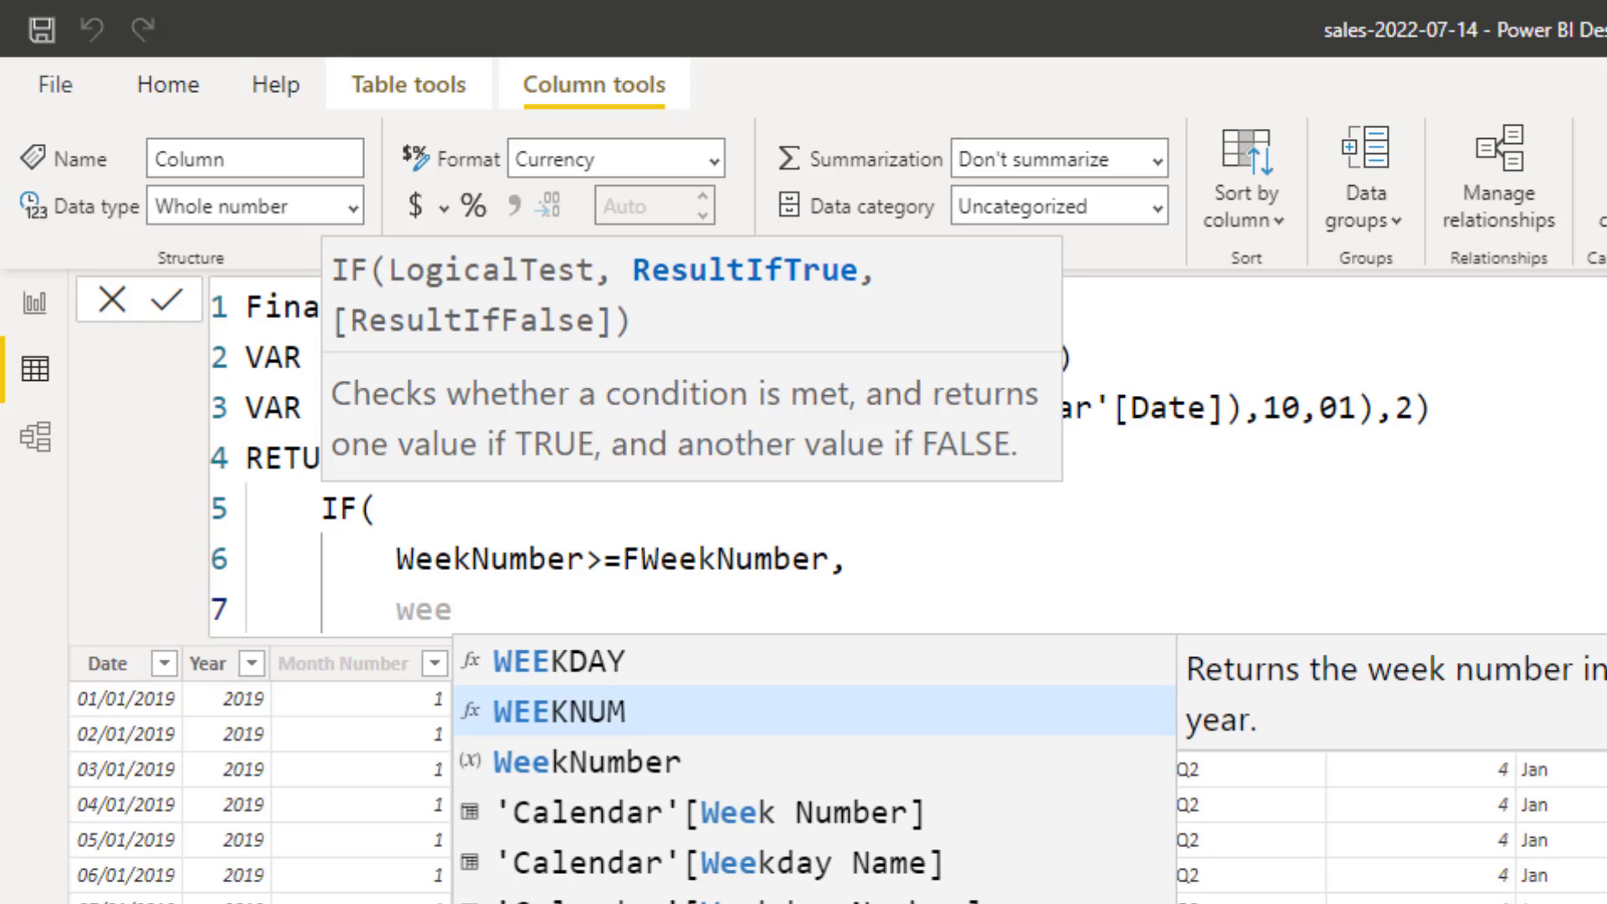
pyautogui.write('WeekNumber-')
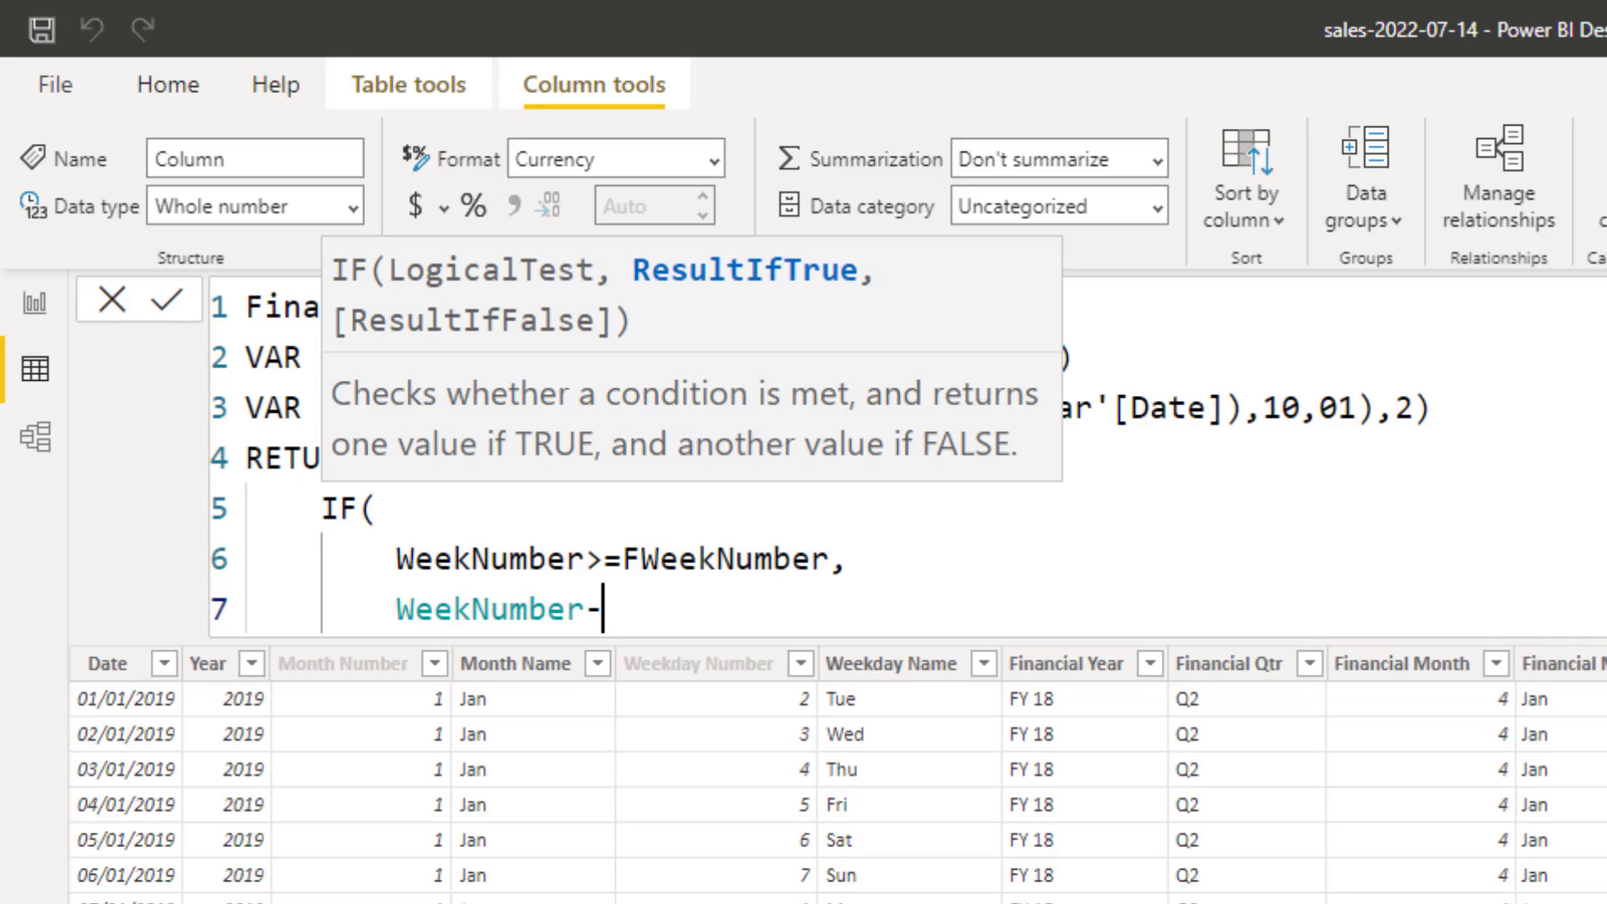
pyautogui.write('(')
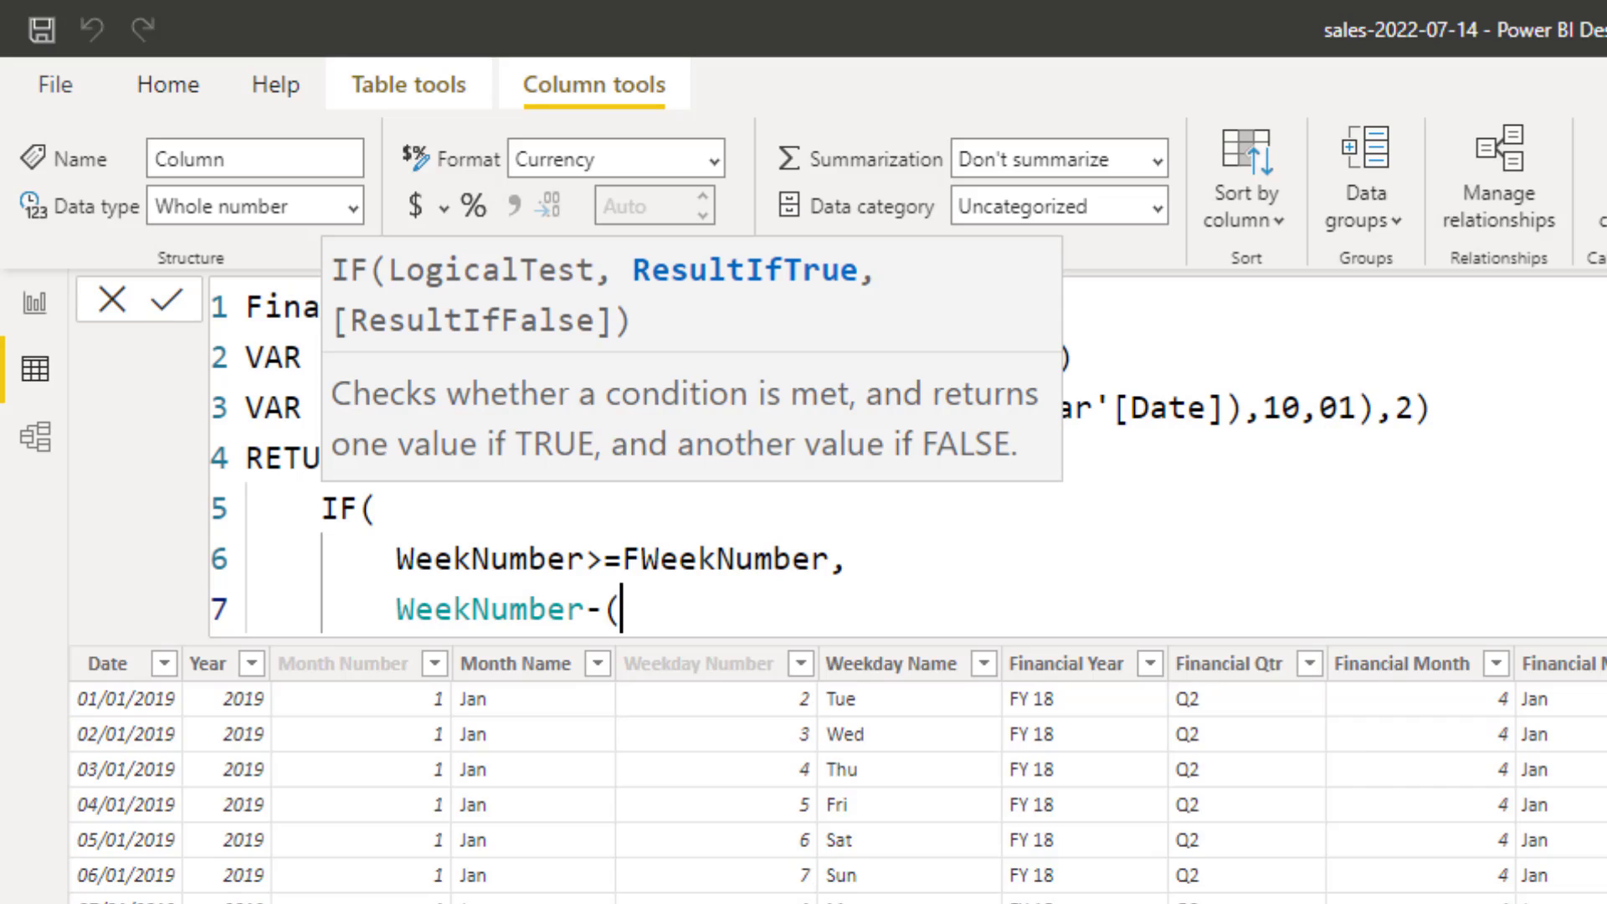
pyautogui.write('fwee')
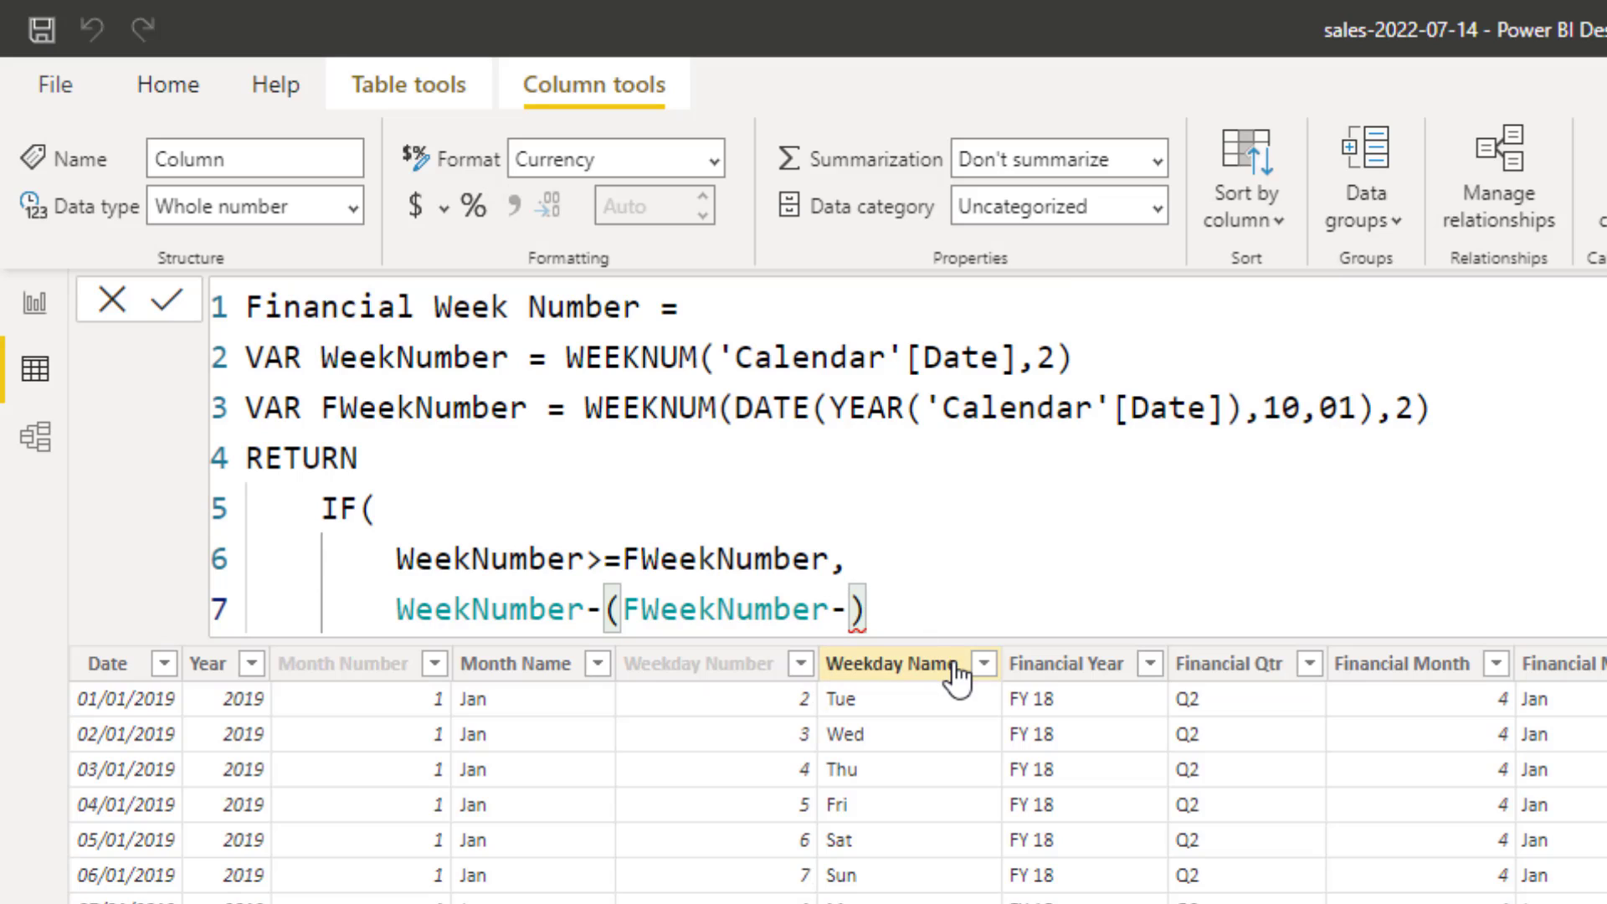
pyautogui.write('1),')
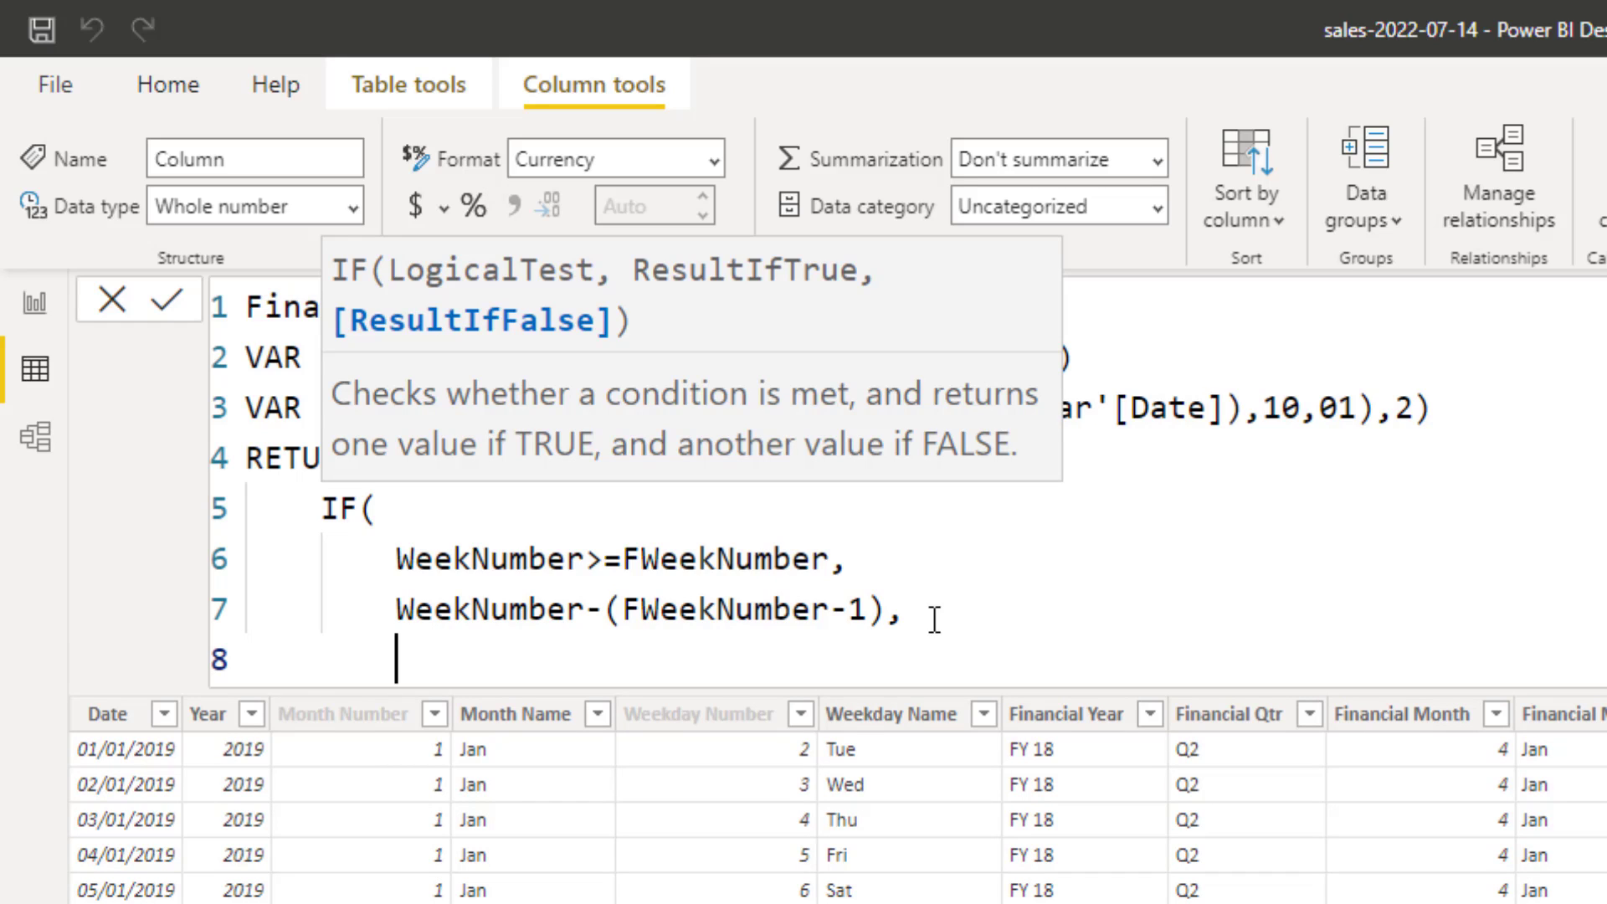
# - Enter false result 52+WeekNumber-(FWeekNumber-1), close the IF, and commit the column
pyautogui.write('52')
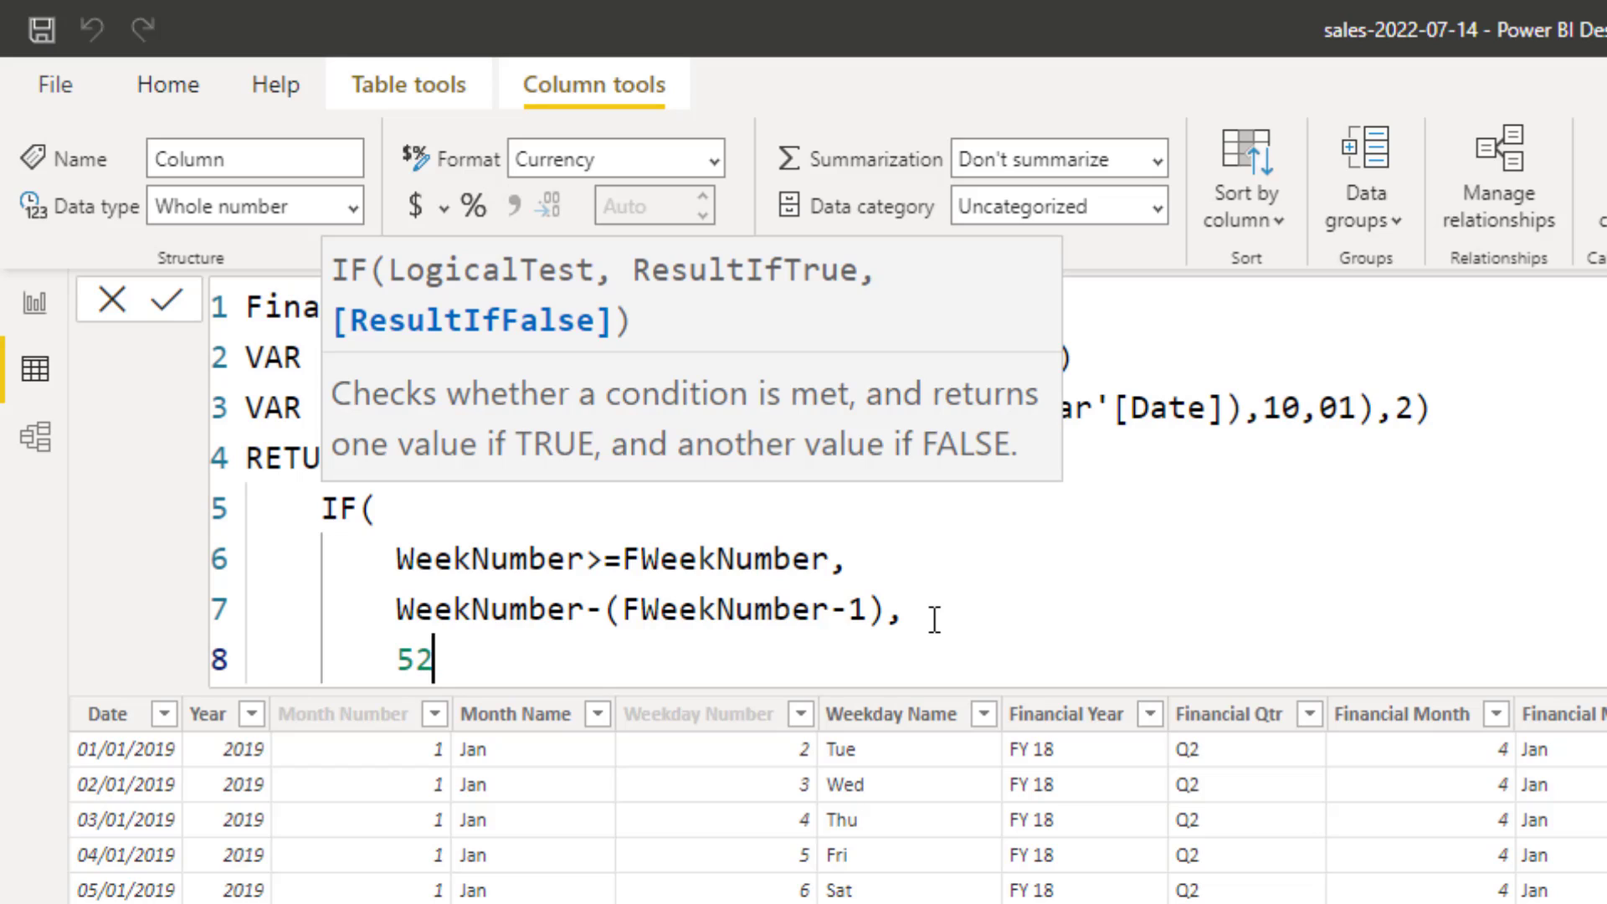
pyautogui.write('+')
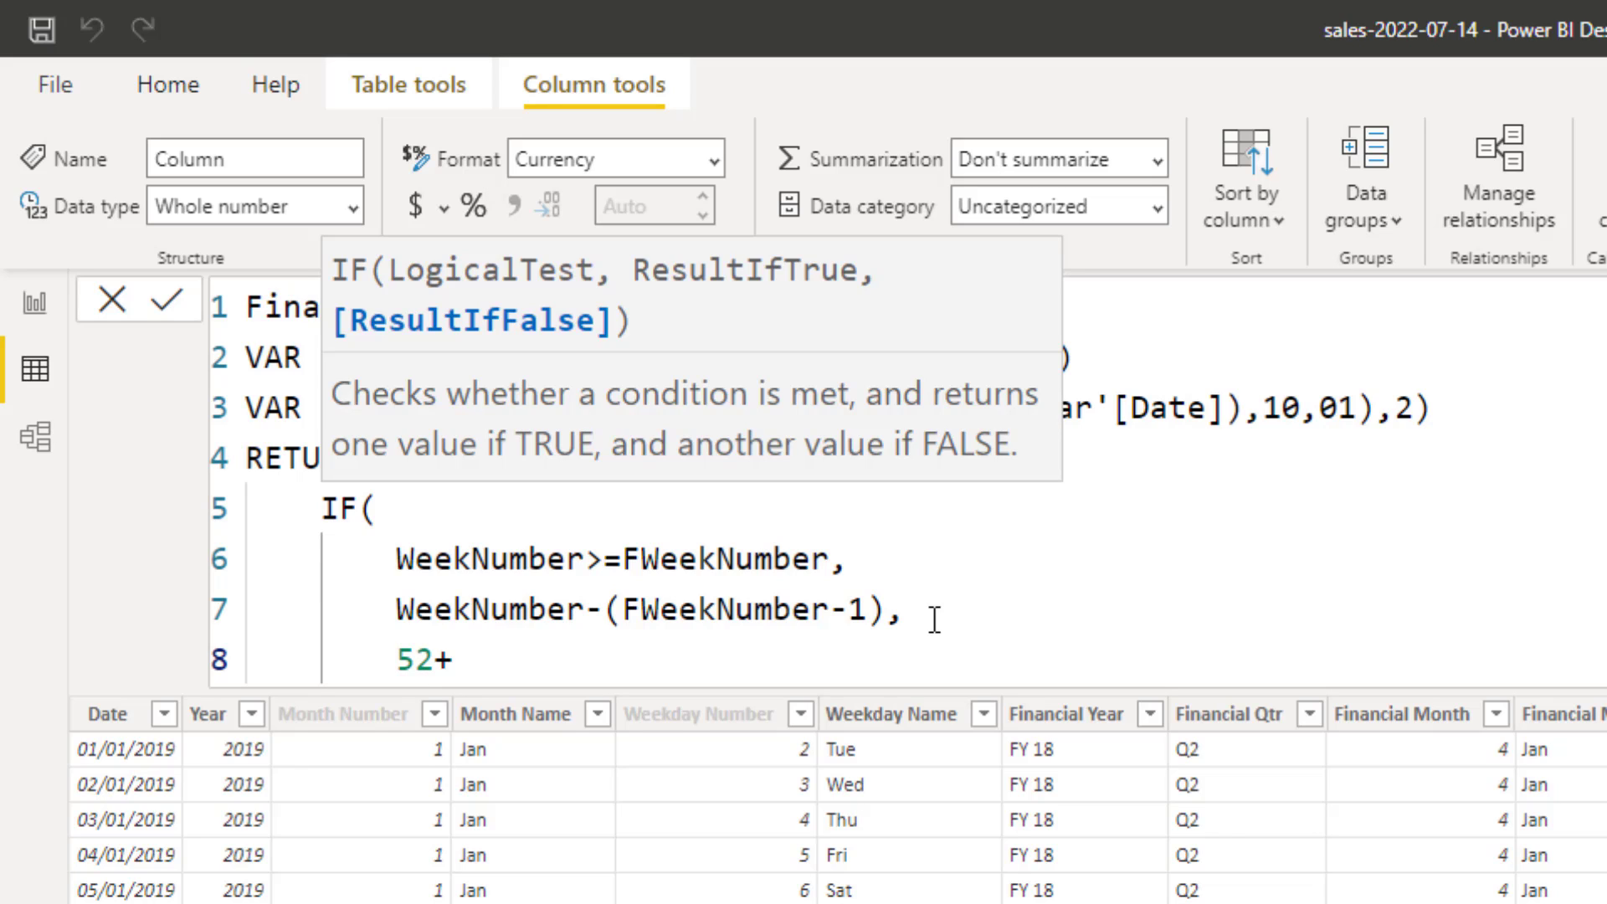
pyautogui.write('WeekNumber')
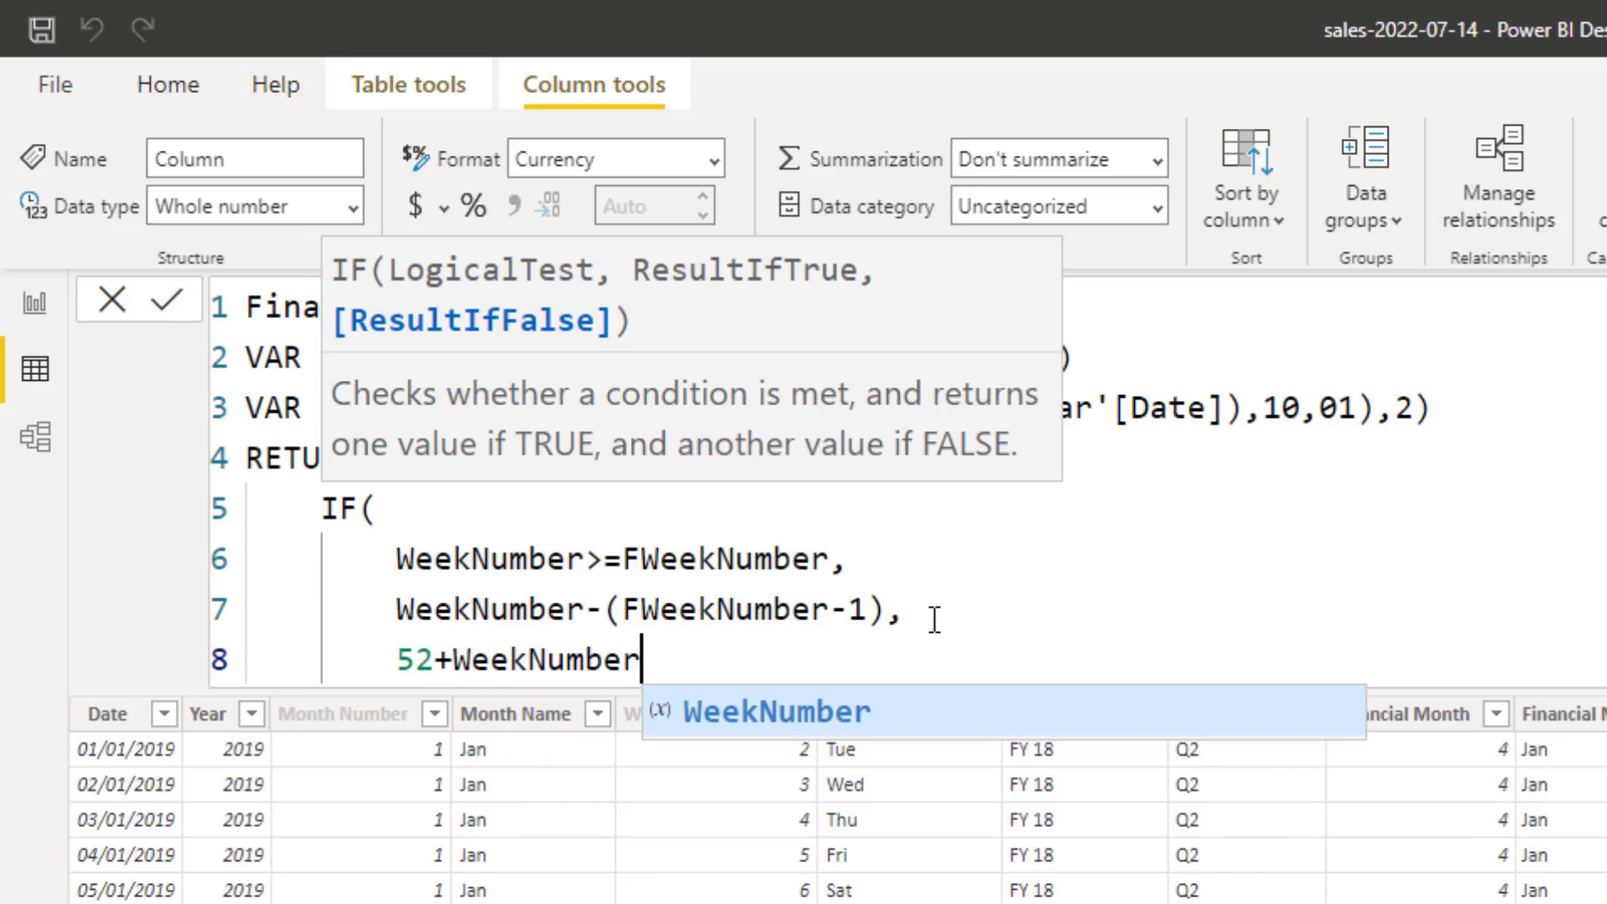
pyautogui.write('-')
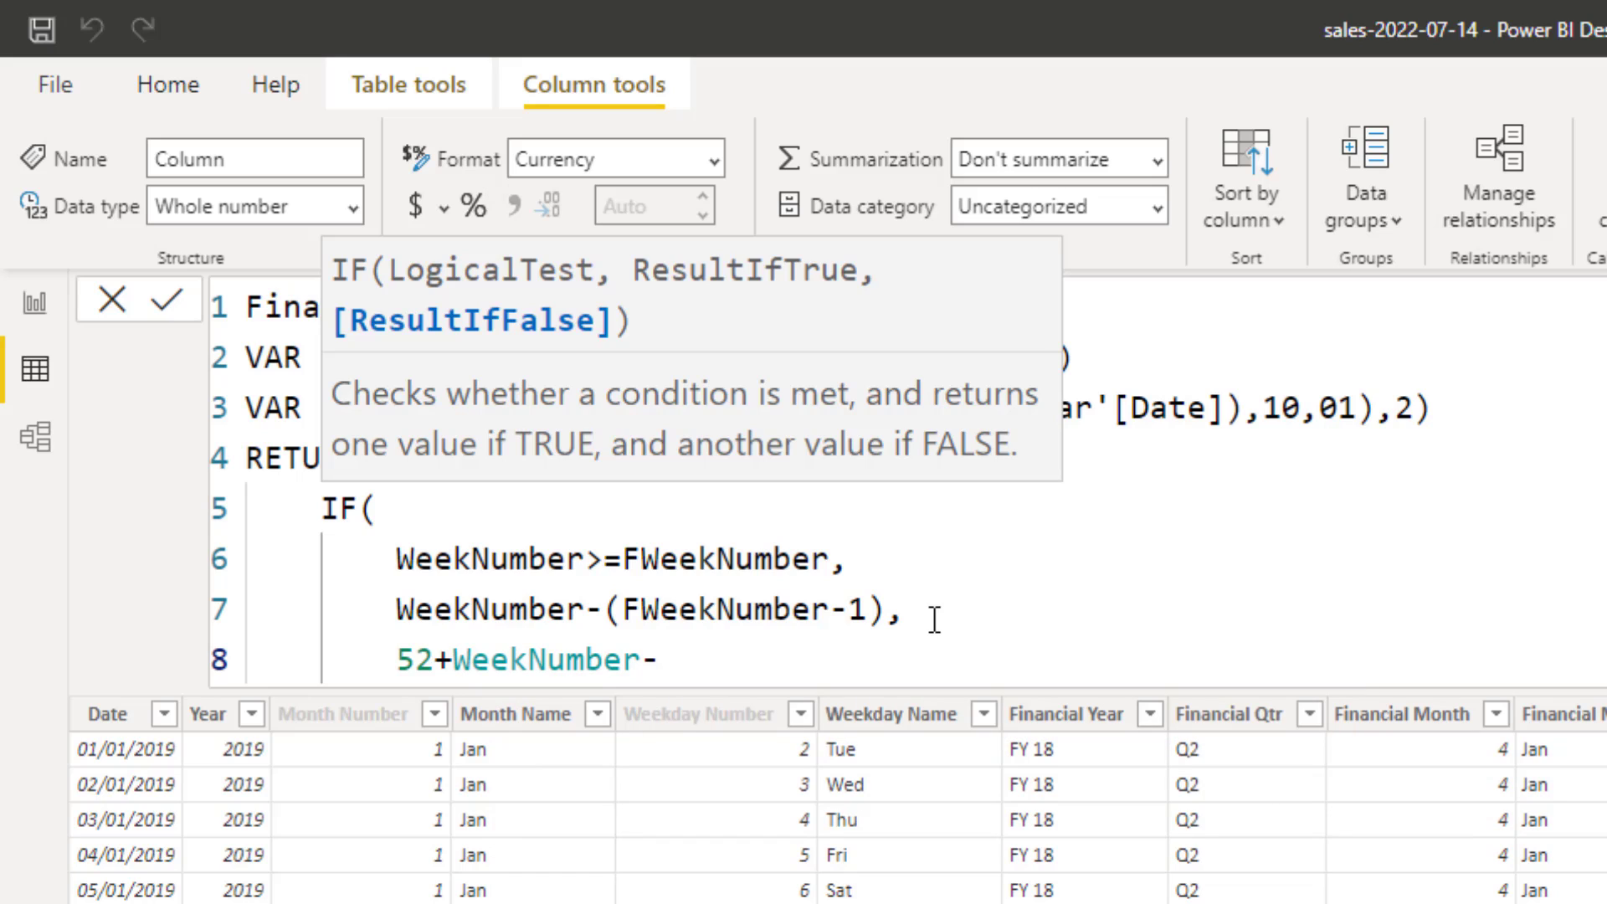
pyautogui.write('(F')
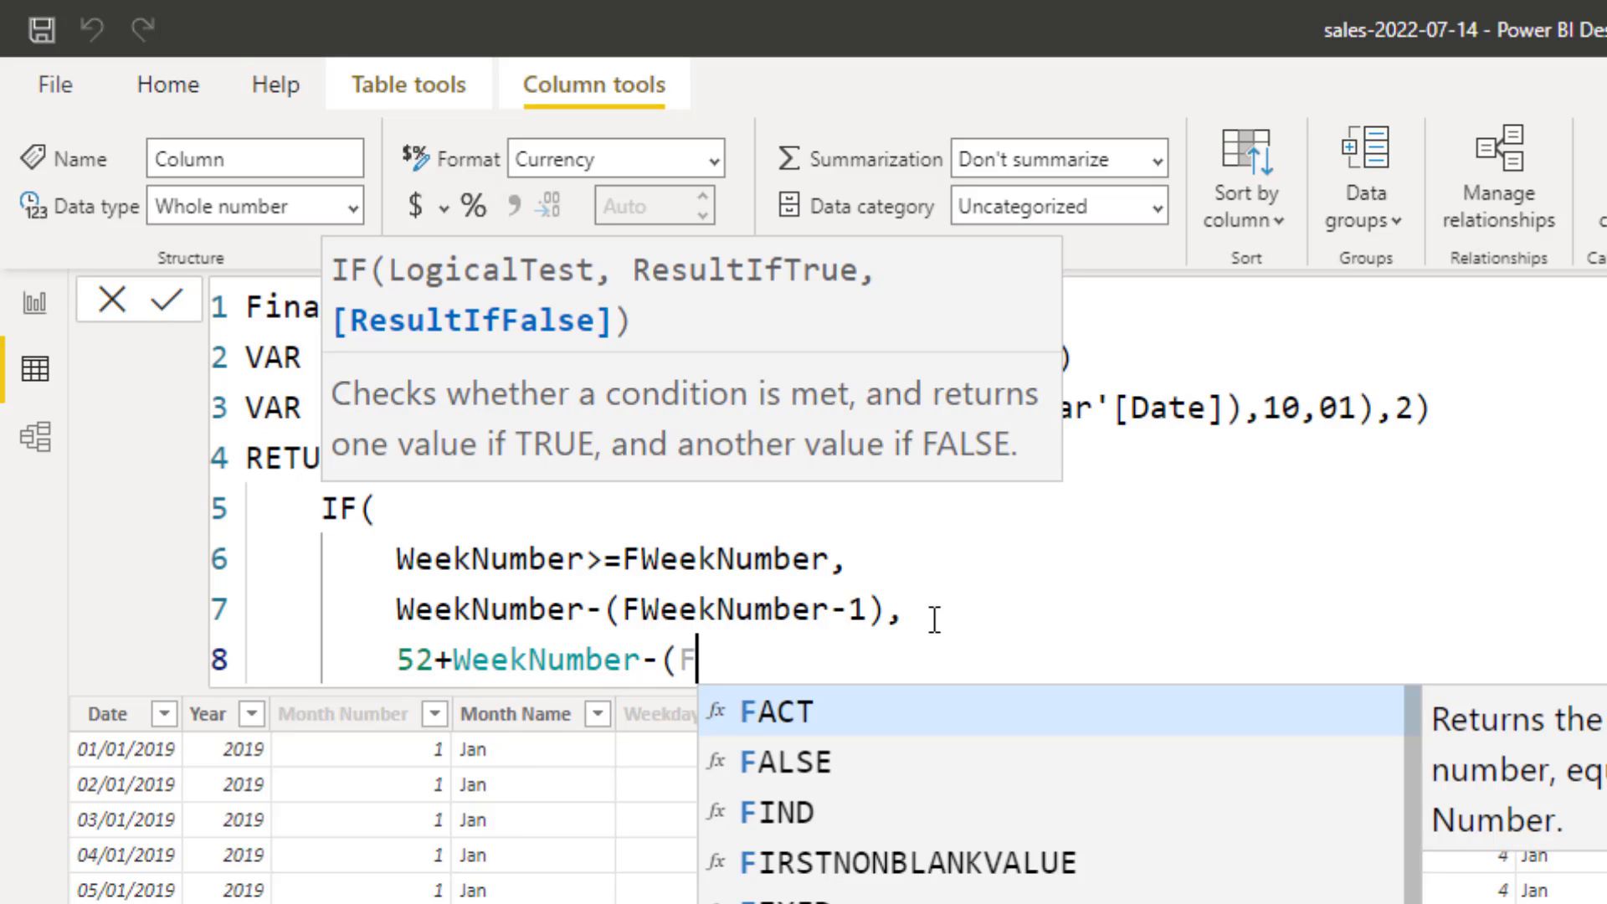
pyautogui.write('WeekNumber')
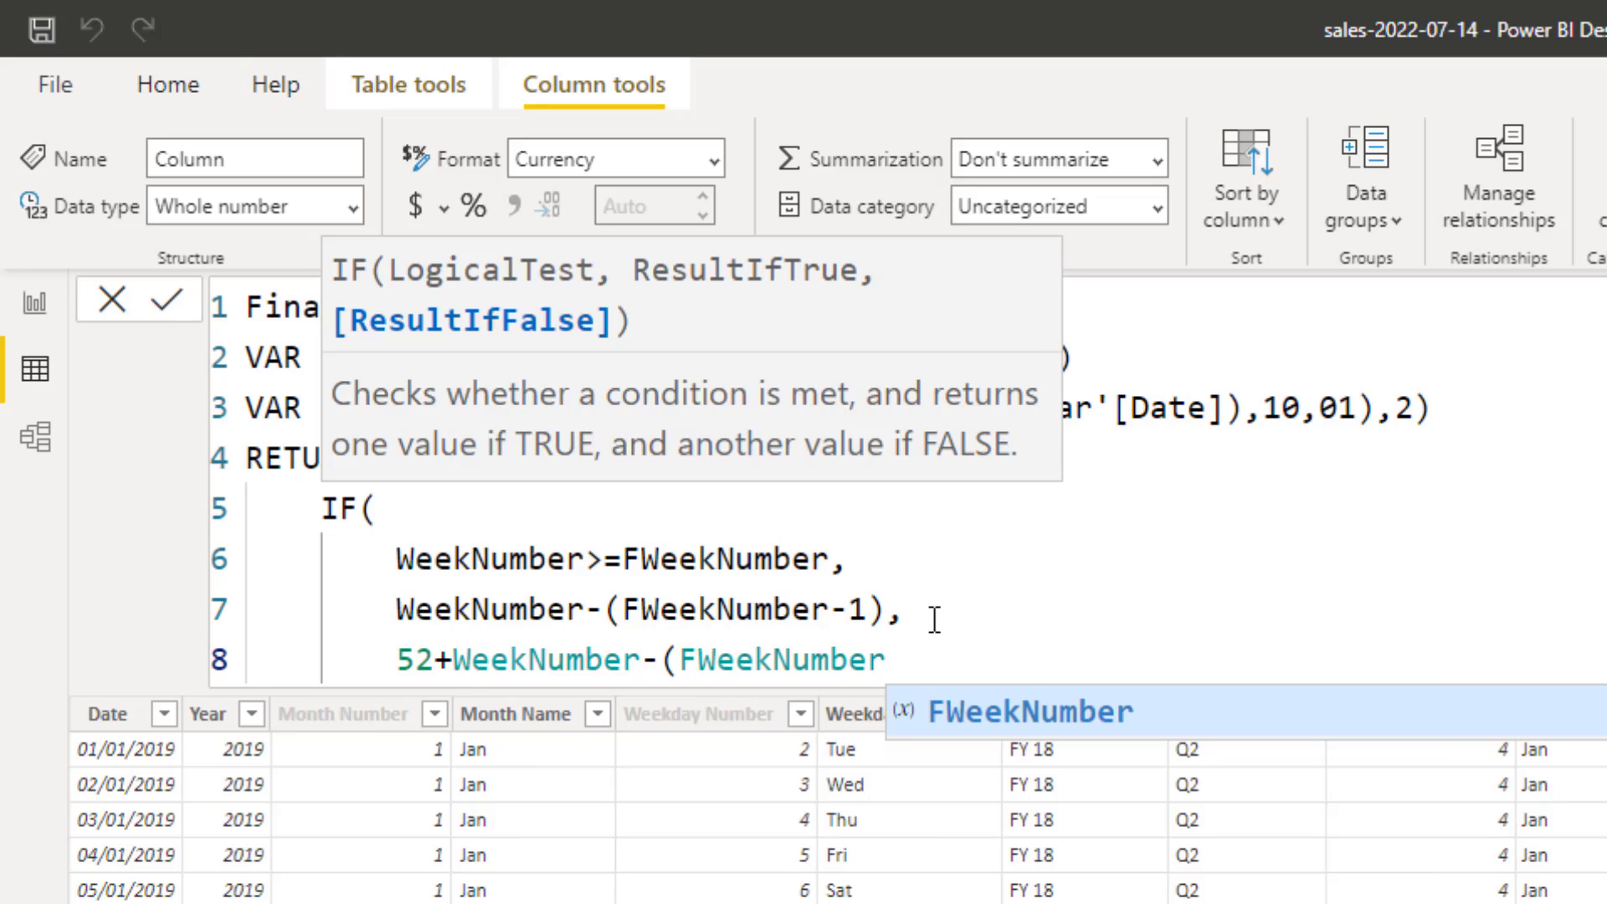
pyautogui.write('-1)')
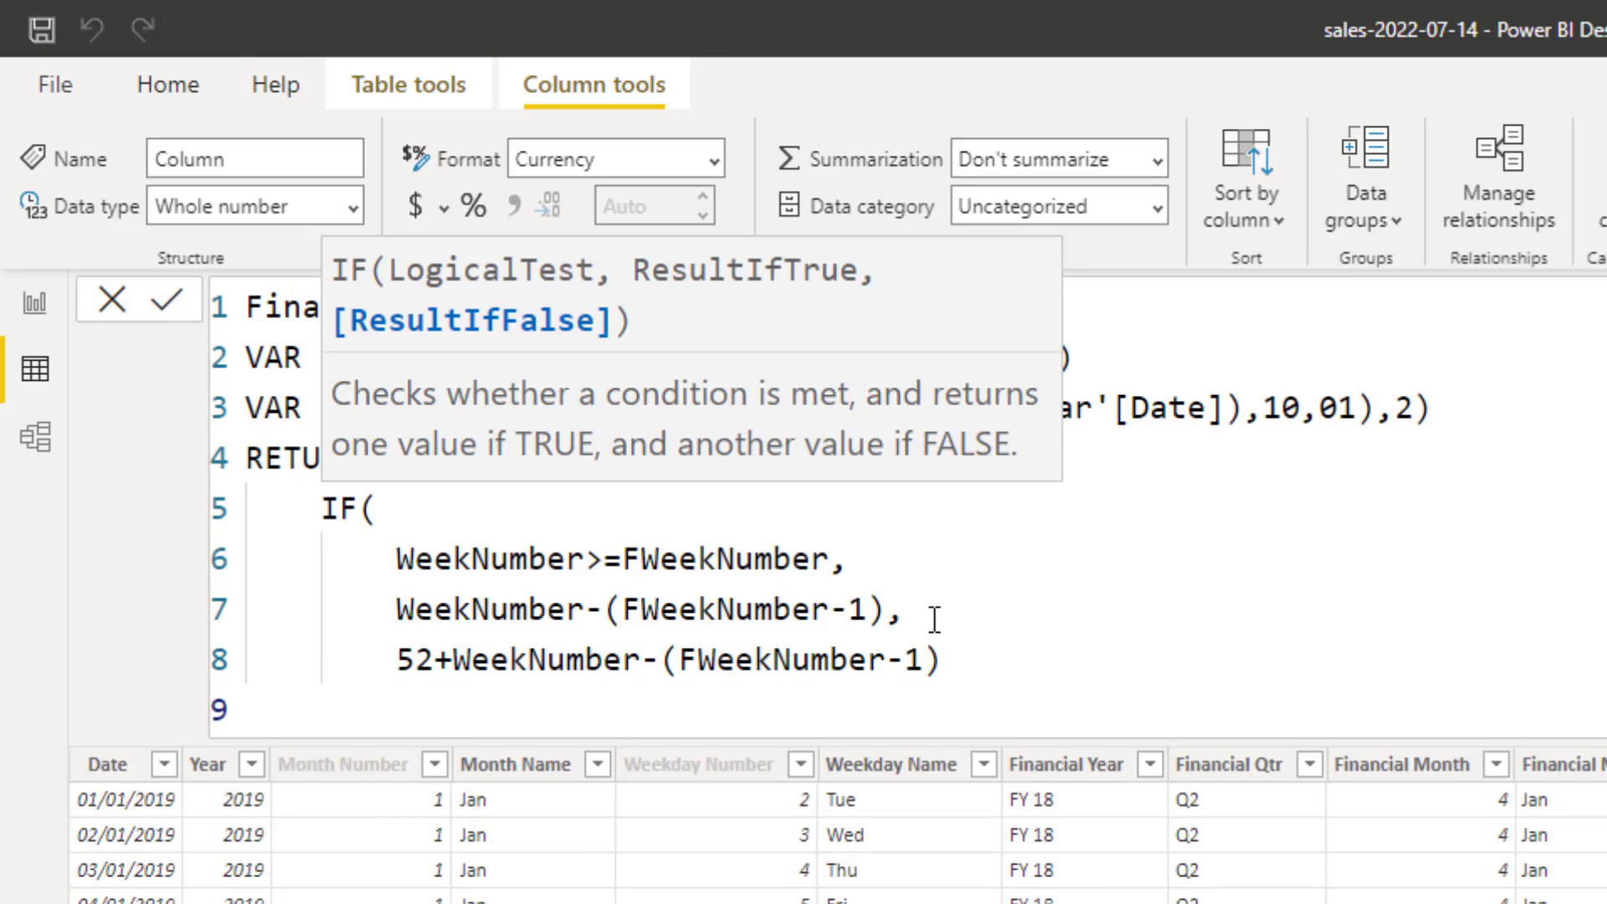
pyautogui.click(318, 707)
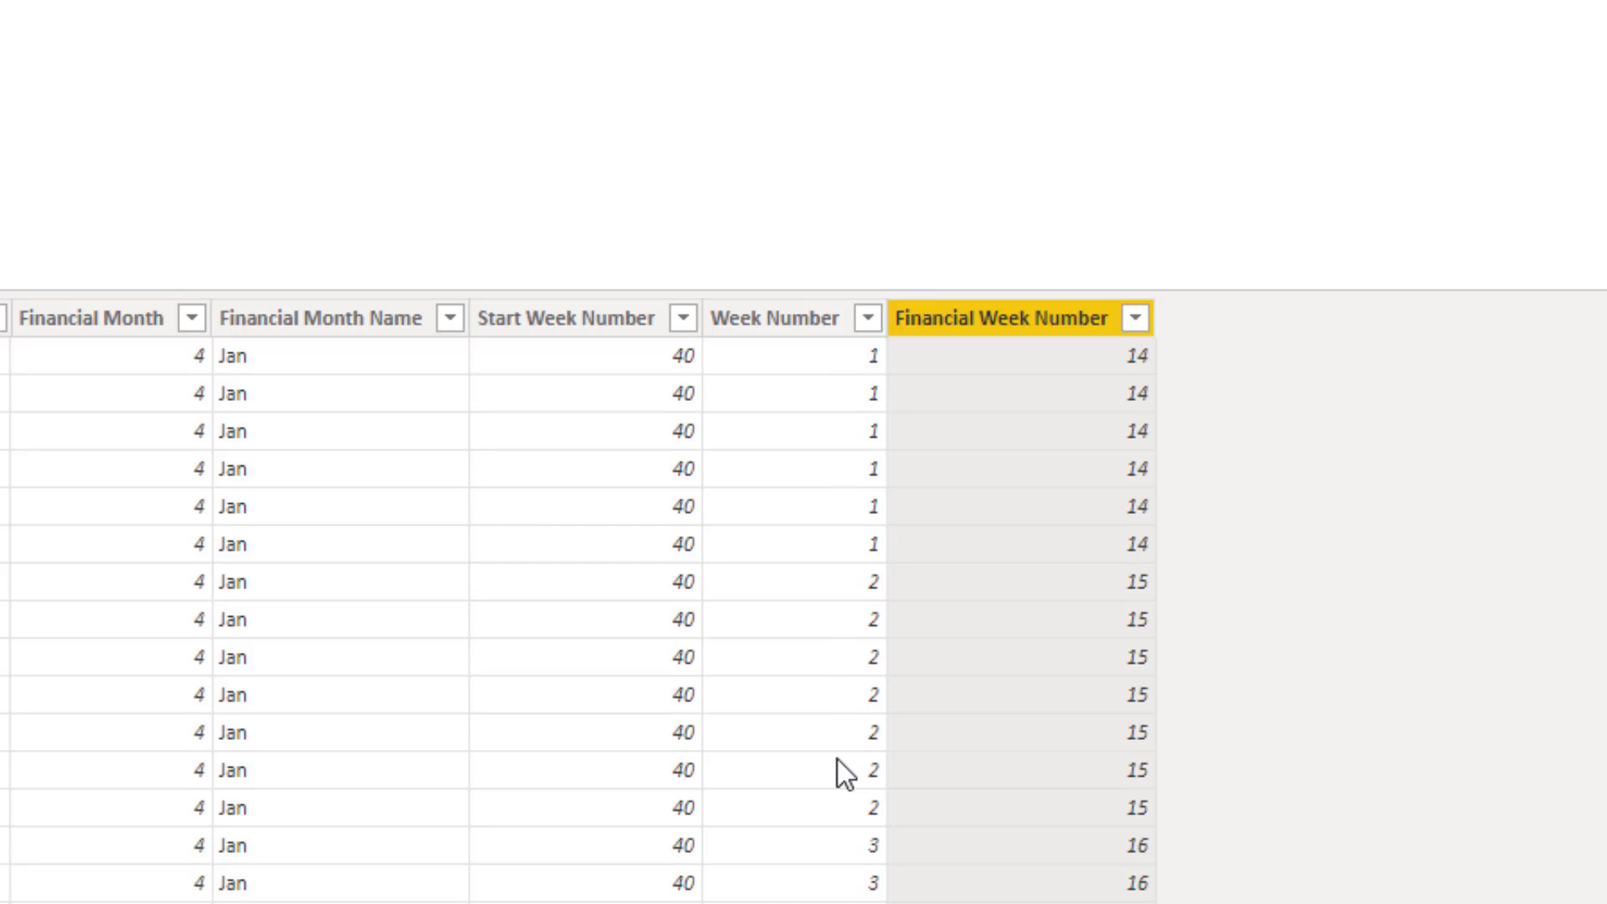
# - Scroll the Calendar table to see Financial Week Number restart at 1 in October
pyautogui.scroll(-3)
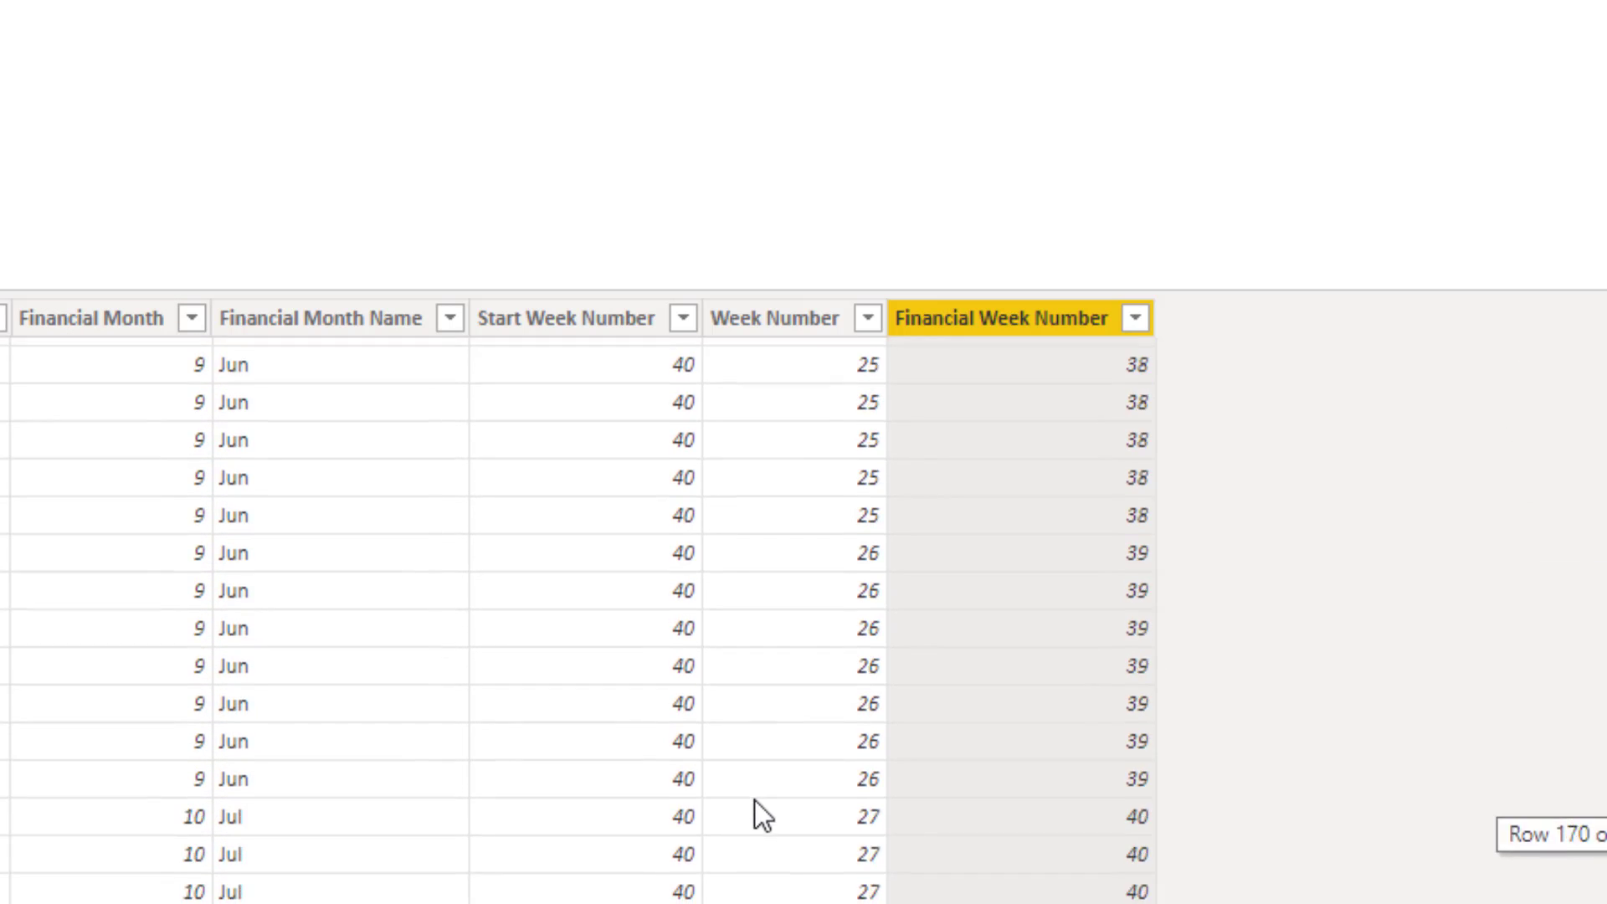
pyautogui.scroll(-3)
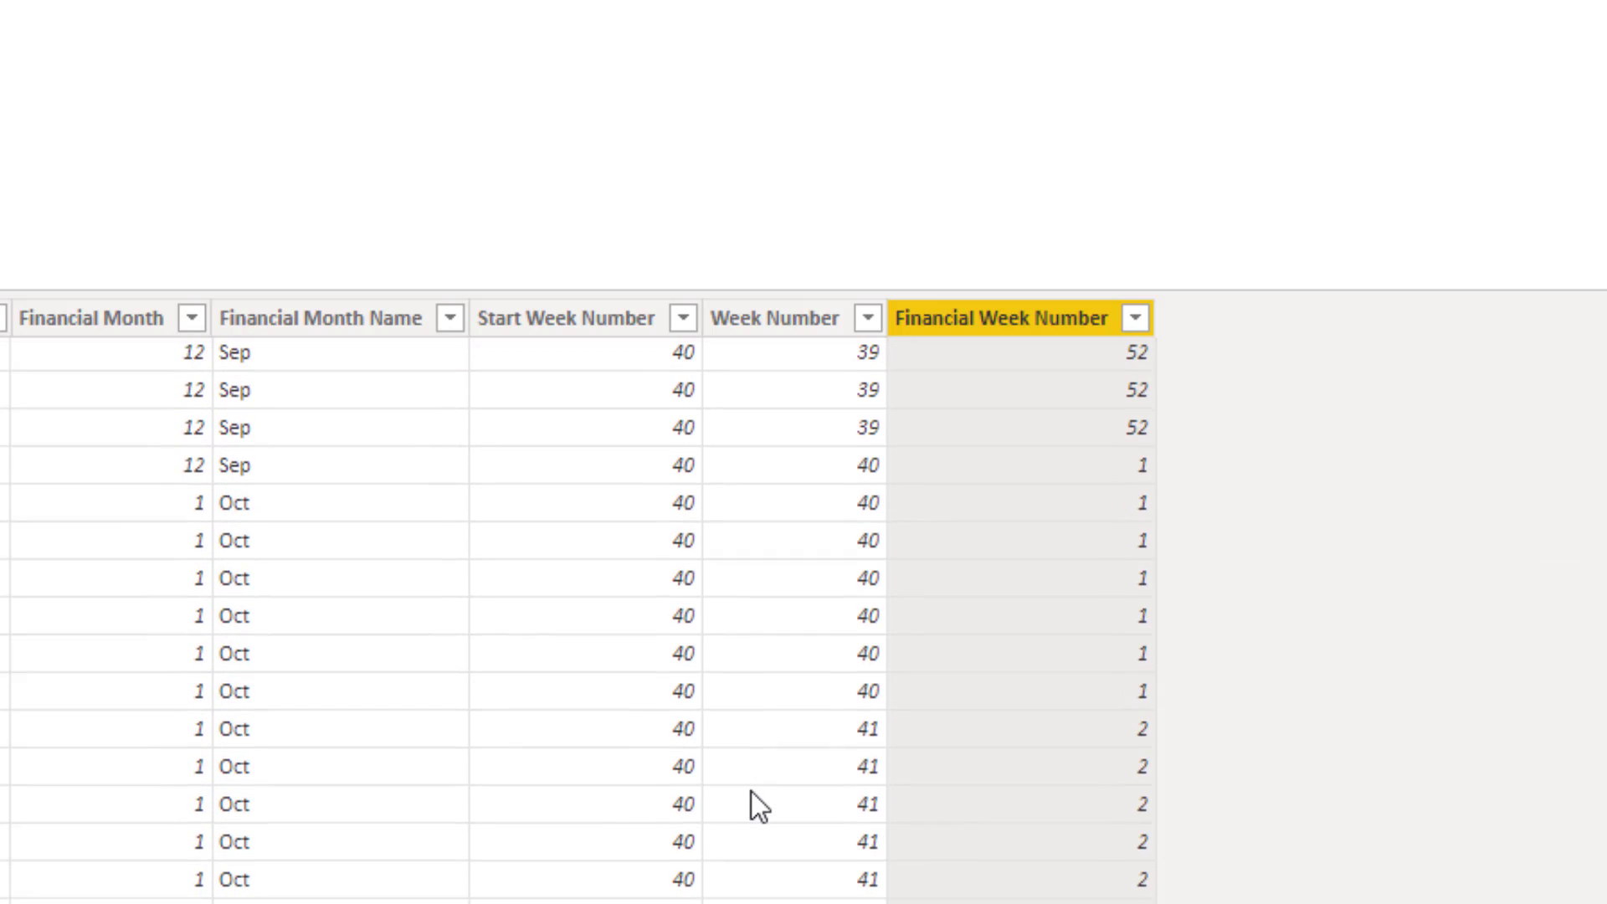